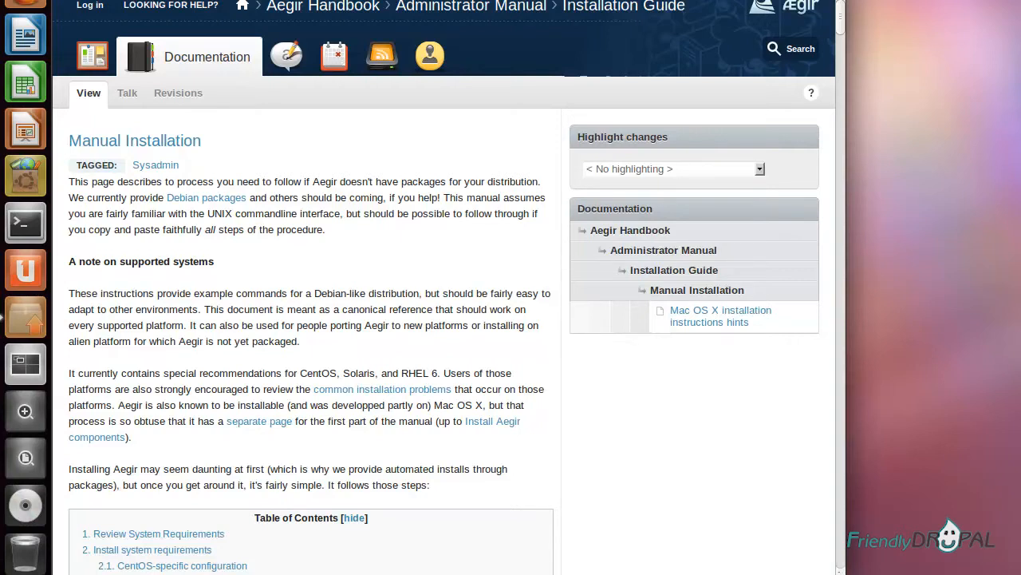
{"action": "mouse_move", "coordinate": [450, 364]}
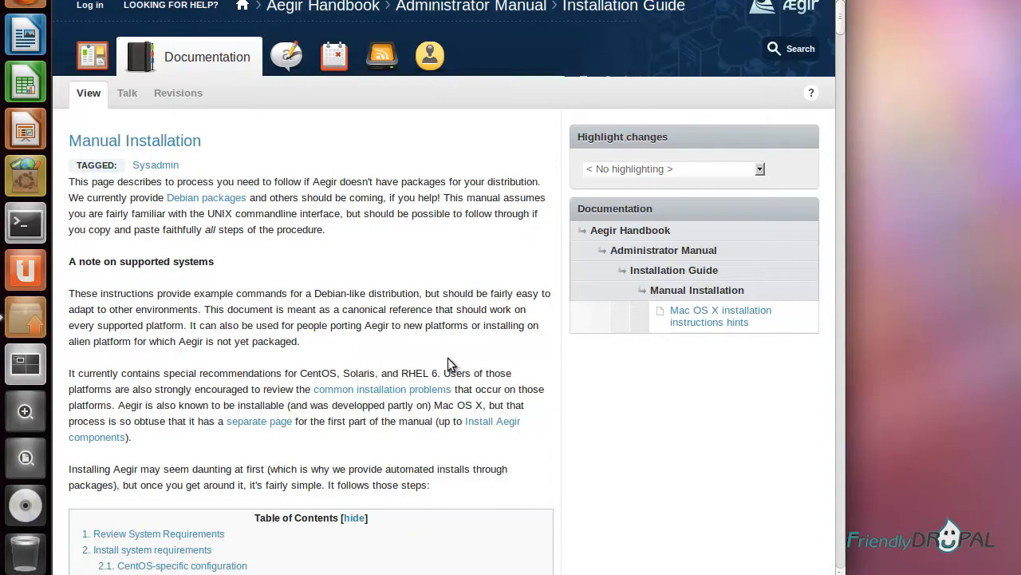
Scroll the Manual Installation page down to section 2 with the apt-get package command
{"action": "scroll", "scroll_direction": "down", "scroll_amount": 3}
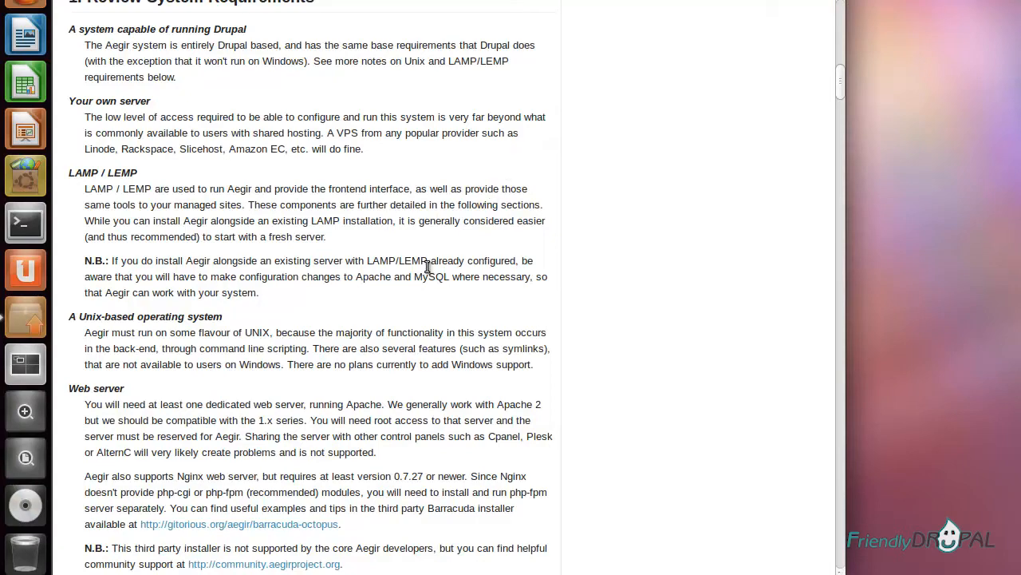
{"action": "mouse_move", "coordinate": [594, 241]}
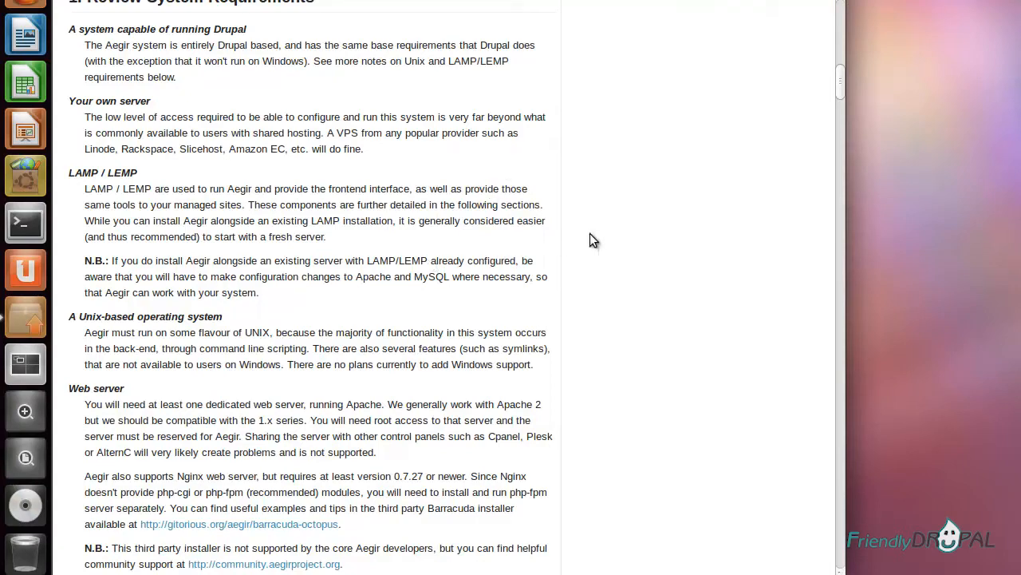
{"action": "scroll", "scroll_direction": "down", "scroll_amount": 3}
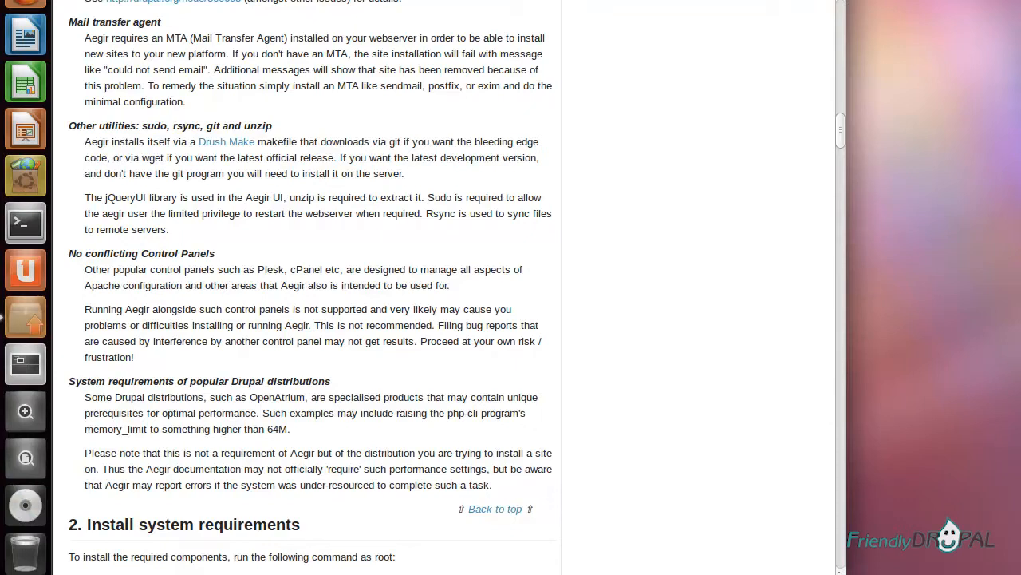
{"action": "mouse_move", "coordinate": [758, 163]}
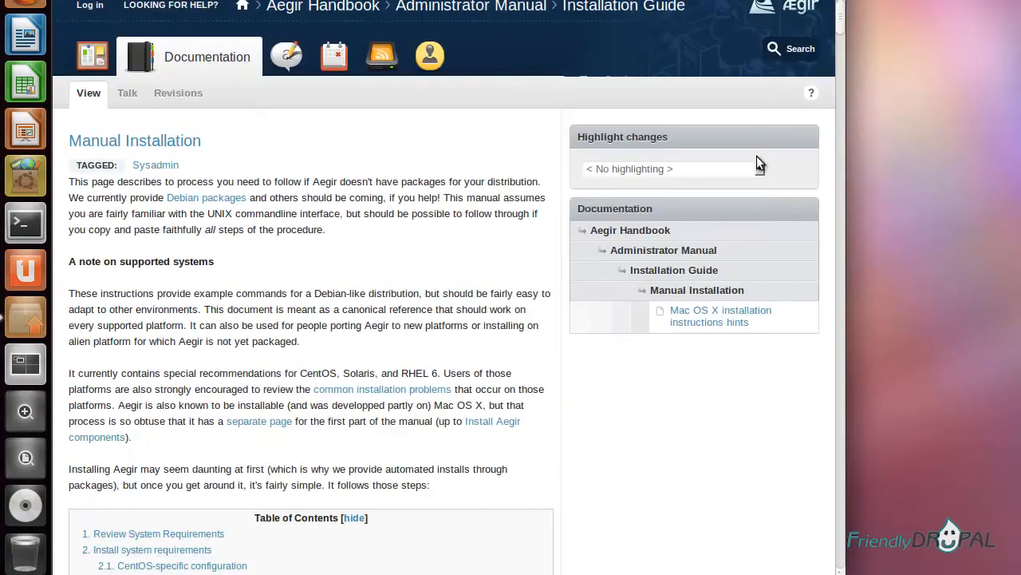
{"action": "mouse_move", "coordinate": [652, 278]}
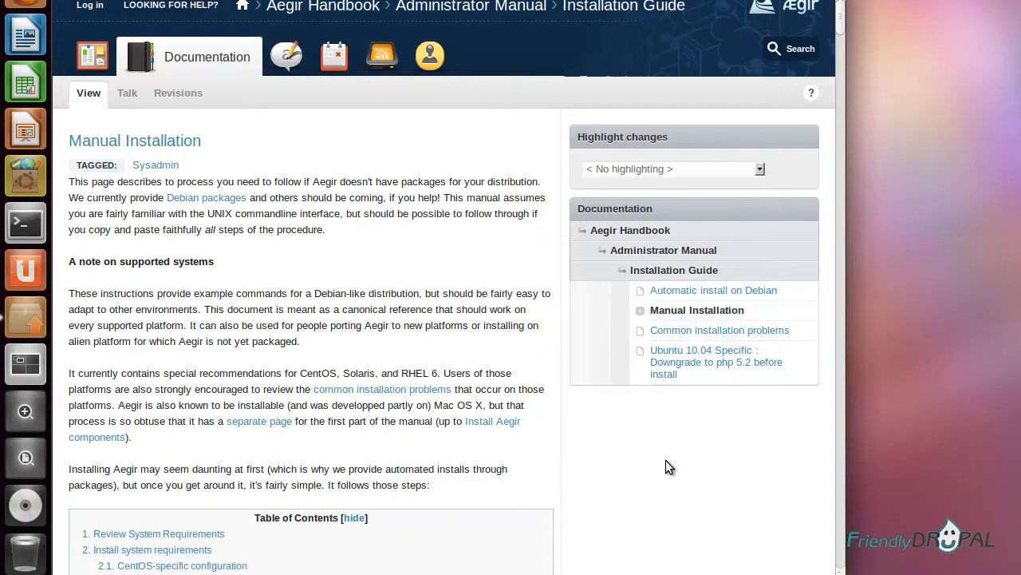
{"action": "scroll", "scroll_direction": "down", "scroll_amount": 3}
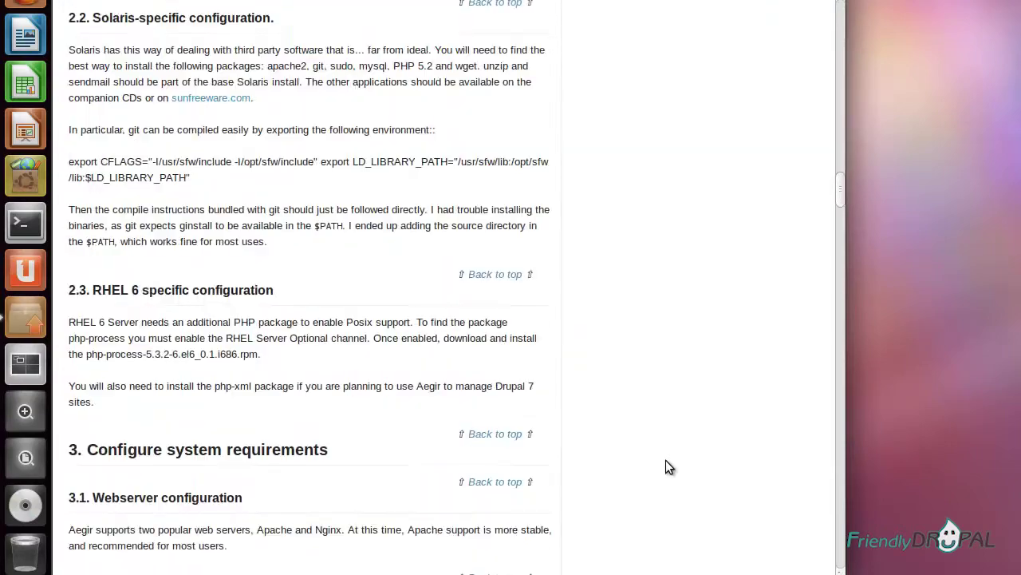
{"action": "scroll", "scroll_direction": "down", "scroll_amount": 3}
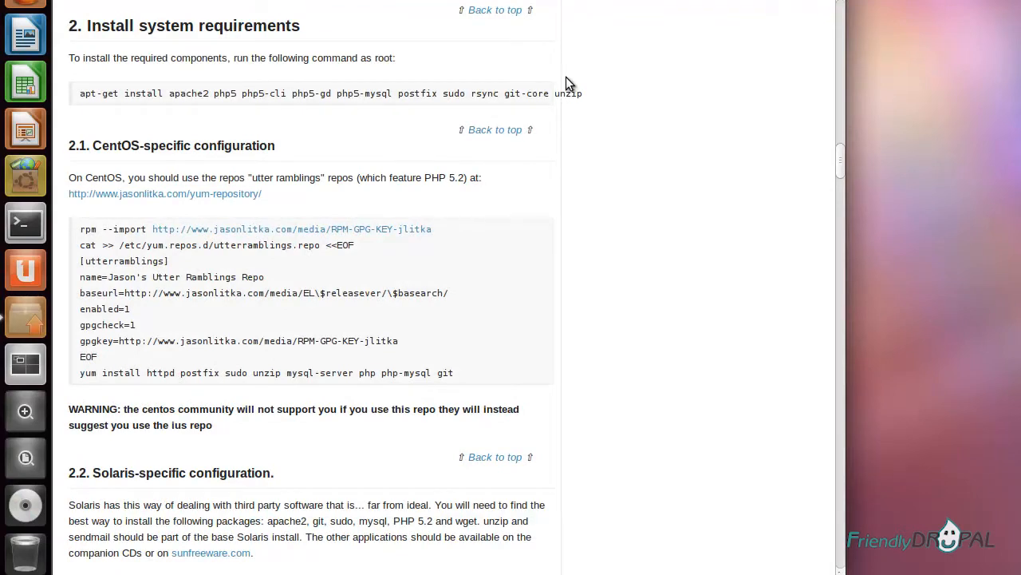
{"action": "mouse_move", "coordinate": [402, 129]}
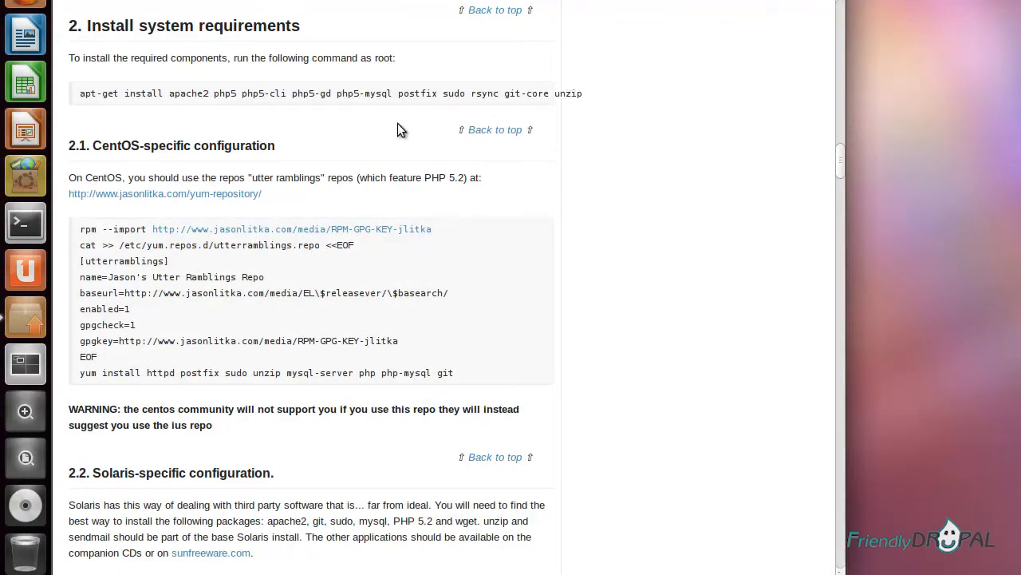
{"action": "mouse_move", "coordinate": [26, 221]}
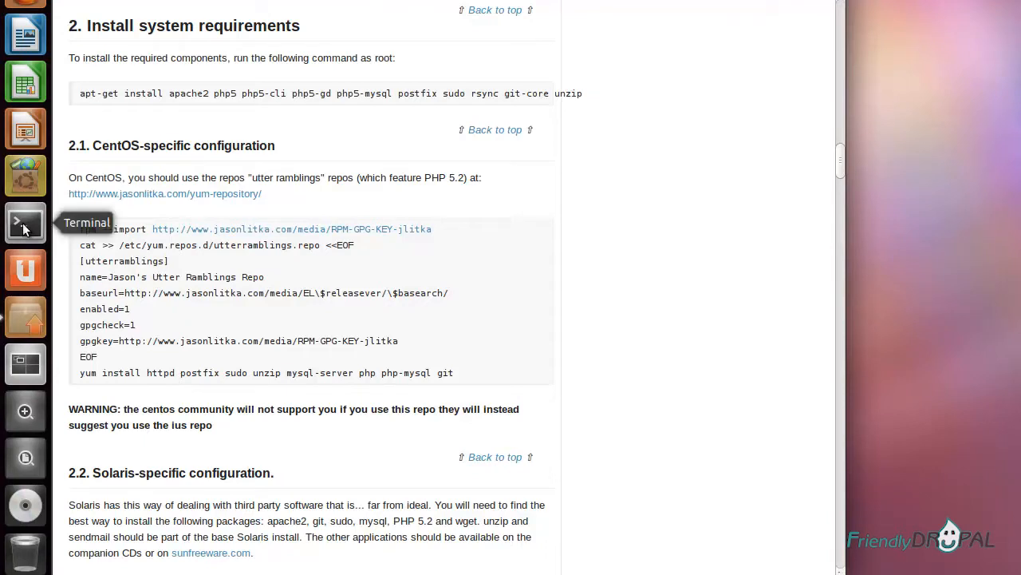
In a new Terminal, paste the apt-get install command for Apache, PHP5, postfix and git prefixed with sudo
{"action": "left_click", "coordinate": [25, 224]}
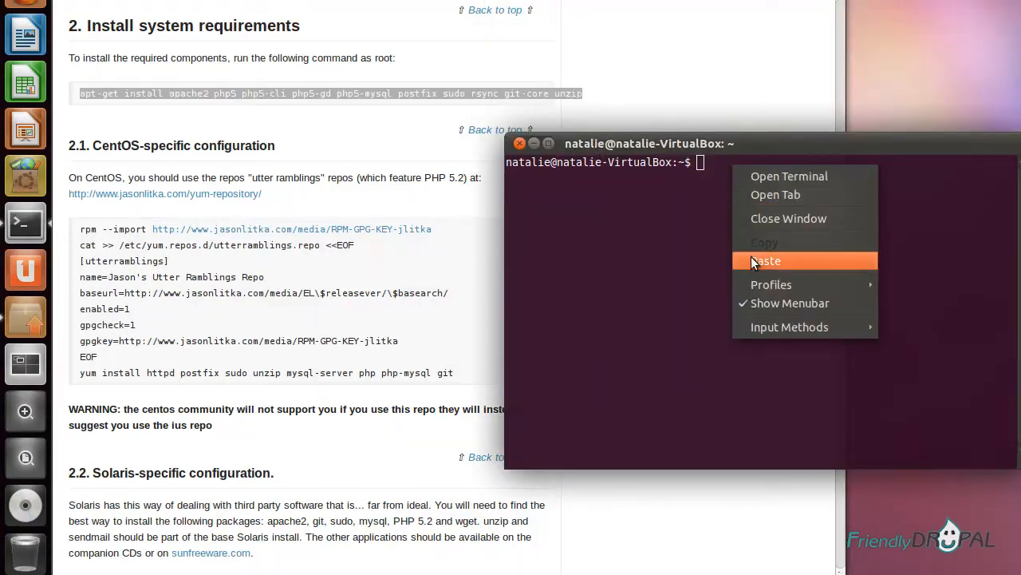
{"action": "left_click", "coordinate": [766, 262]}
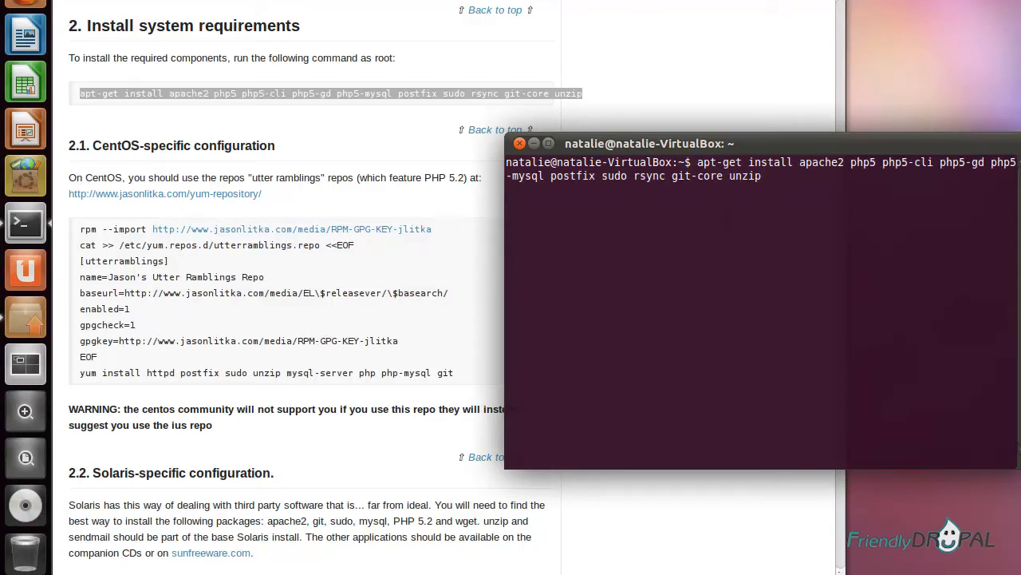
{"action": "type", "text": "sudo"}
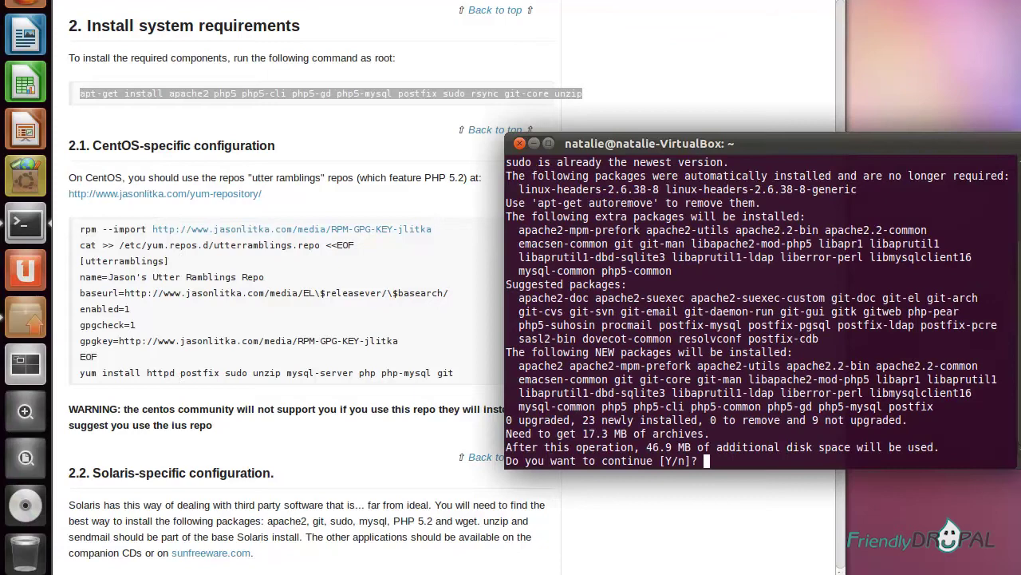
Answer y to install, choose Internet with smarthost for Postfix and accept the system mail name
{"action": "type", "text": "y"}
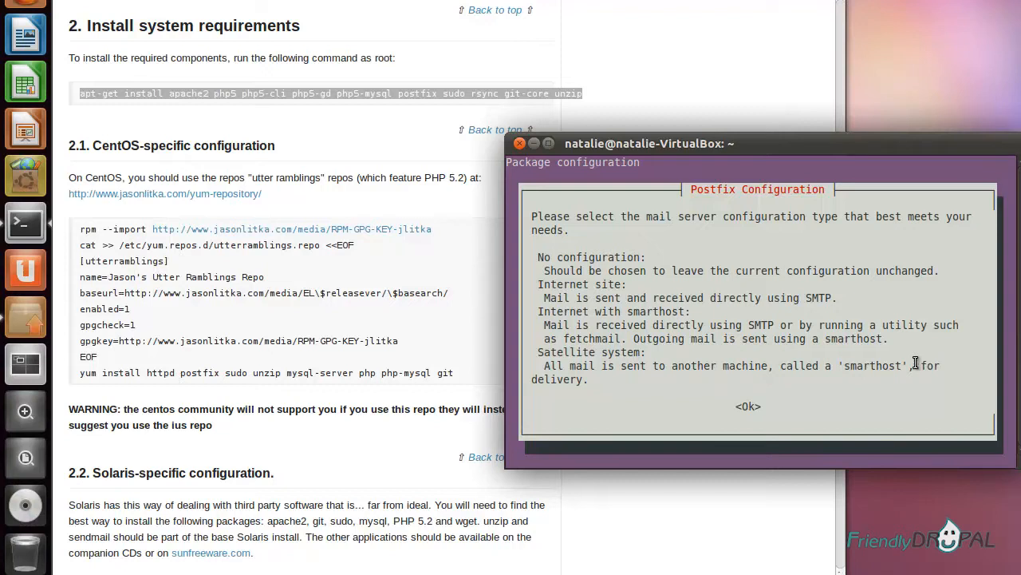
{"action": "left_click", "coordinate": [747, 407]}
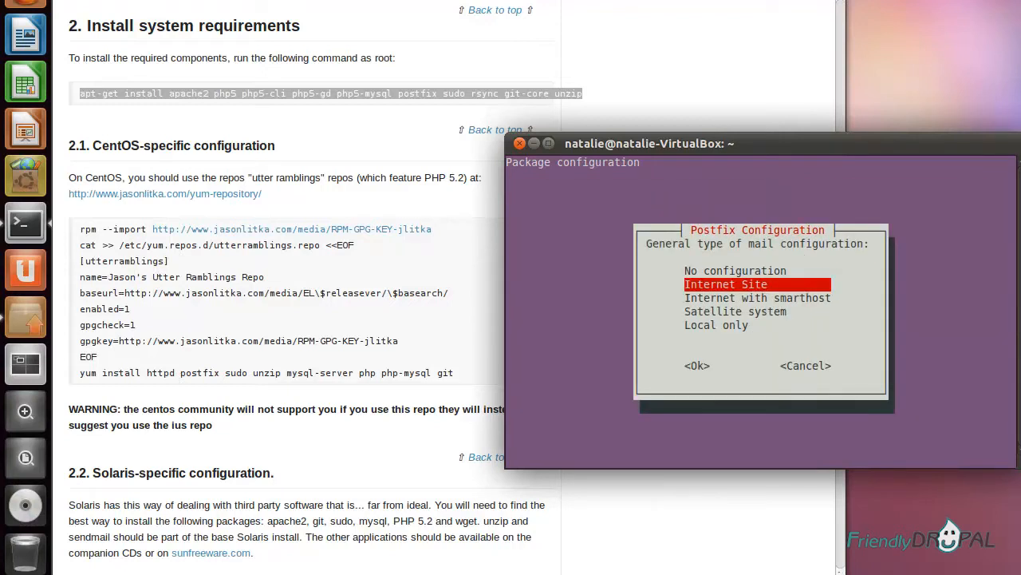
{"action": "key", "text": "Down"}
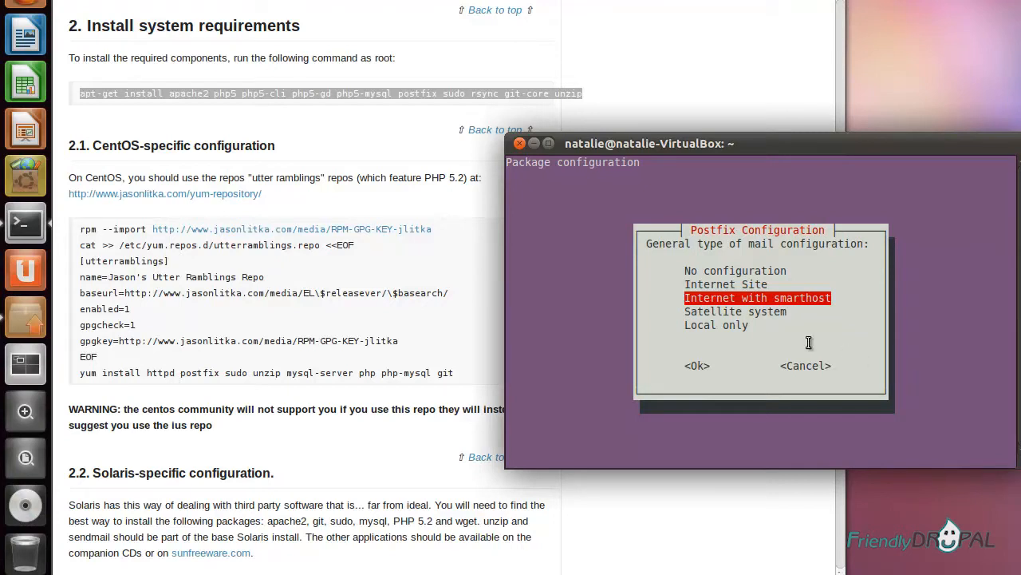
{"action": "left_click", "coordinate": [696, 365]}
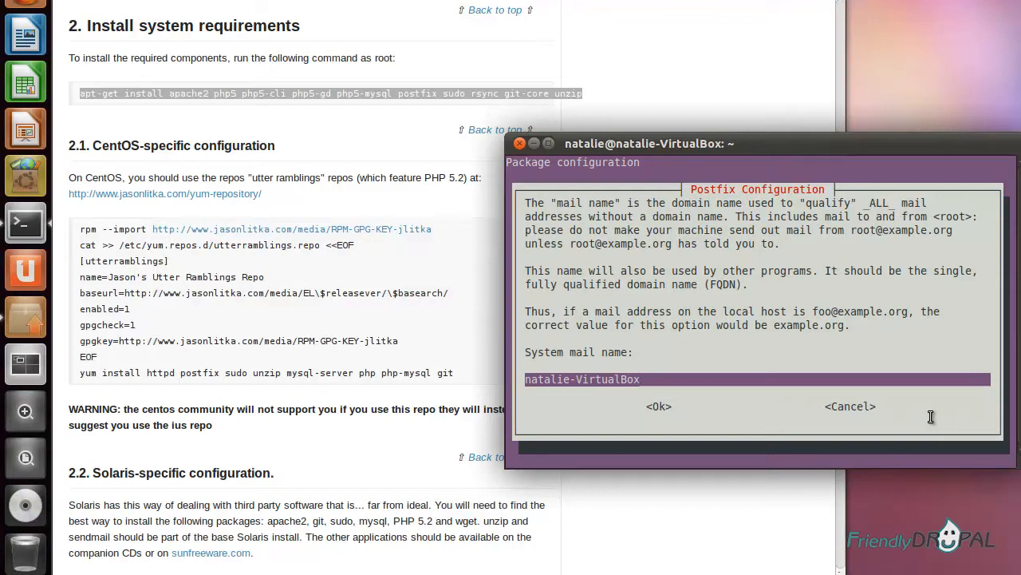
{"action": "mouse_move", "coordinate": [680, 381]}
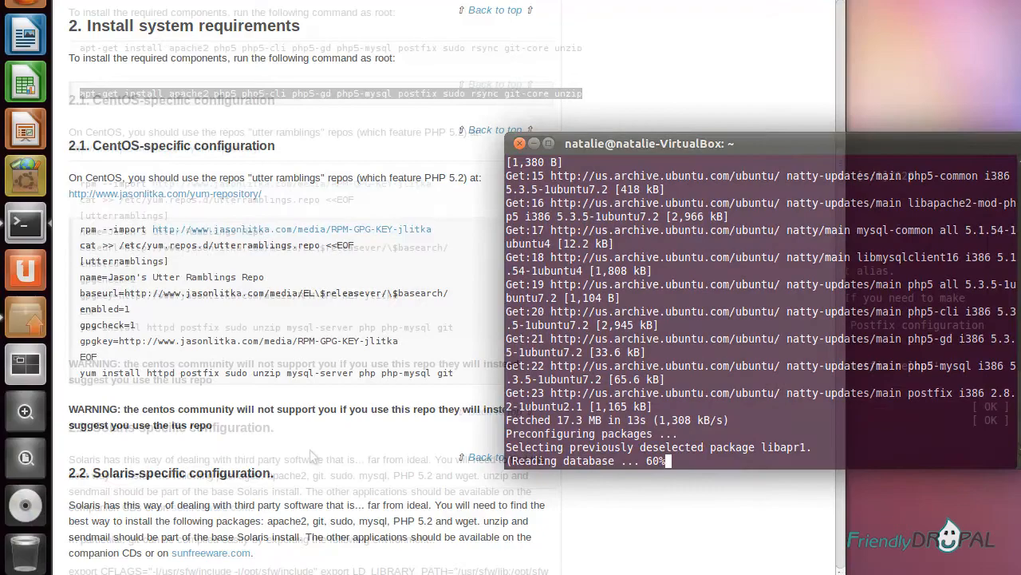
Run sudo a2enmod rewrite, then restart Apache successfully with sudo service apache2 restart
{"action": "scroll", "scroll_direction": "down", "scroll_amount": 3}
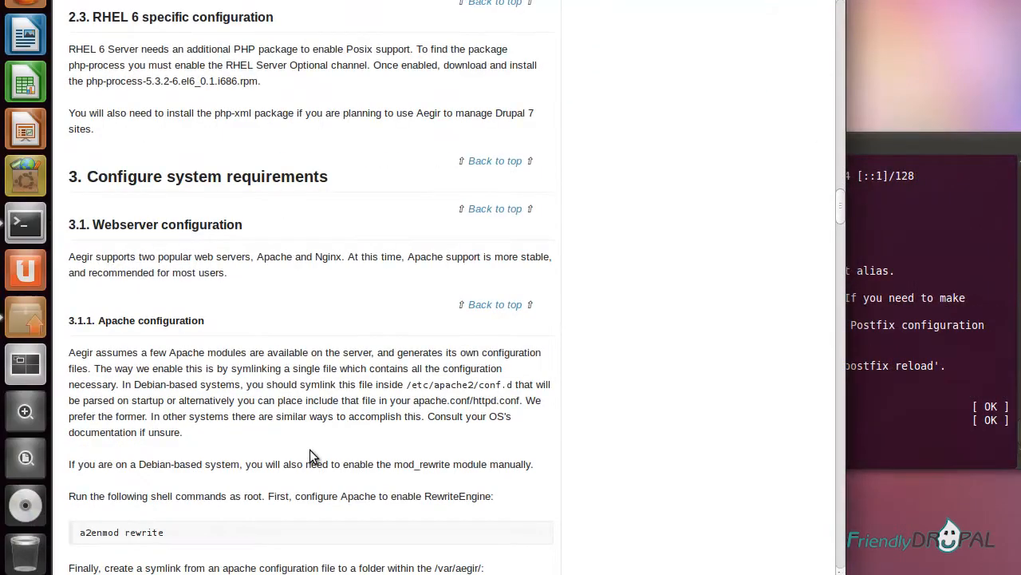
{"action": "scroll", "scroll_direction": "down", "scroll_amount": 3}
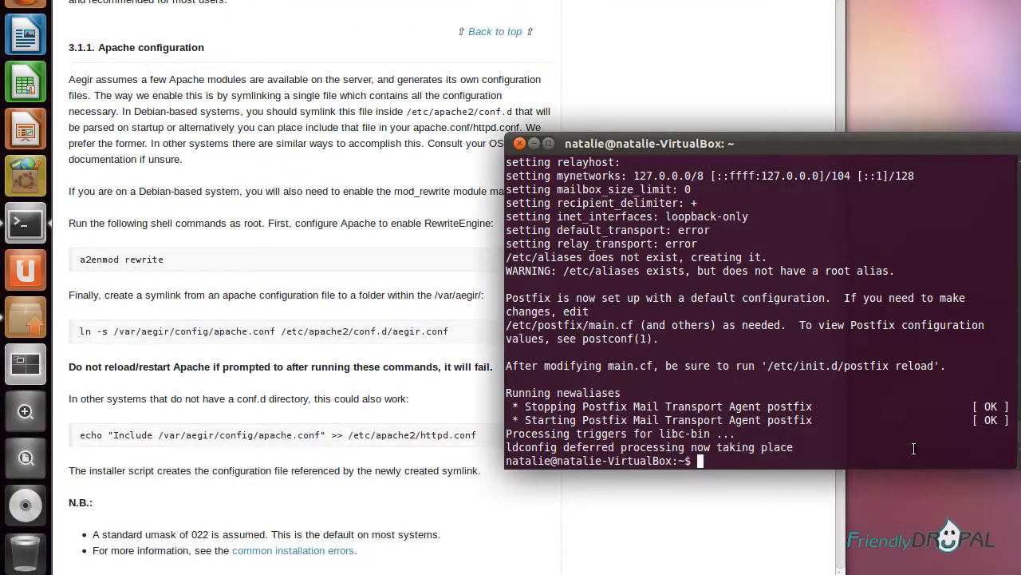
{"action": "type", "text": "sudo a2"}
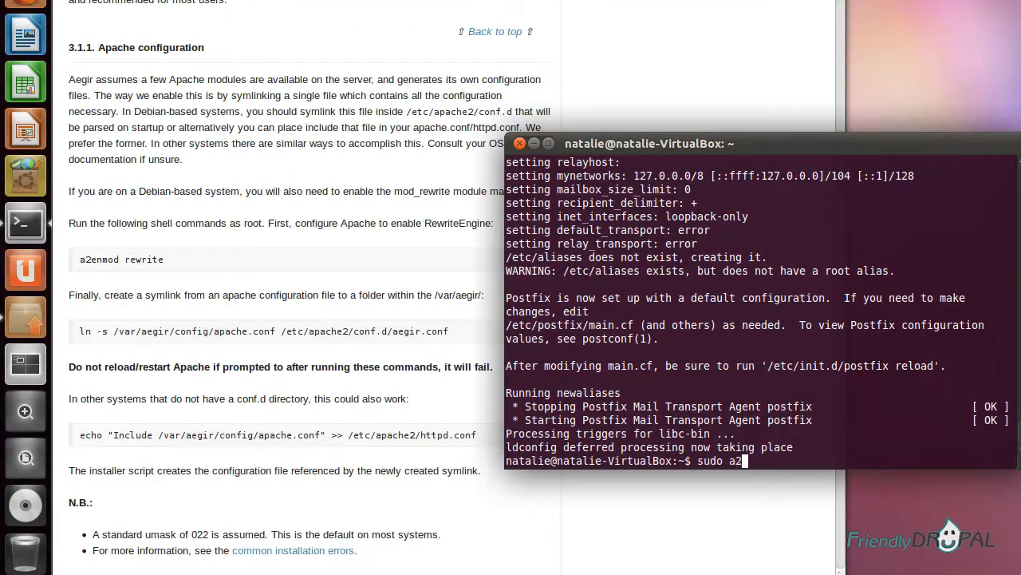
{"action": "type", "text": "enmod rewrite"}
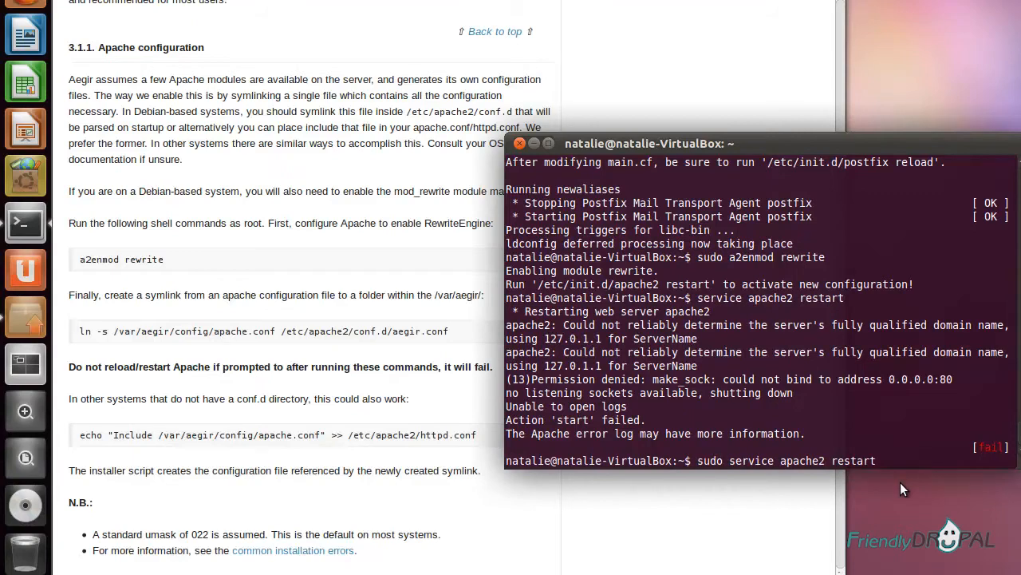
{"action": "key", "text": "Return"}
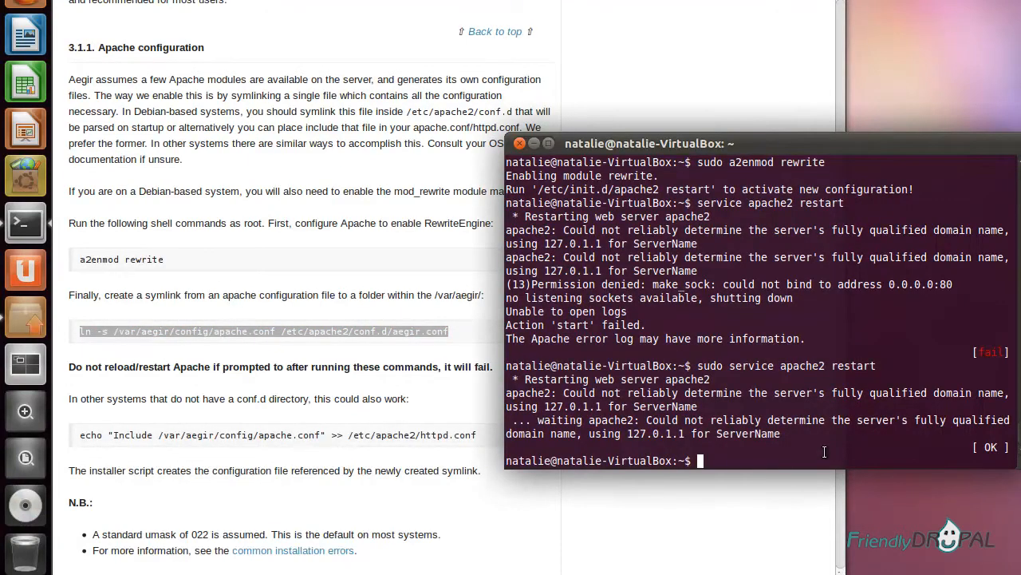
Symlink /var/aegir/config/apache.conf to /etc/apache2/conf.d/aegir.conf, retrying with sudo after permission denied
{"action": "type", "text": "ln -s /var/aegir/config/apache.conf /etc/apache2/conf.d/aegir.conf"}
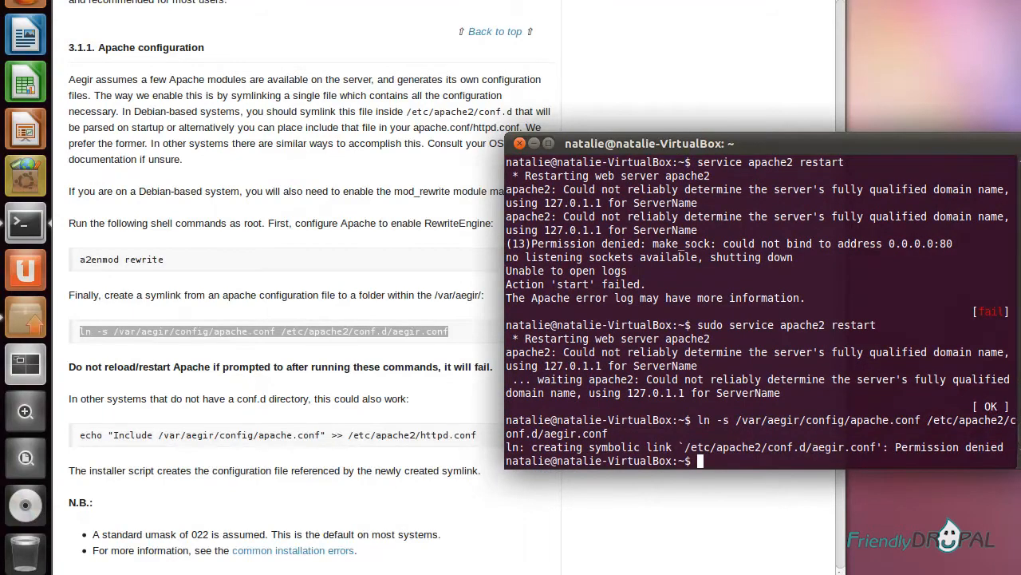
{"action": "type", "text": "sudo ln -s /var/aegir/config/apache.conf /etc/apache2/conf.d/aegir.conf"}
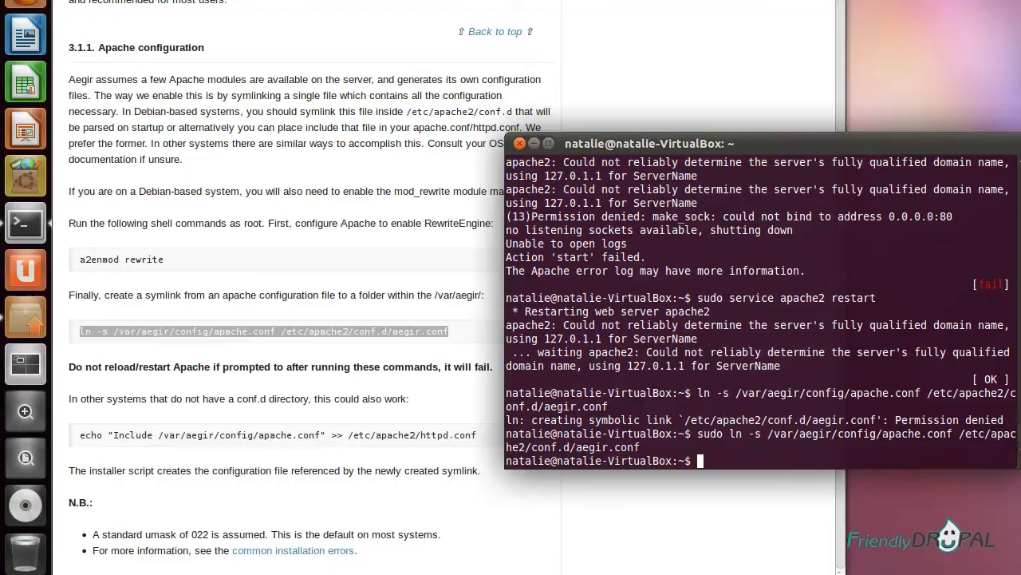
{"action": "scroll", "scroll_direction": "down", "scroll_amount": 3}
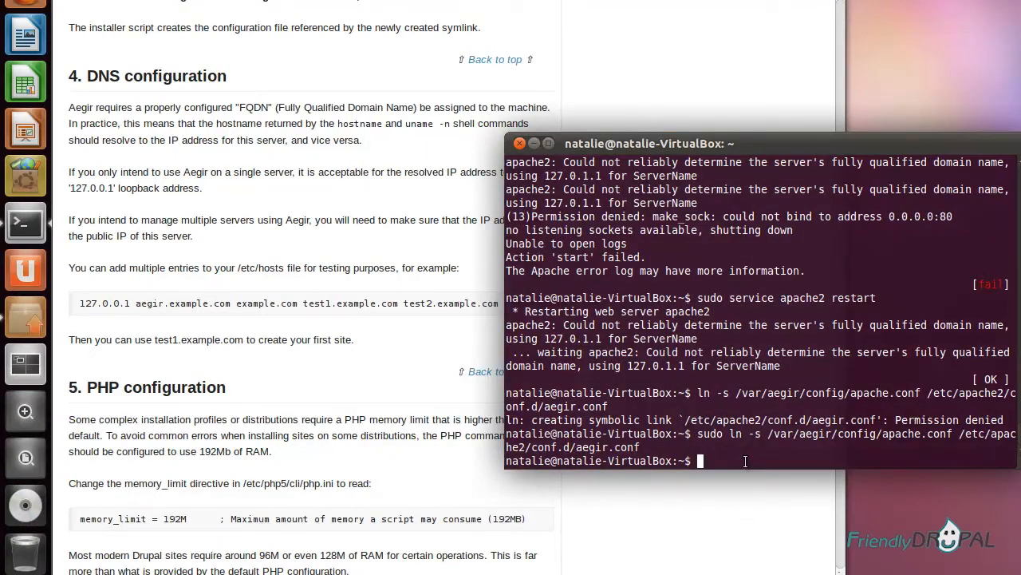
Run hostname and hostname -f, both returning natalie-VirtualBox, then begin sudo nano
{"action": "type", "text": "hostname"}
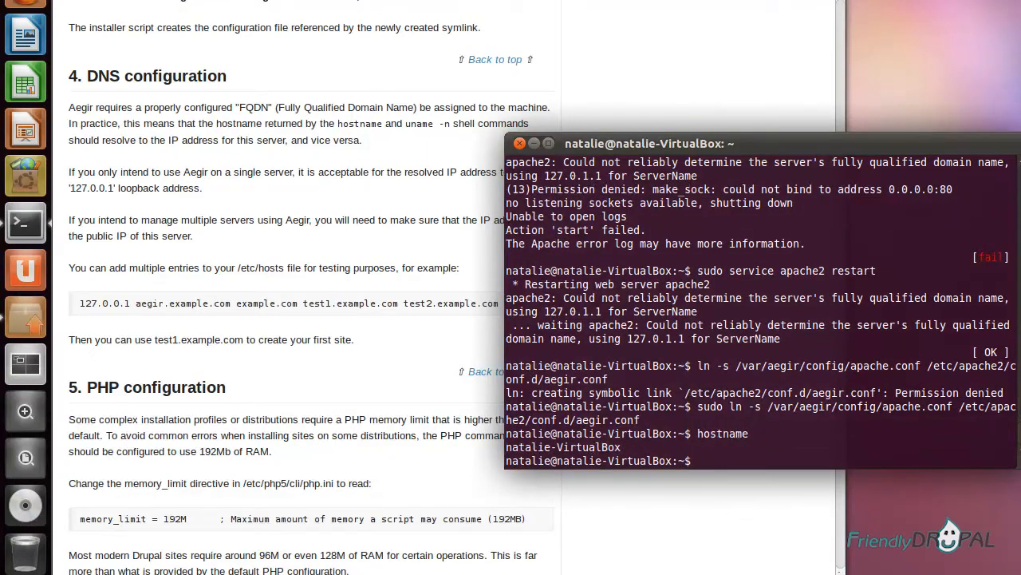
{"action": "type", "text": "hostname -f"}
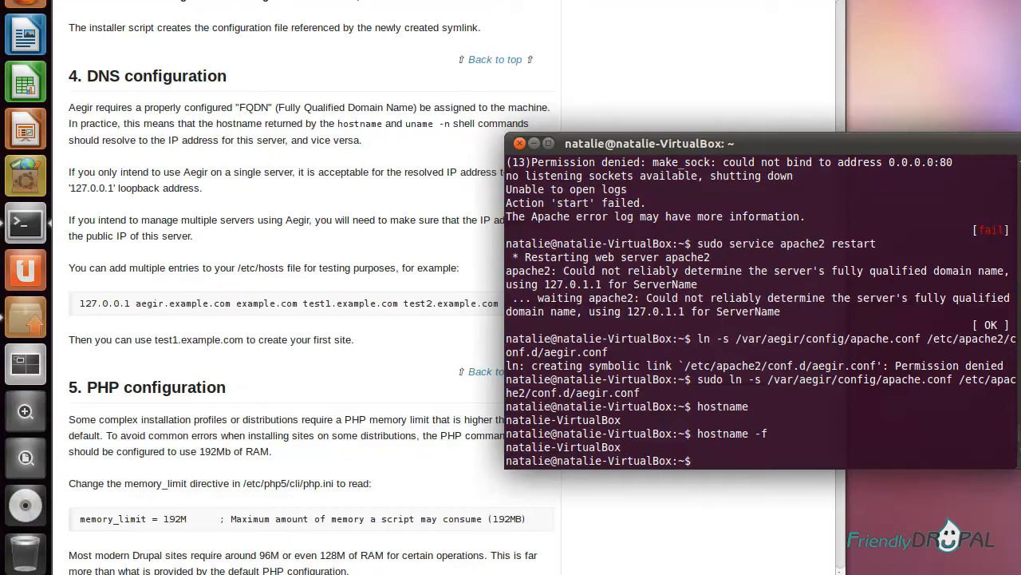
{"action": "type", "text": "sudo nano /"}
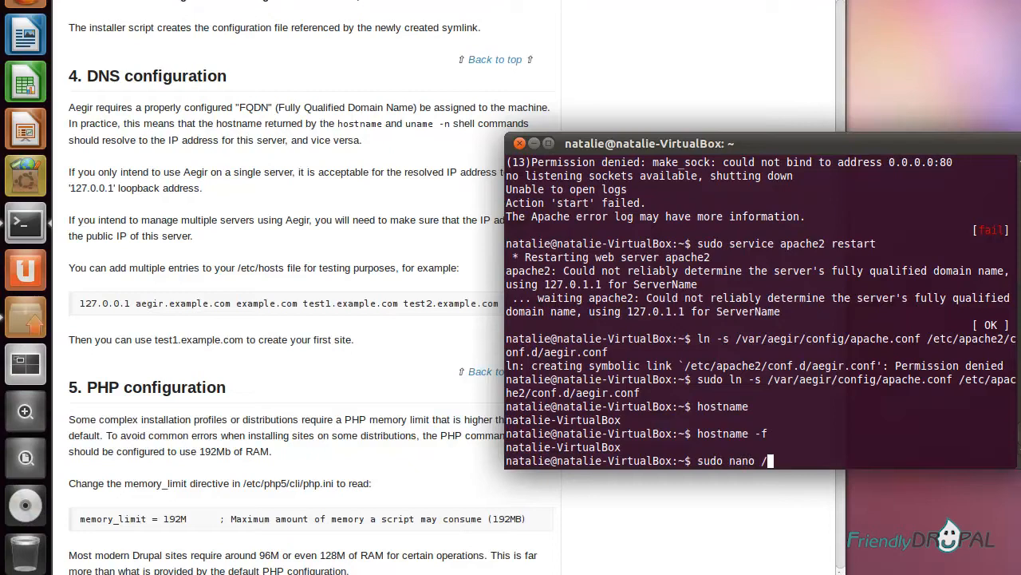
In nano /etc/hosts, change the hostname line to 127.0.0.1 with a lowercase name, save and exit
{"action": "type", "text": "etc/hosts"}
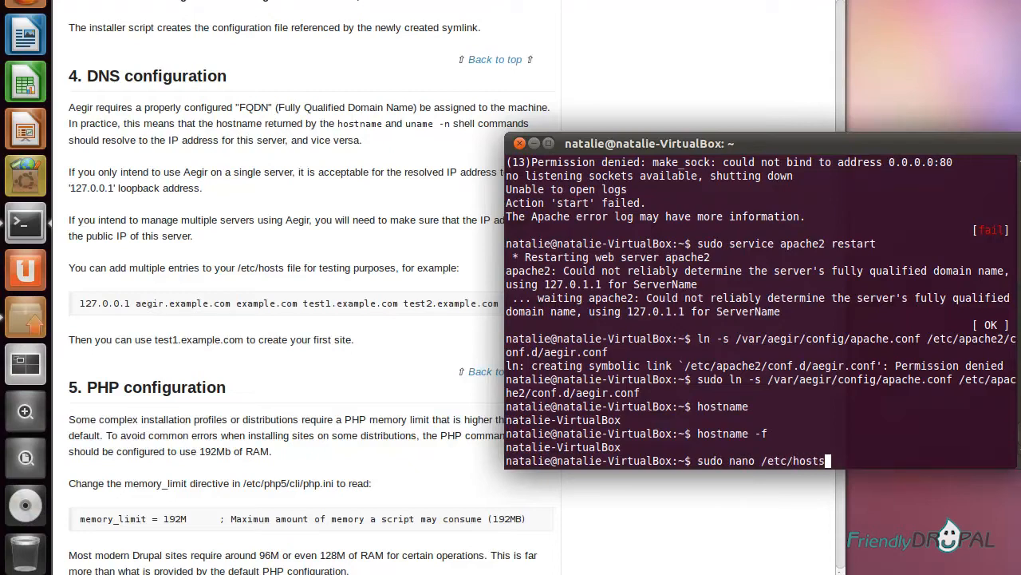
{"action": "key", "text": "Return"}
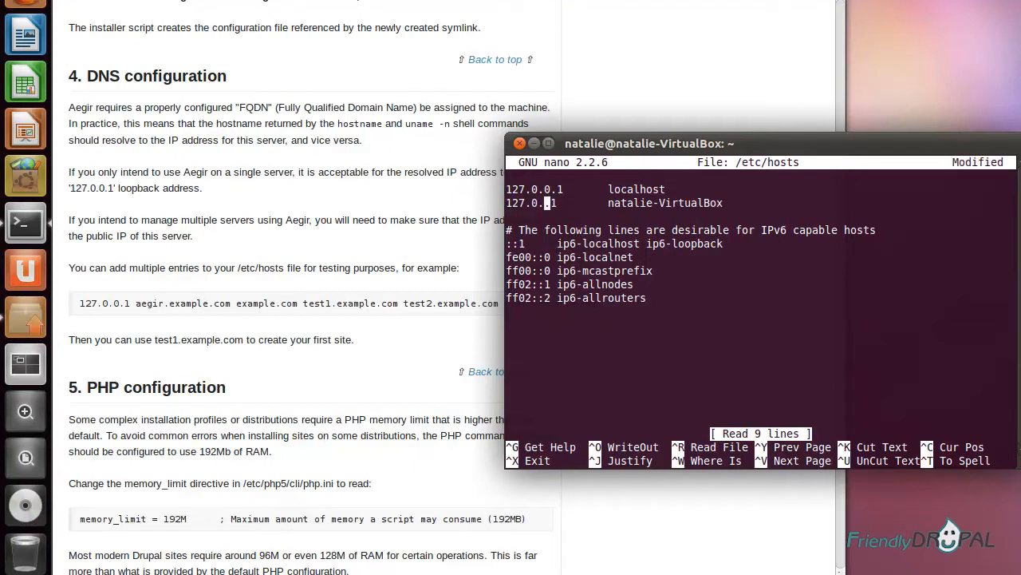
{"action": "key", "text": "BackSpace"}
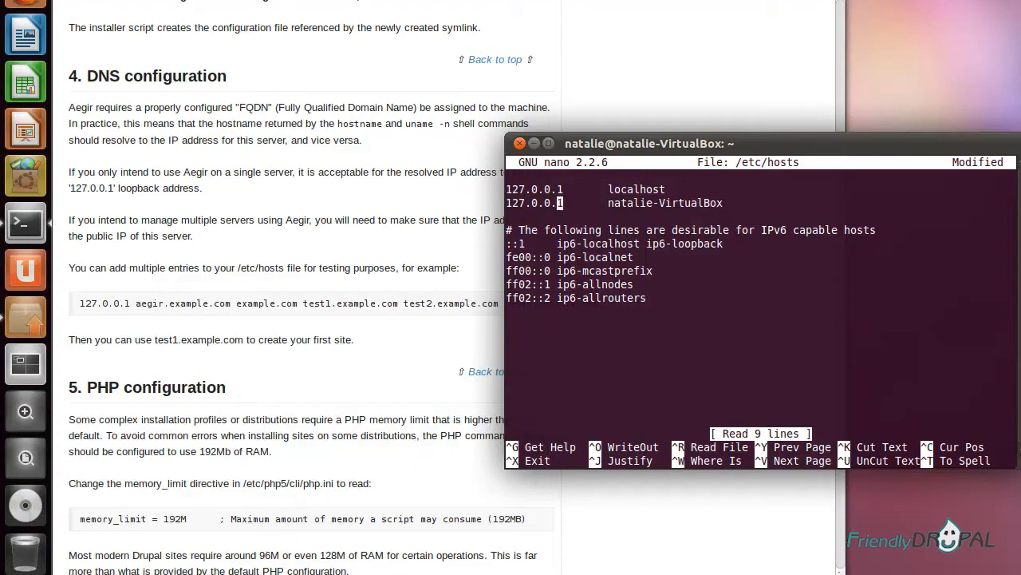
{"action": "key", "text": "BackSpace"}
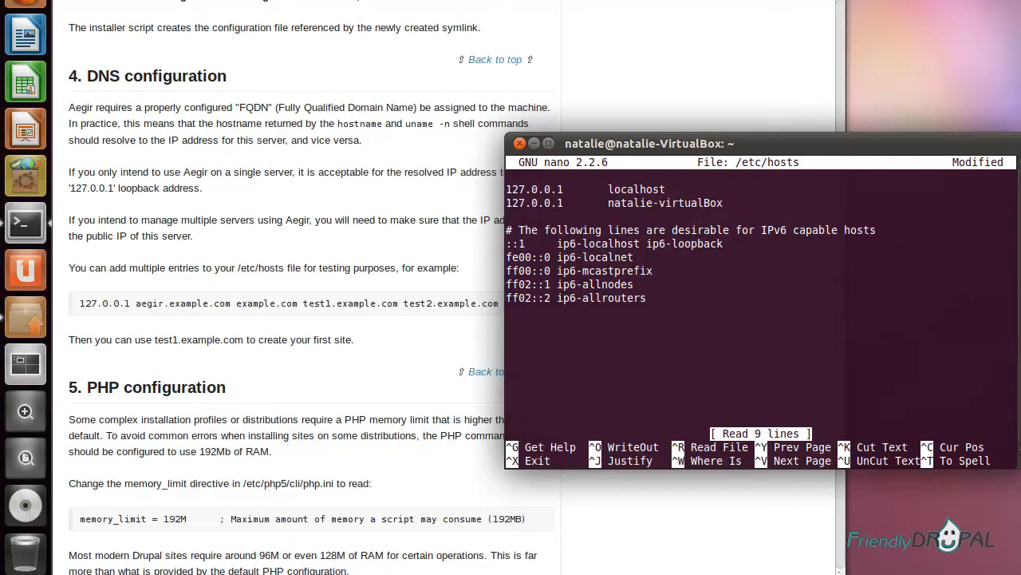
{"action": "left_click", "coordinate": [708, 203]}
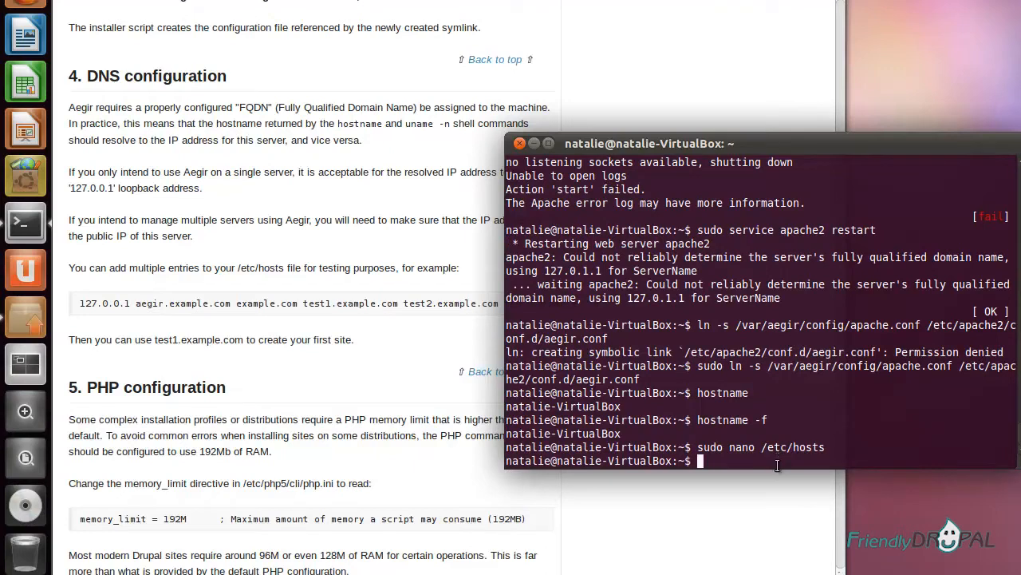
Edit /etc/hostname to lowercase, run sudo start hostname and confirm natalie-virtualbox with hostname -f
{"action": "type", "text": "sudo nano /etc/hostname"}
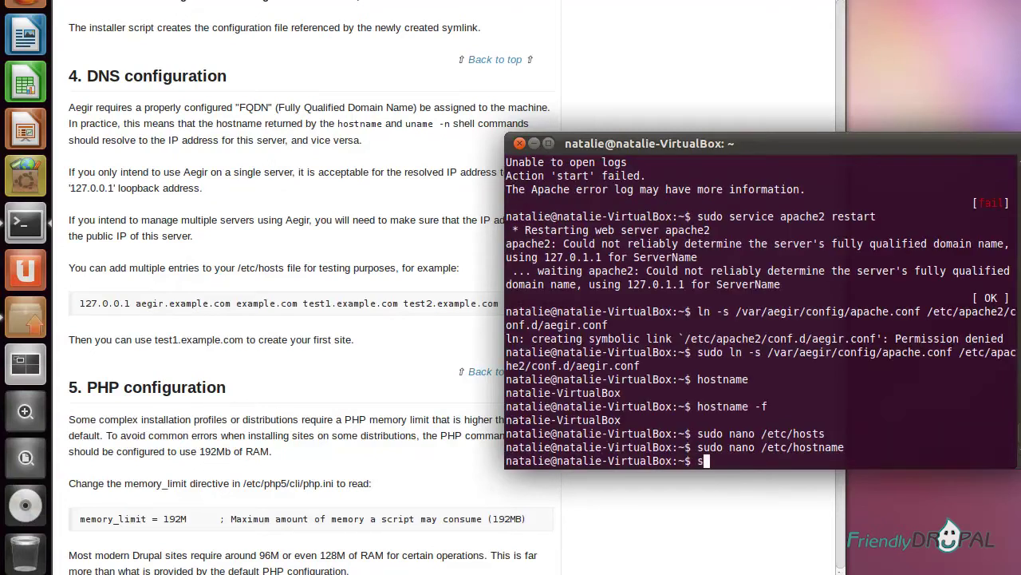
{"action": "type", "text": "tart"}
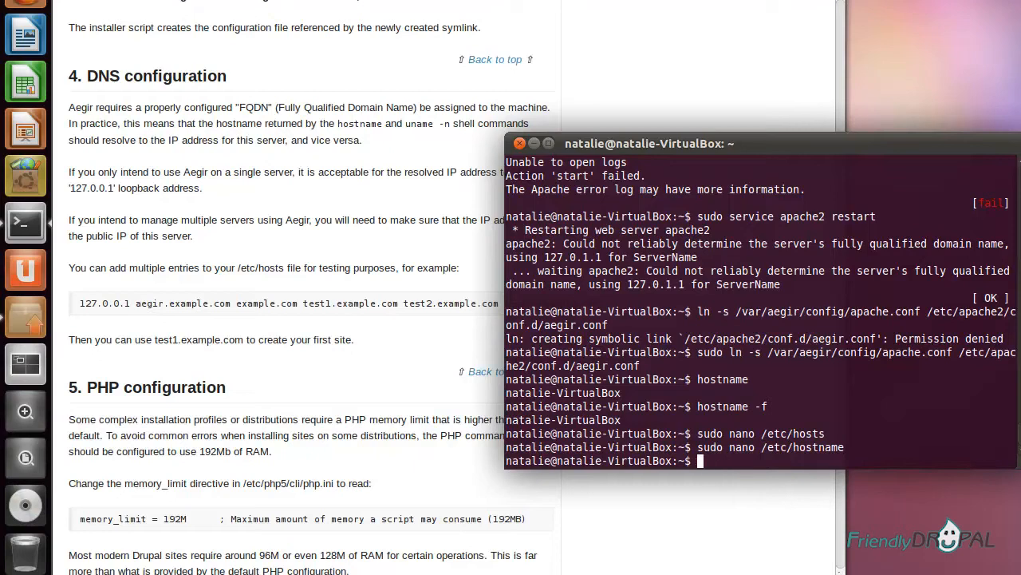
{"action": "type", "text": "sudo start hostname"}
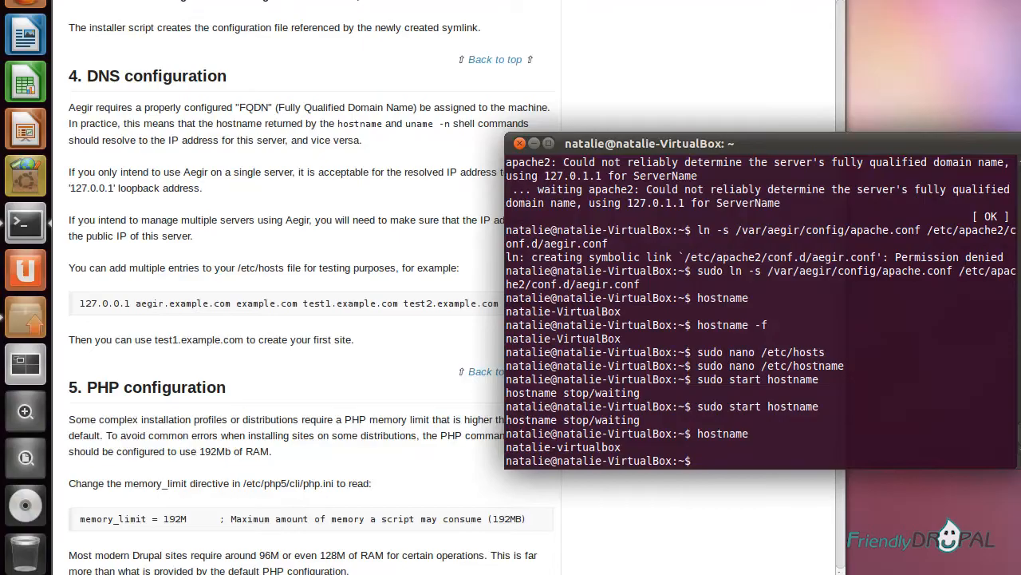
{"action": "type", "text": "hostname -f"}
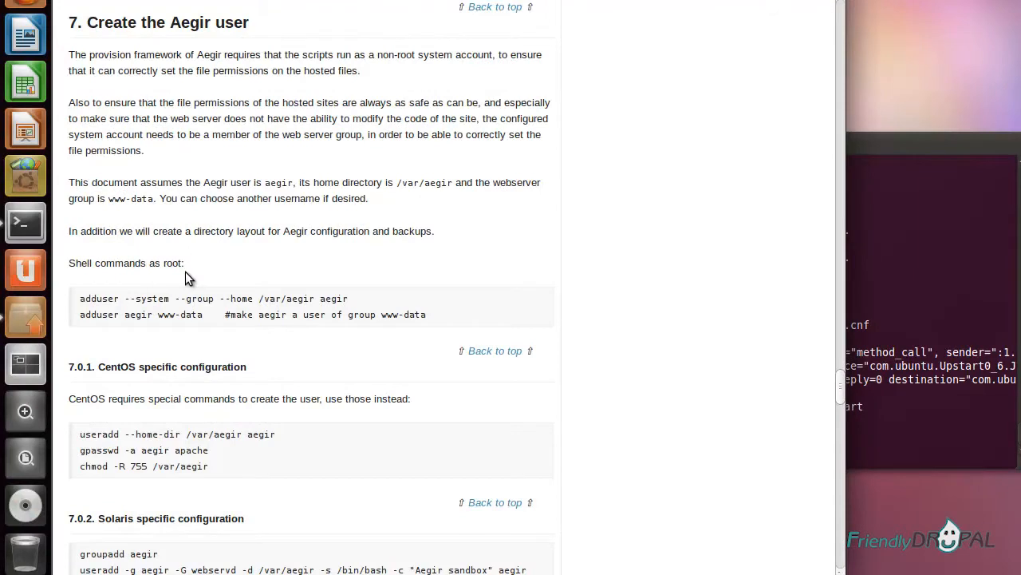
{"action": "mouse_move", "coordinate": [383, 255]}
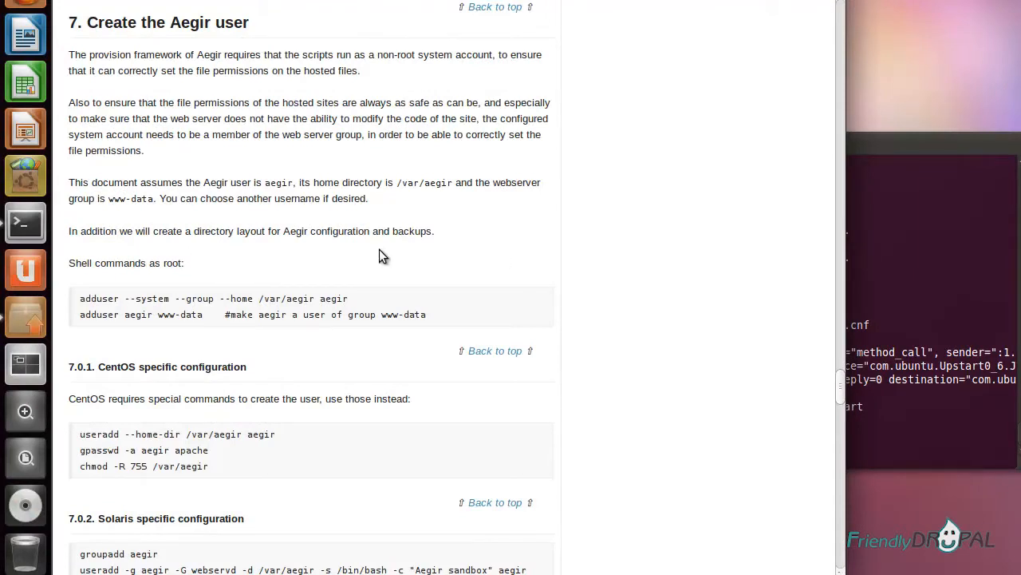
Copy the adduser command from the handbook and run it with sudo to create aegir with home /var/aegir
{"action": "double_click", "coordinate": [334, 299]}
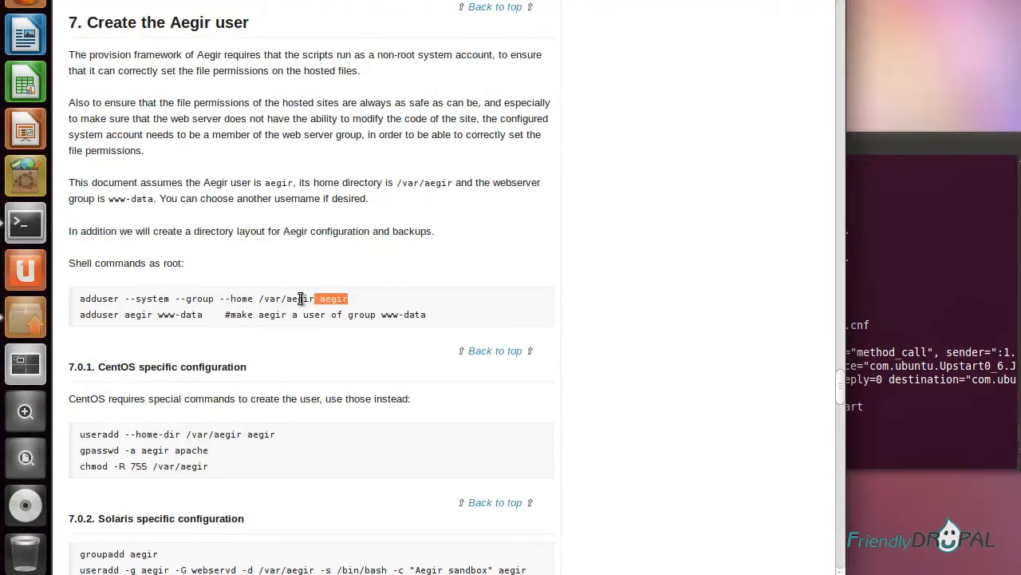
{"action": "right_click", "coordinate": [141, 310]}
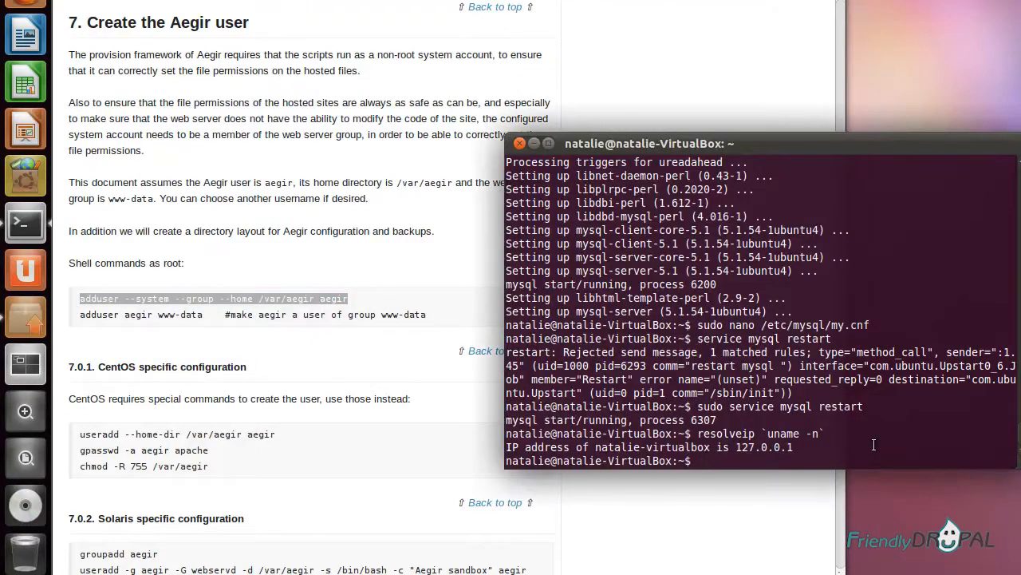
{"action": "type", "text": "sudo adduser --system --group --home /var/aegir aegir"}
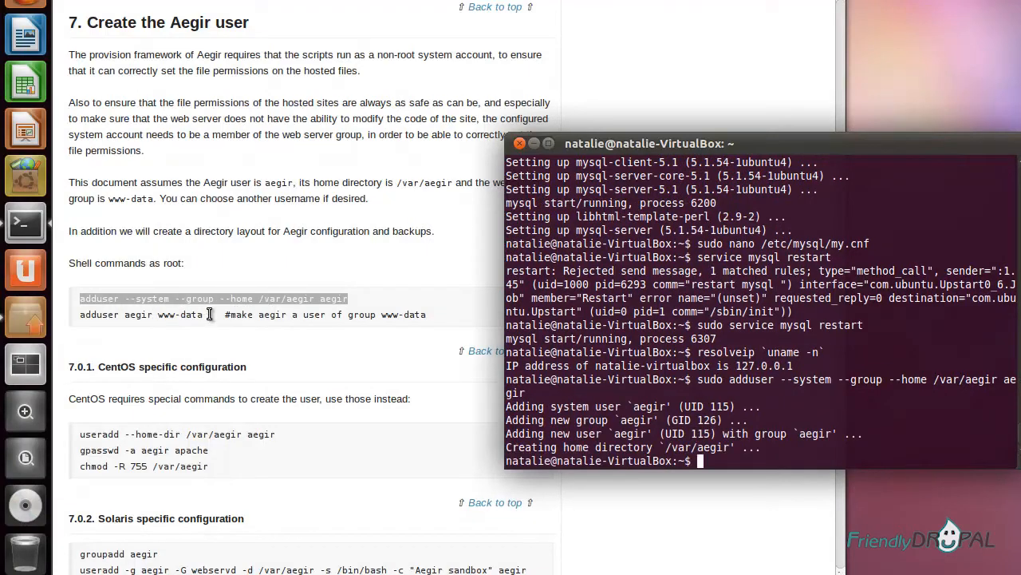
Copy and run the second adduser command with sudo to add aegir to the www-data group
{"action": "right_click", "coordinate": [142, 315]}
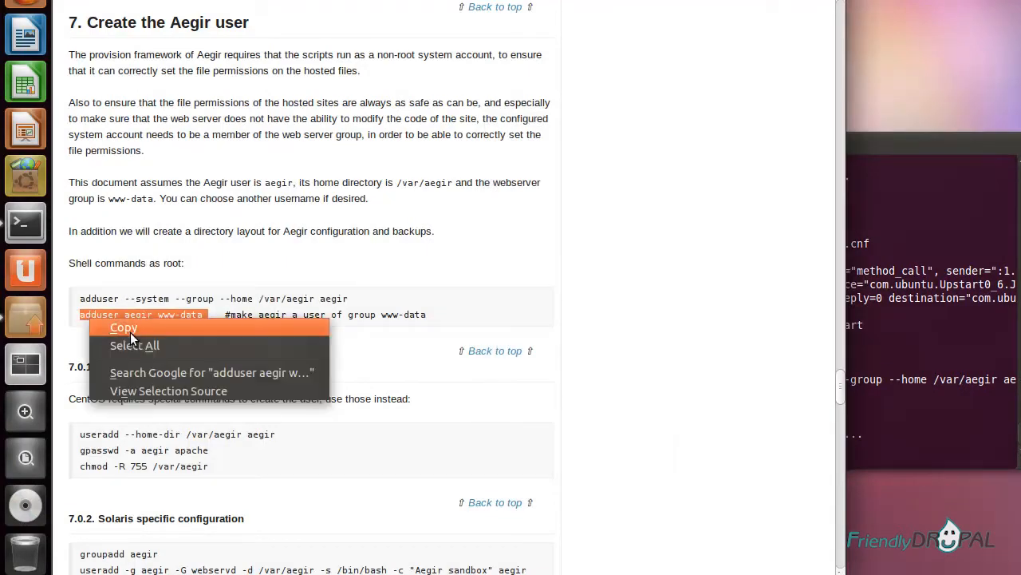
{"action": "left_click", "coordinate": [125, 327]}
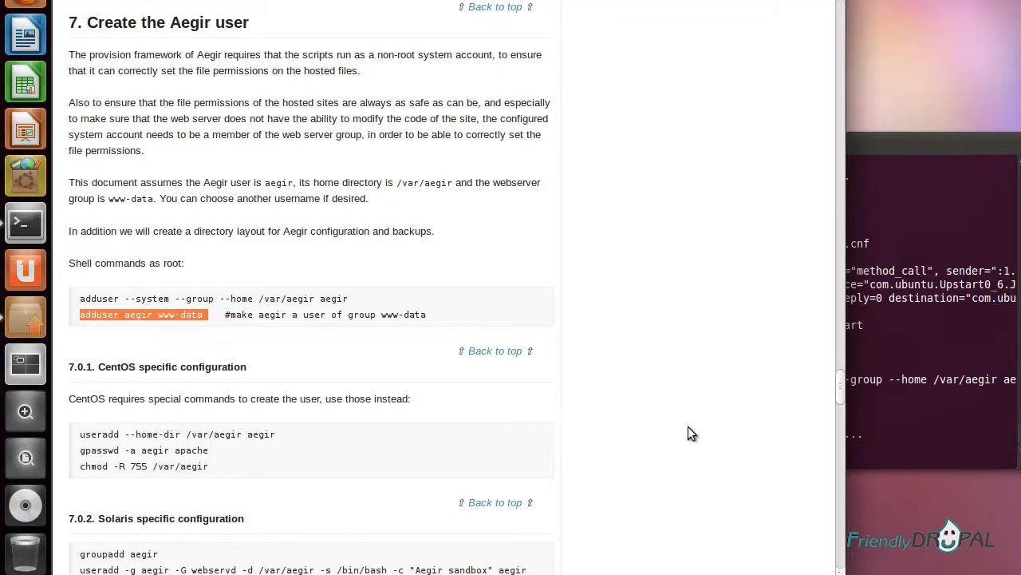
{"action": "mouse_move", "coordinate": [923, 455]}
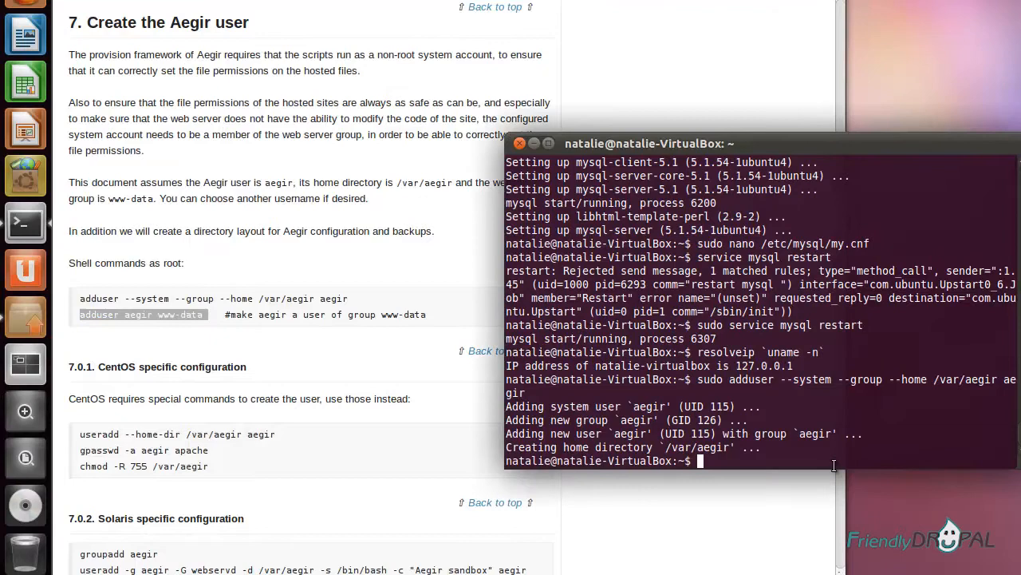
{"action": "type", "text": "sudo"}
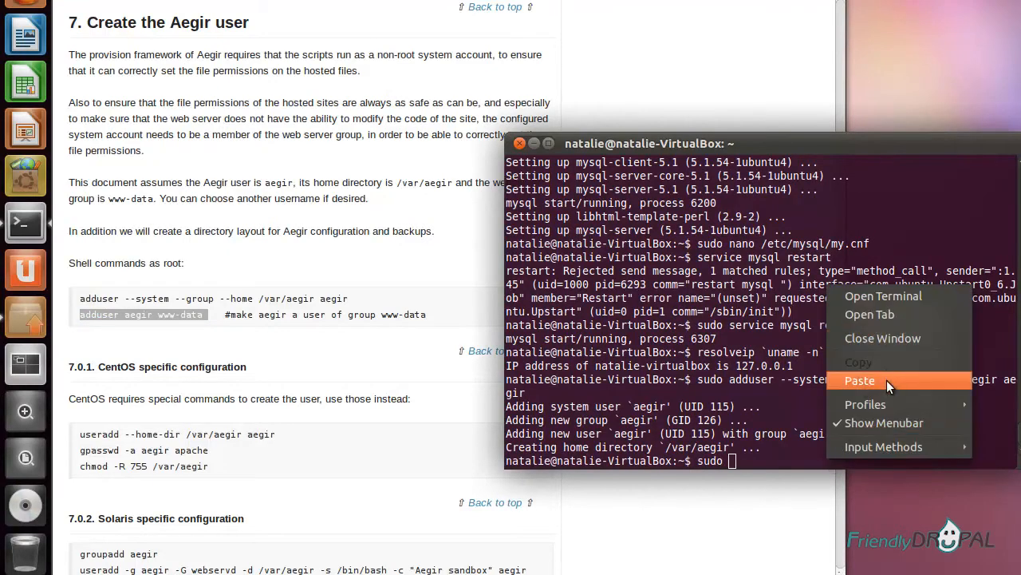
{"action": "left_click", "coordinate": [859, 381]}
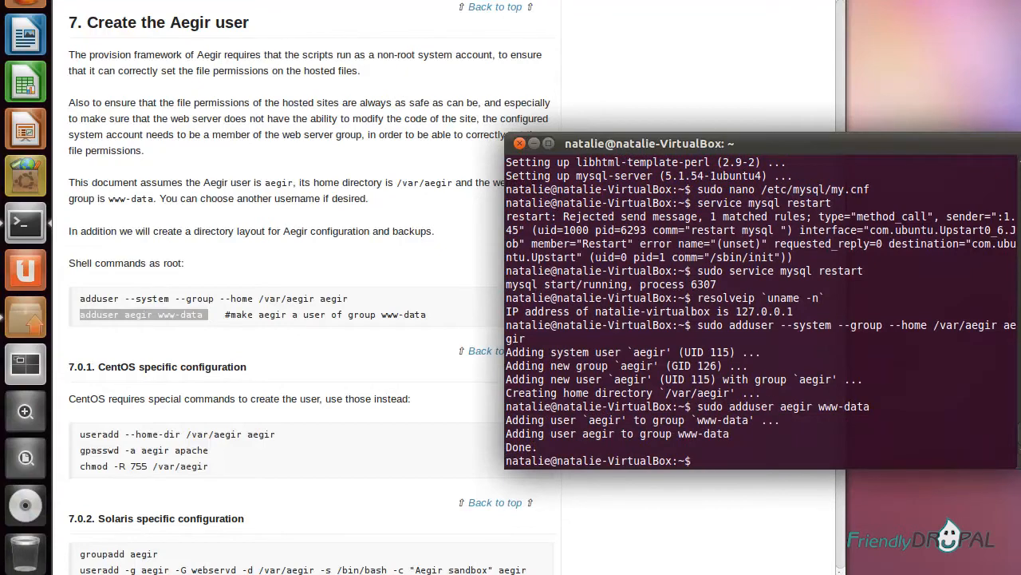
Open /etc/sudoers with sudo nano and paste the rule aegir ALL=NOPASSWD: /usr/sbin/apache2ctl
{"action": "scroll", "scroll_direction": "down", "scroll_amount": 3}
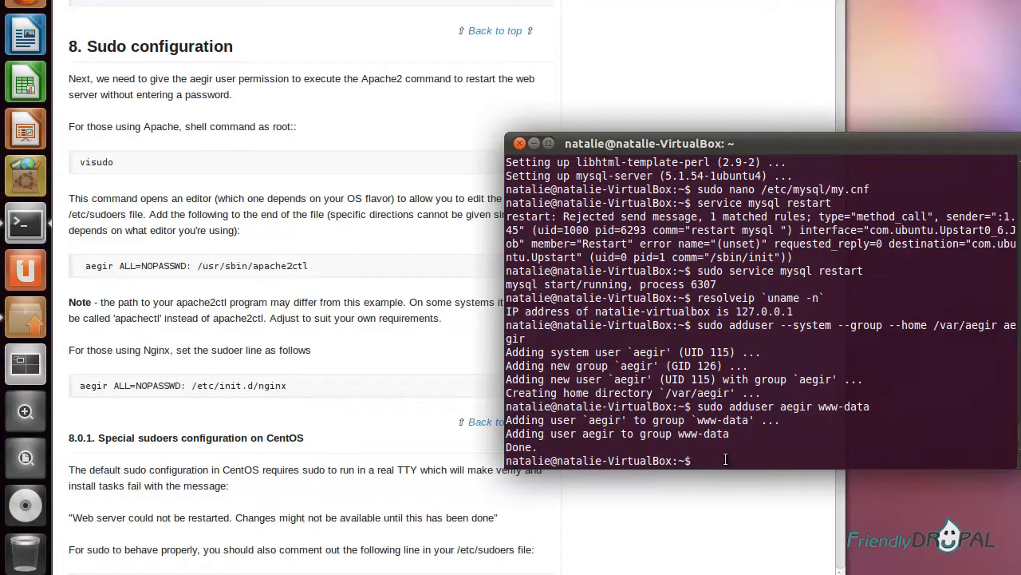
{"action": "type", "text": "sudo nano /etc/"}
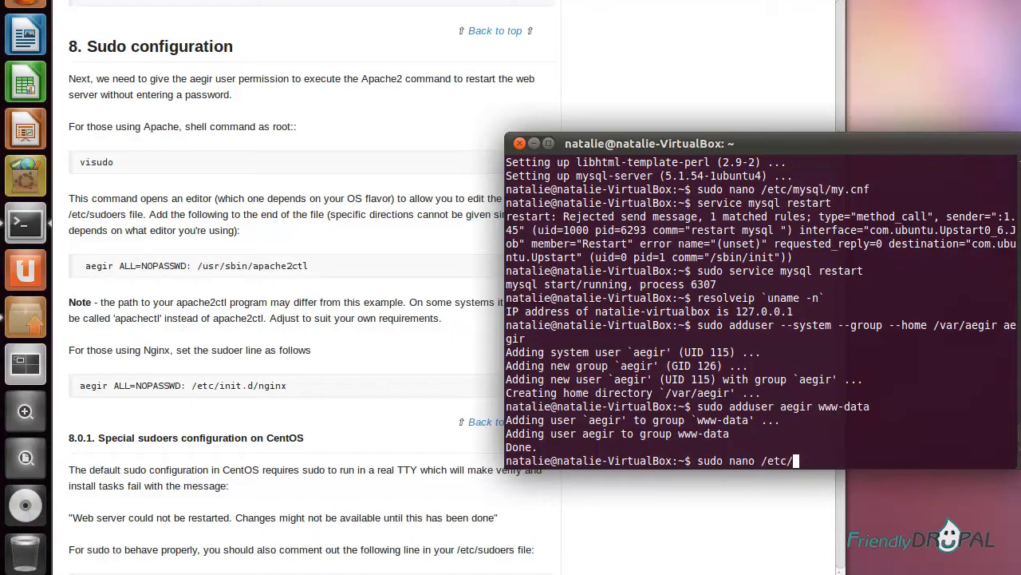
{"action": "type", "text": "sudoers"}
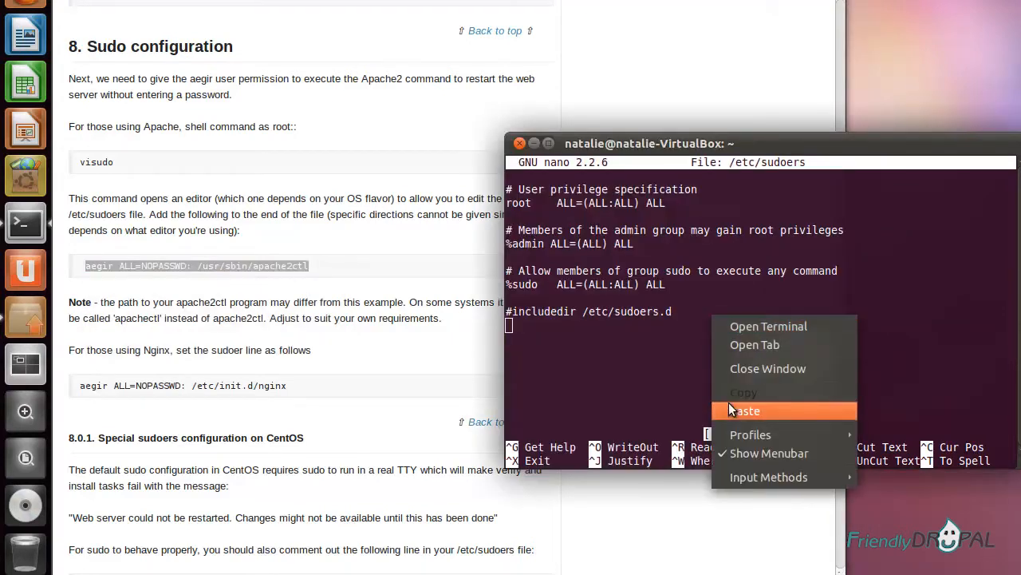
{"action": "left_click", "coordinate": [747, 411]}
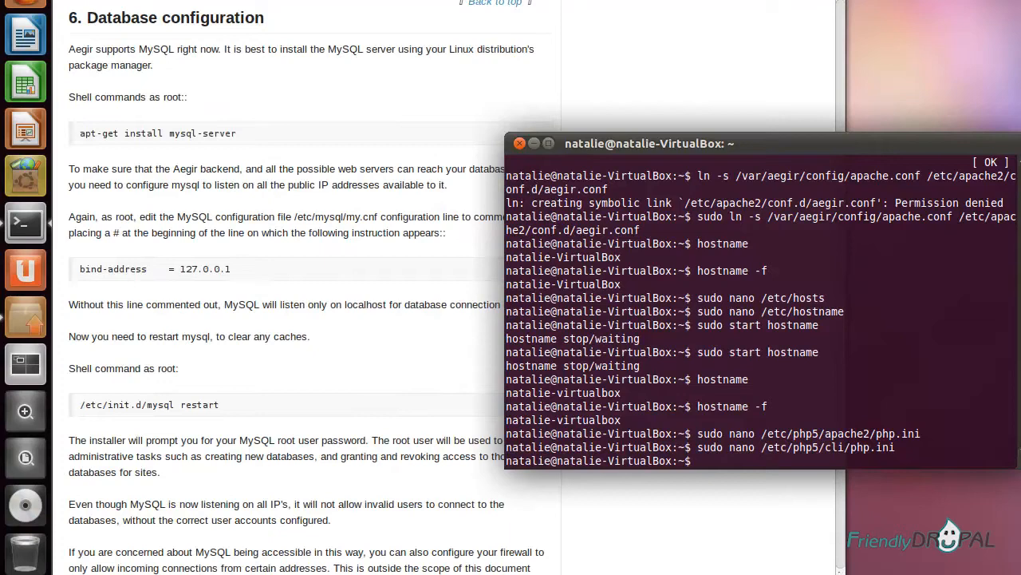
Install mysql-server via sudo apt-get, confirm with Y and set the MySQL root password
{"action": "type", "text": "sudo"}
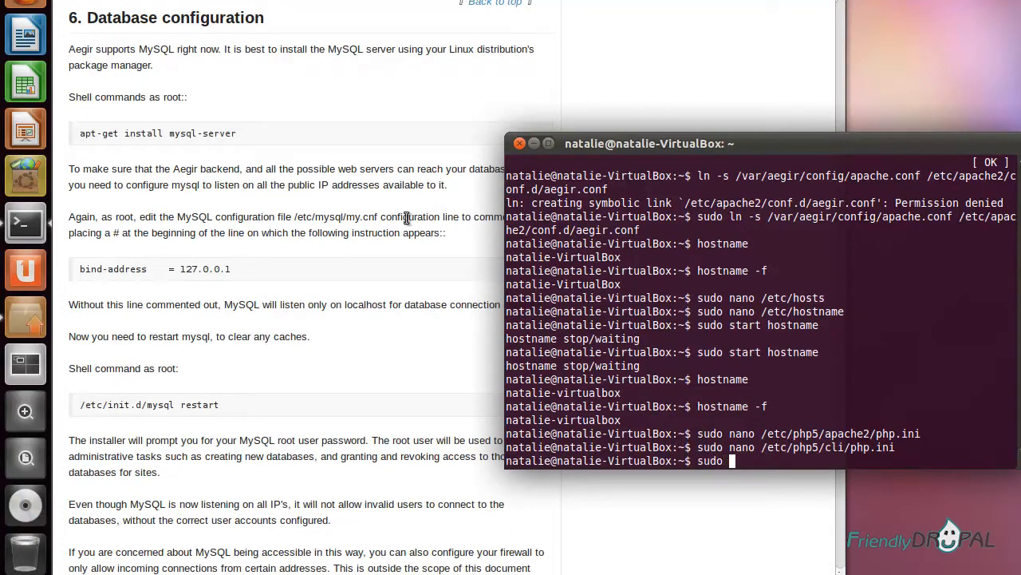
{"action": "mouse_move", "coordinate": [249, 129]}
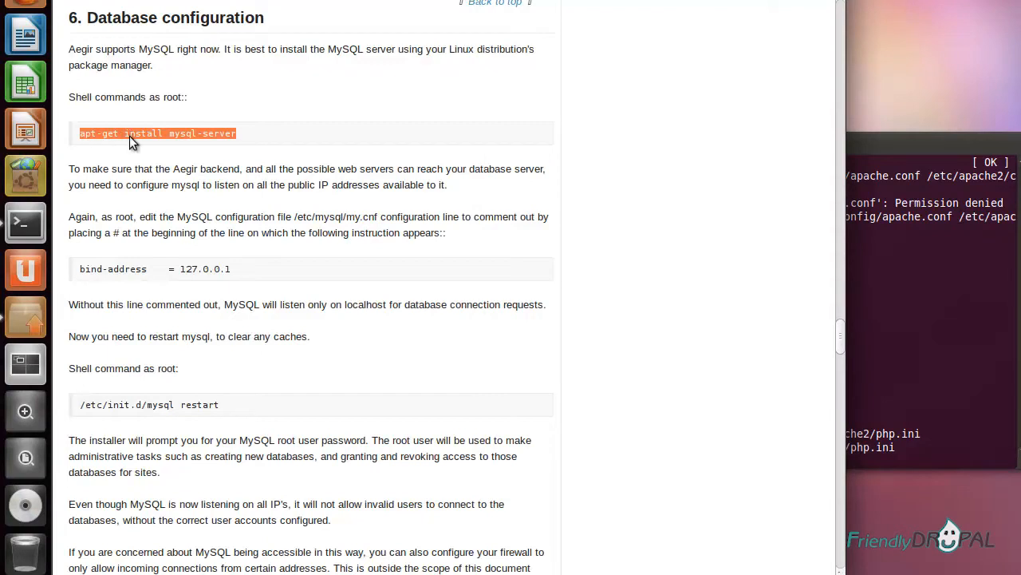
{"action": "mouse_move", "coordinate": [842, 466]}
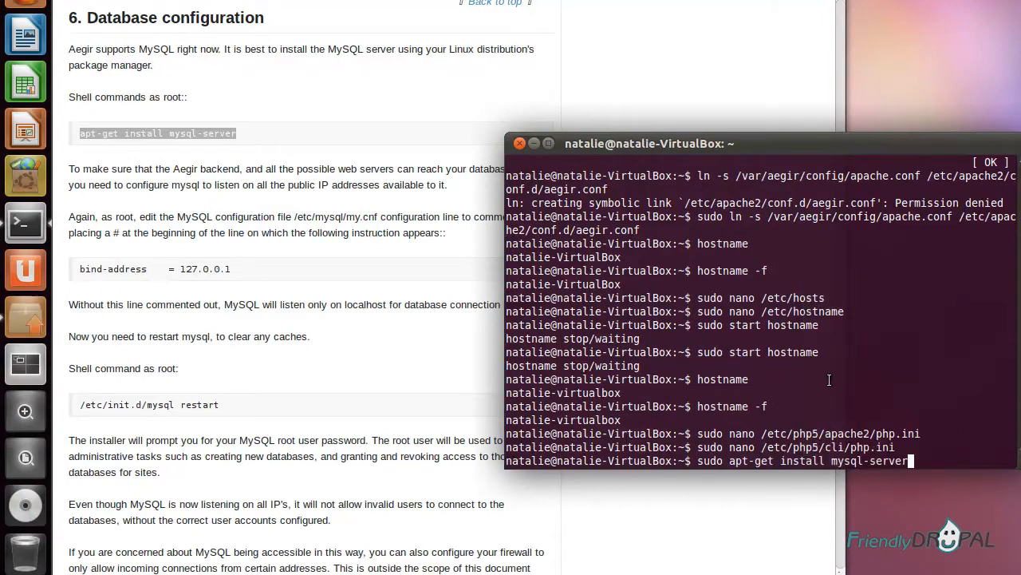
{"action": "key", "text": "Return"}
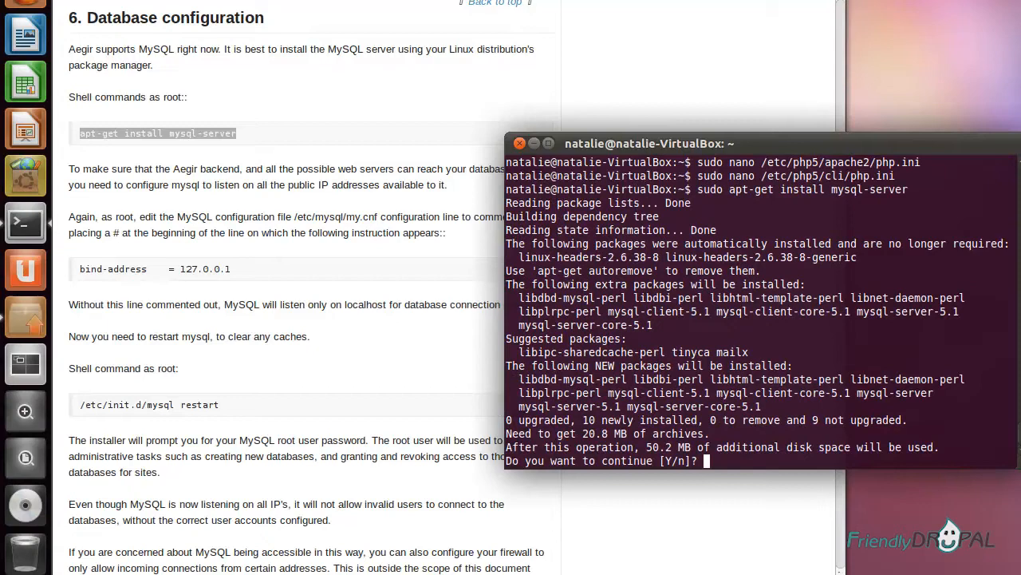
{"action": "type", "text": "y"}
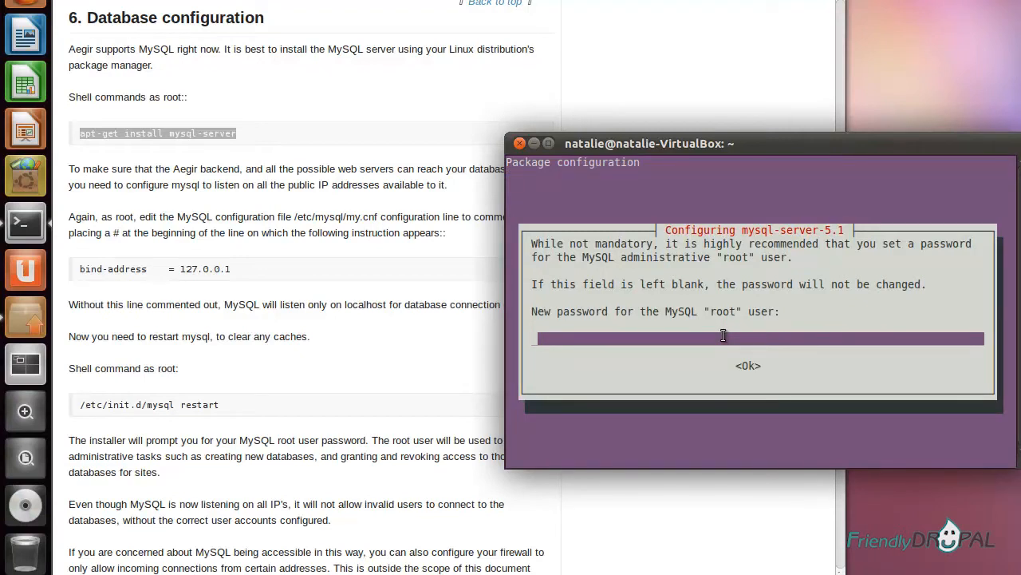
{"action": "type", "text": "******"}
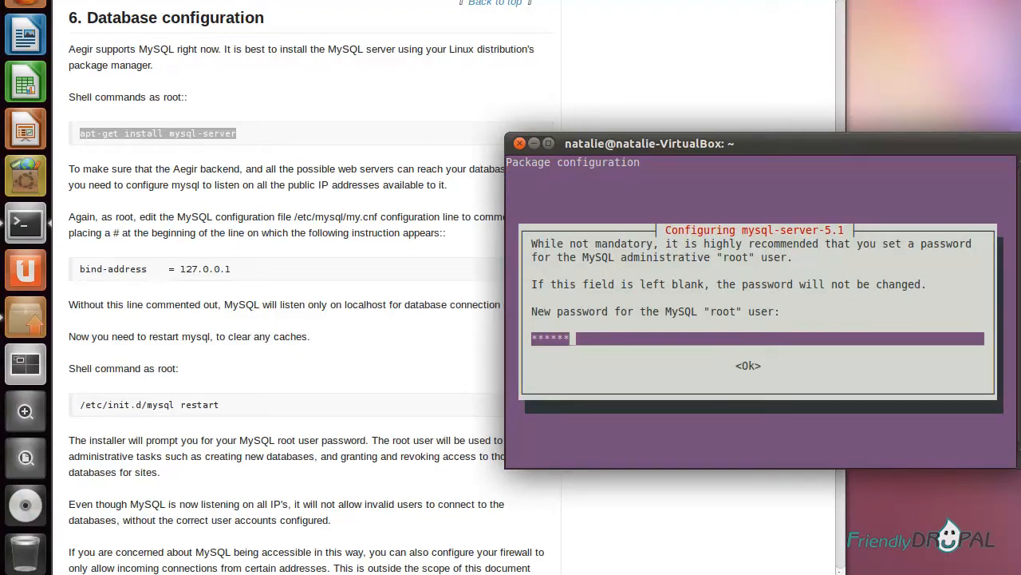
{"action": "type", "text": "**"}
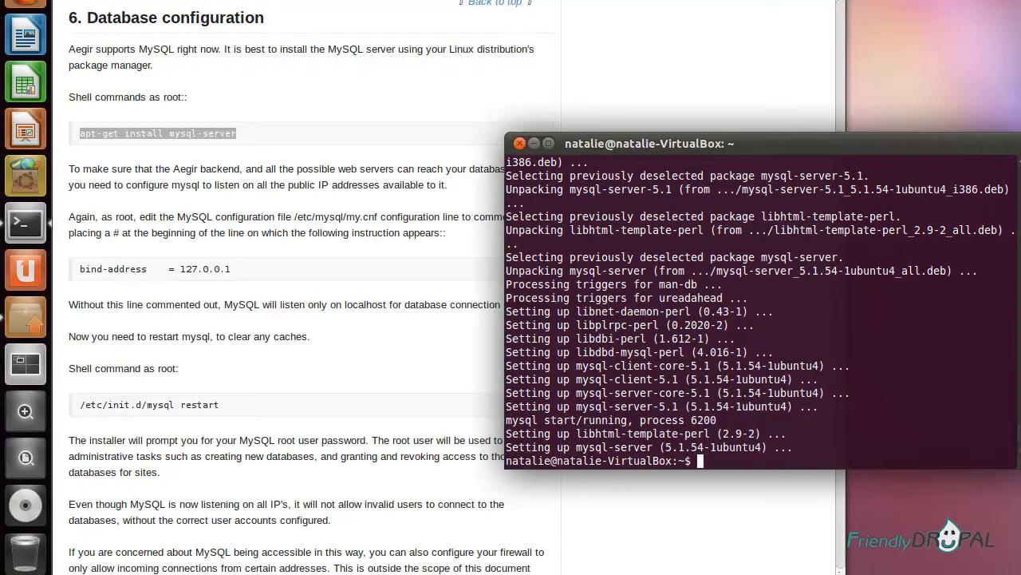
{"action": "mouse_move", "coordinate": [657, 528]}
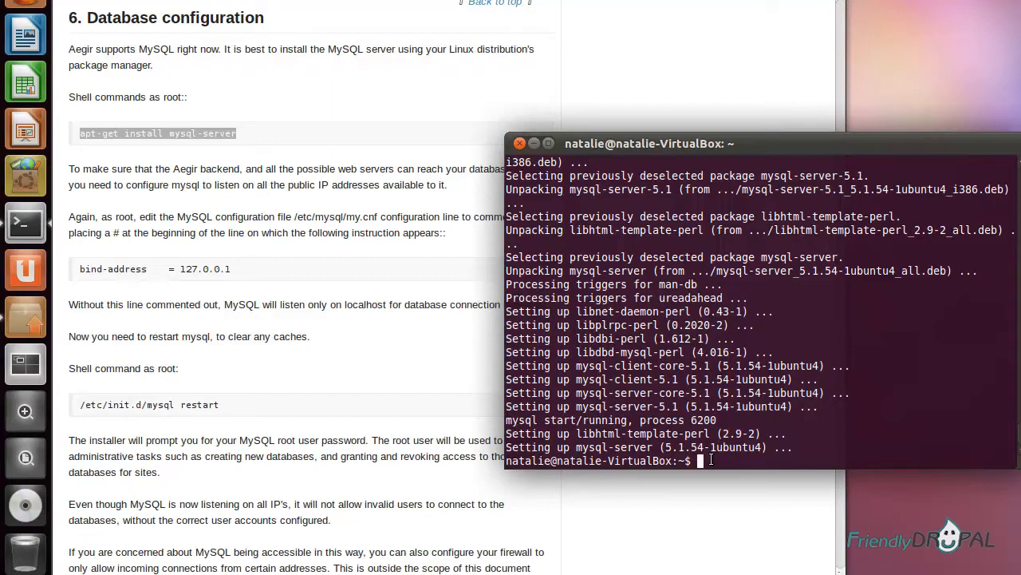
{"action": "type", "text": "sudo nano /etc/mysql/my"}
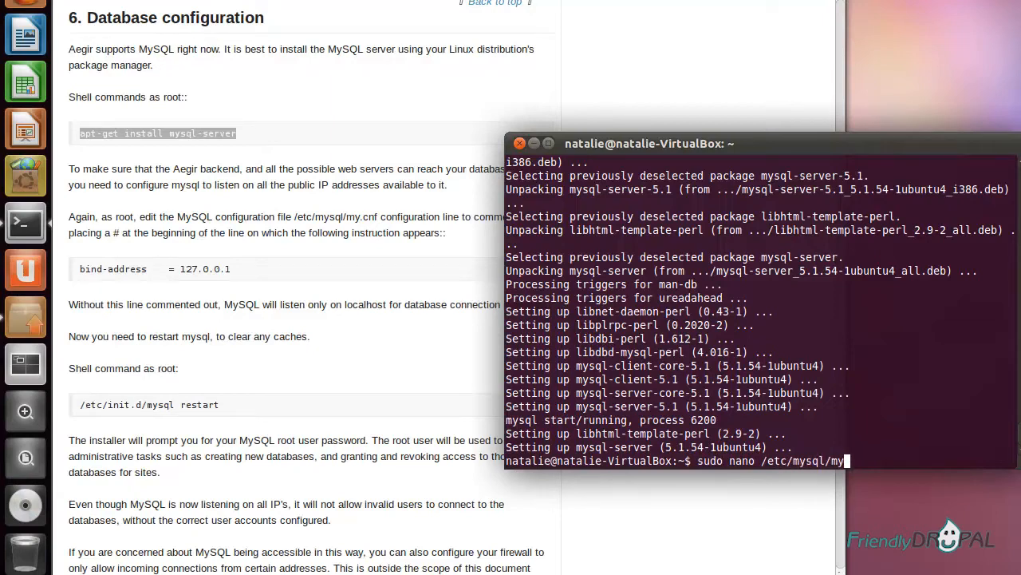
Check the bind-address setting in /etc/mysql/my.cnf with nano, then restart MySQL with sudo
{"action": "key", "text": "Return"}
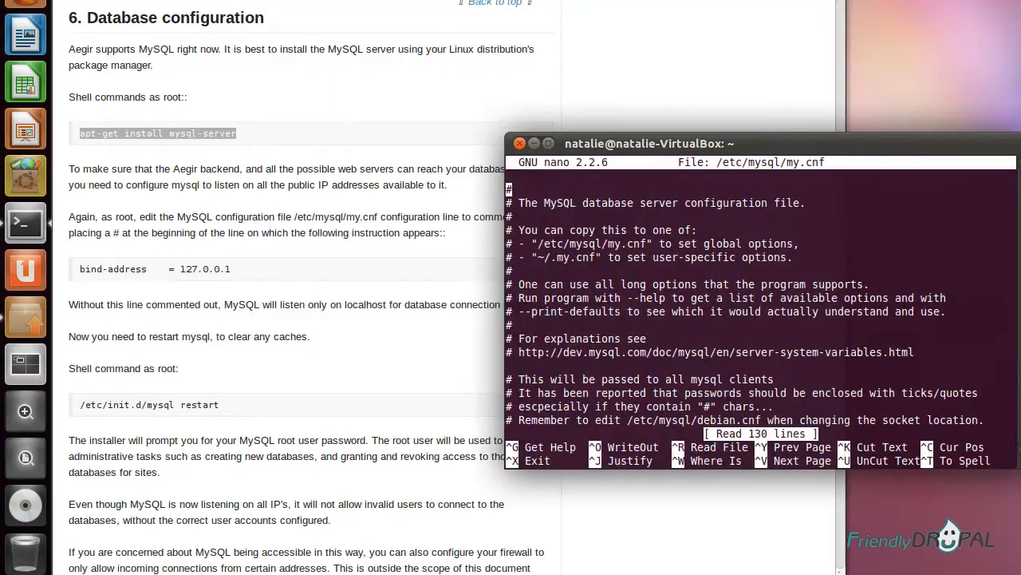
{"action": "key", "text": "ctrl+w"}
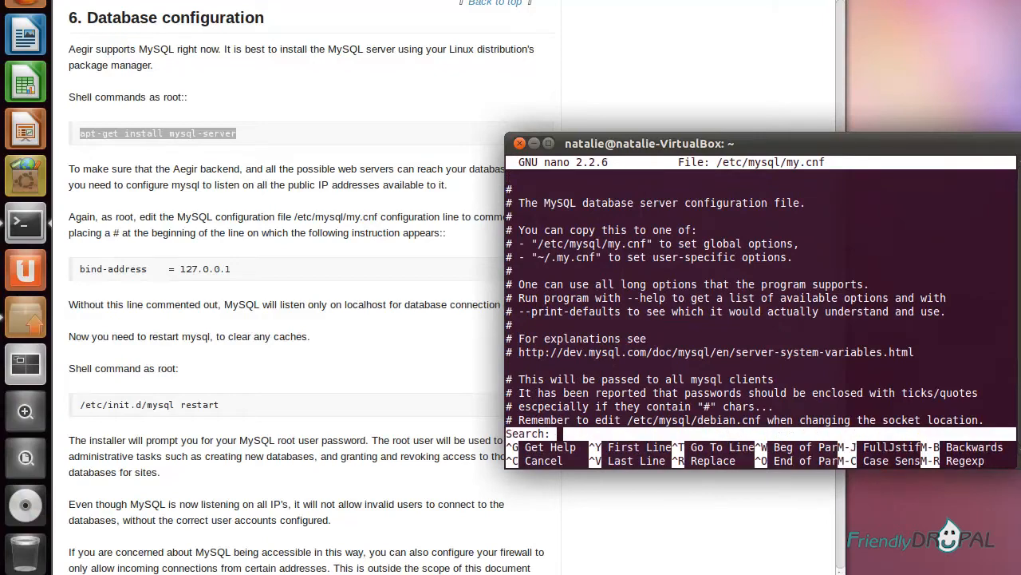
{"action": "type", "text": "bind-ad"}
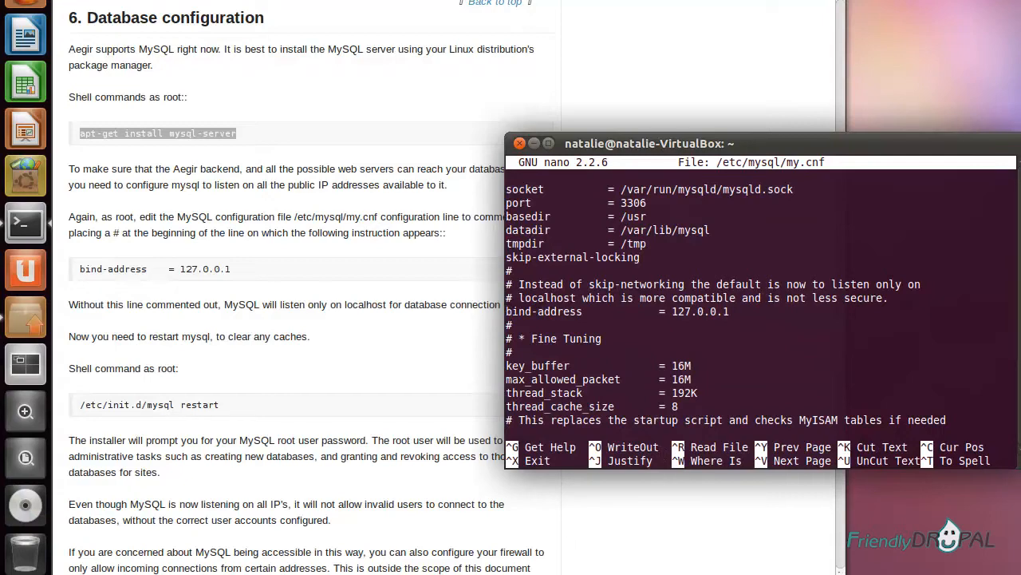
{"action": "key", "text": "ctrl+x"}
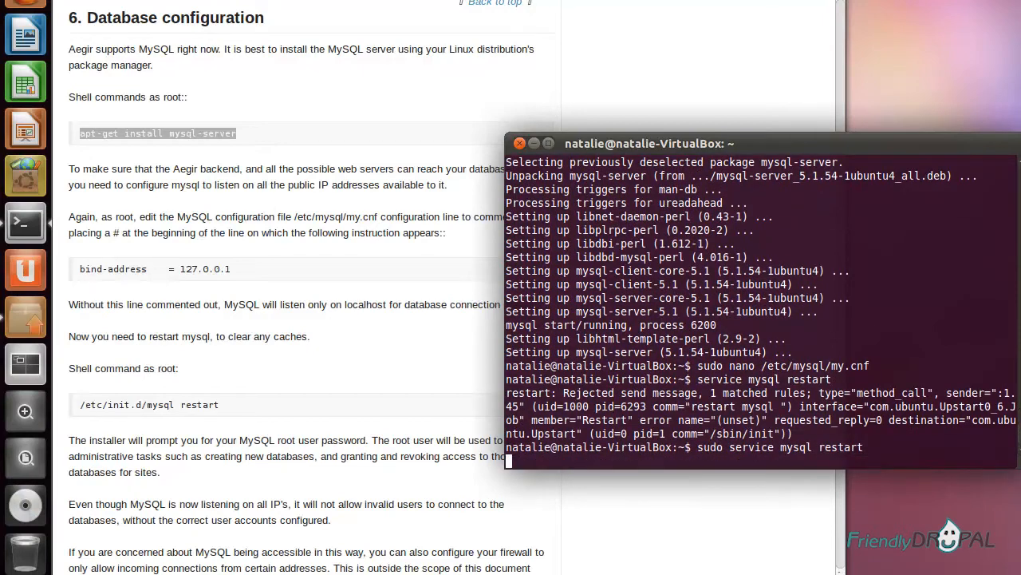
{"action": "key", "text": "Return"}
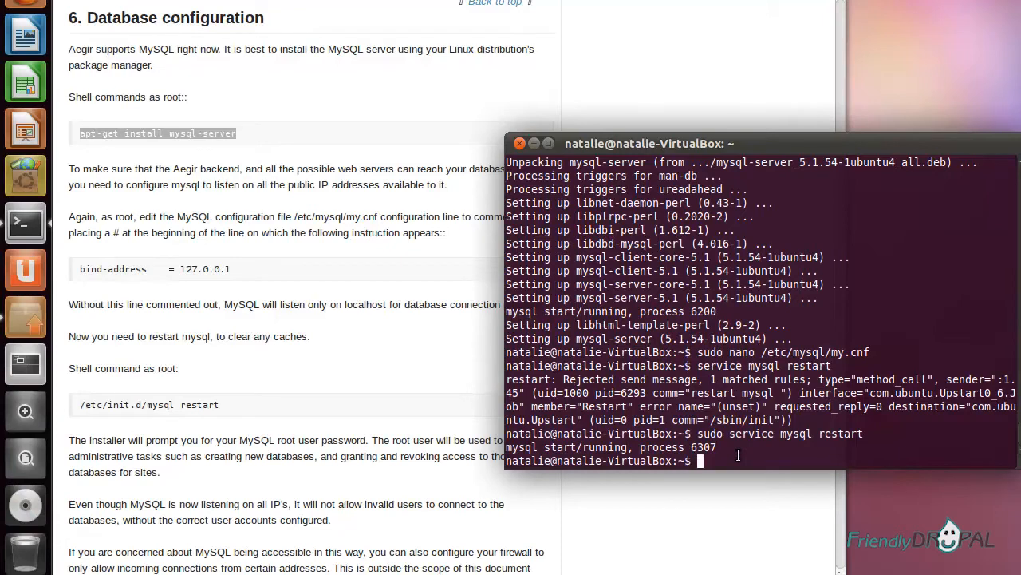
Run resolveip `uname -n` to confirm the hostname resolves to an IP
{"action": "type", "text": "resolve"}
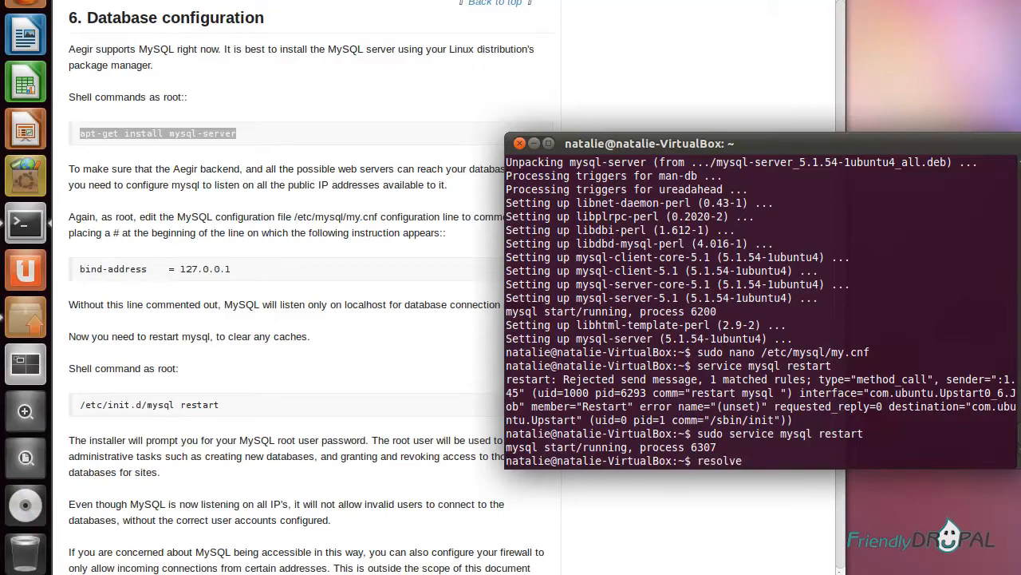
{"action": "type", "text": "ip"}
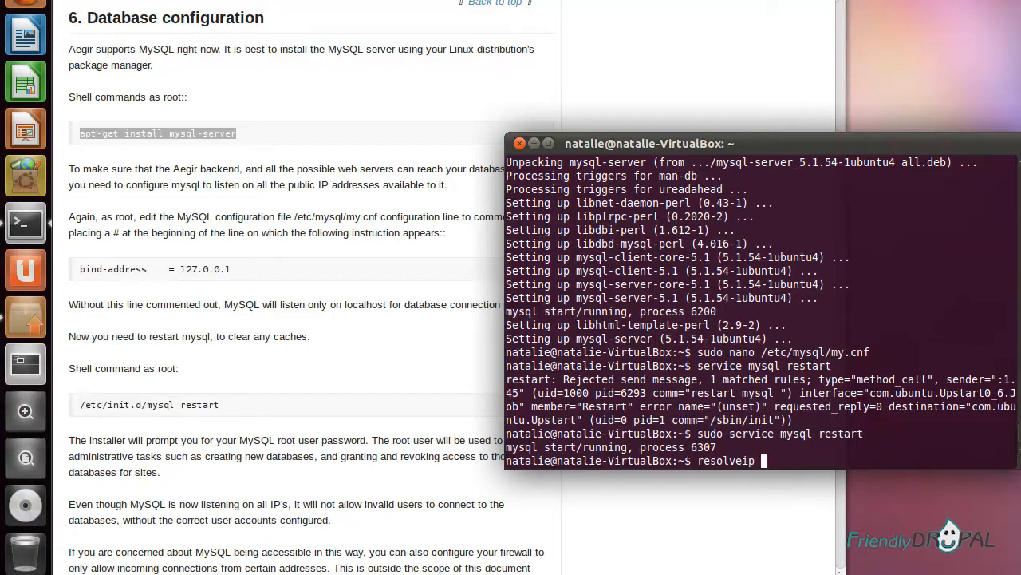
{"action": "type", "text": "`uname -n"}
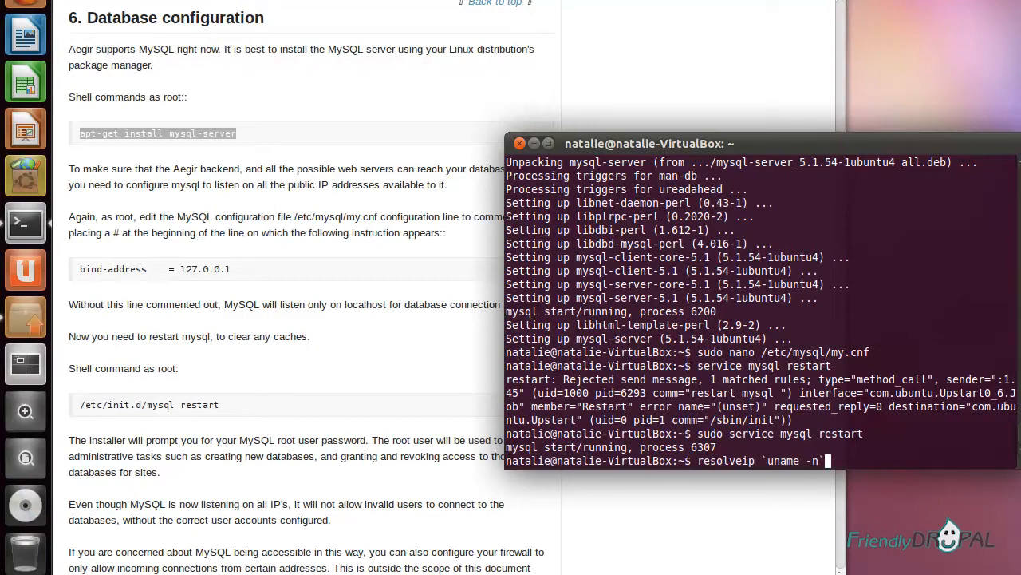
{"action": "key", "text": "Return"}
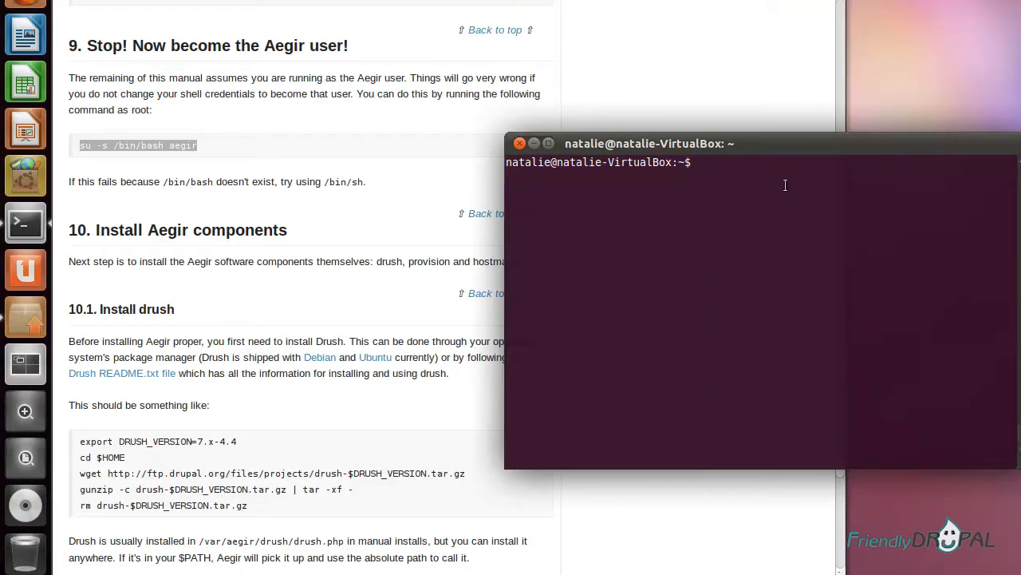
Get a root shell with sudo -i before switching to the aegir user
{"action": "type", "text": "sudo -i"}
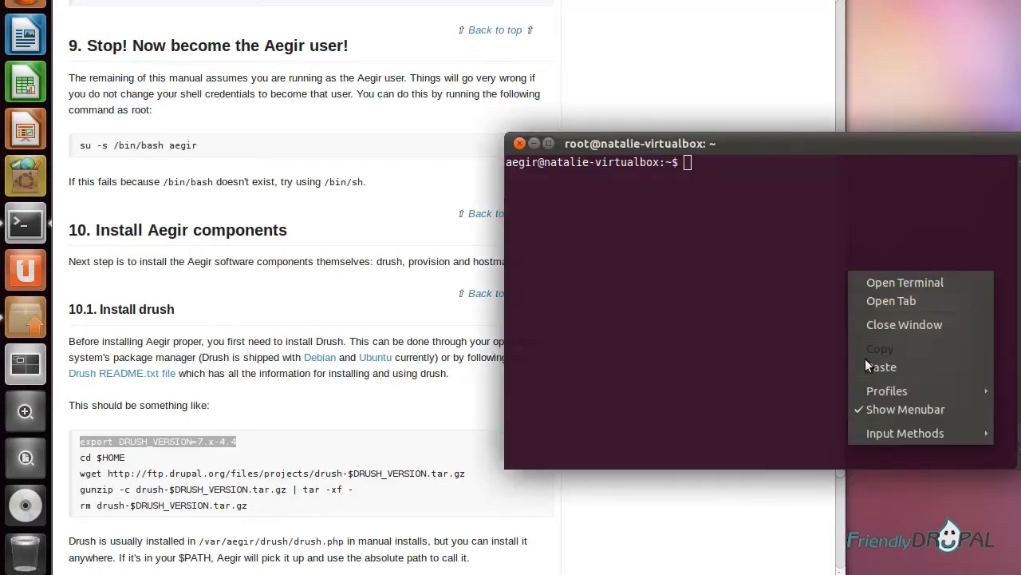
Set DRUSH_VERSION=7.x-4.5, cd $HOME and wget the drush archive
{"action": "left_click", "coordinate": [881, 366]}
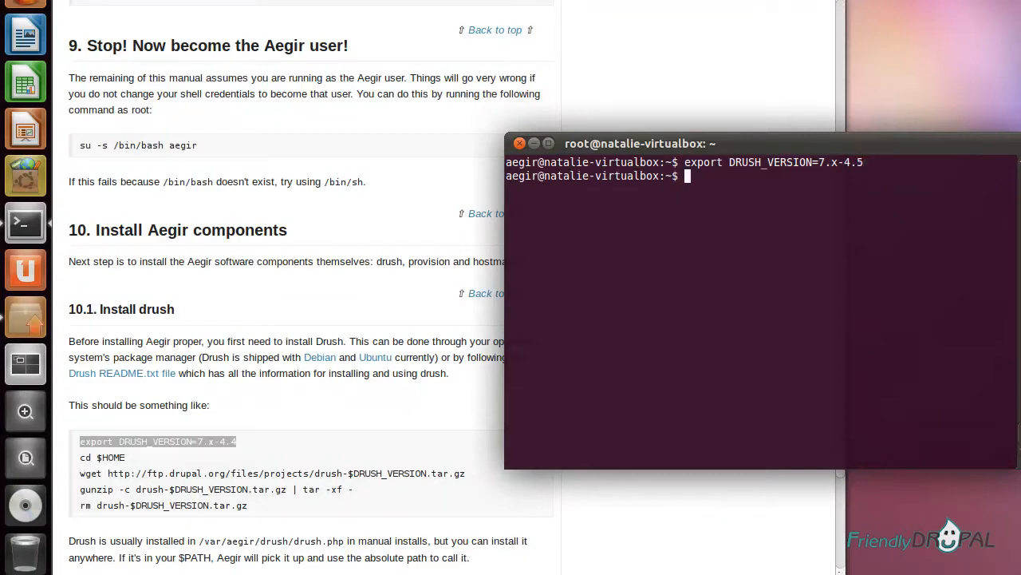
{"action": "type", "text": "c"}
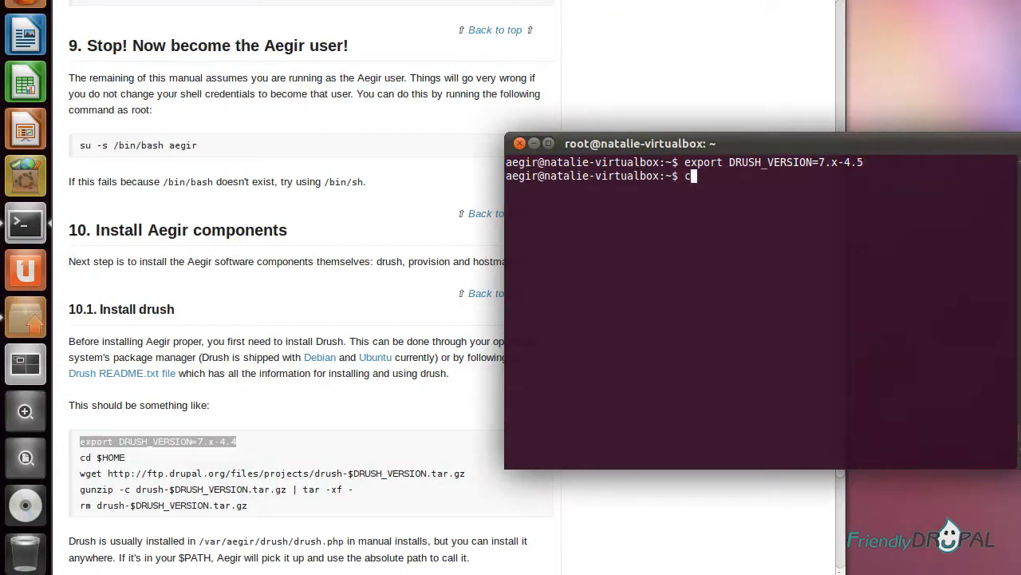
{"action": "type", "text": "d $HOME"}
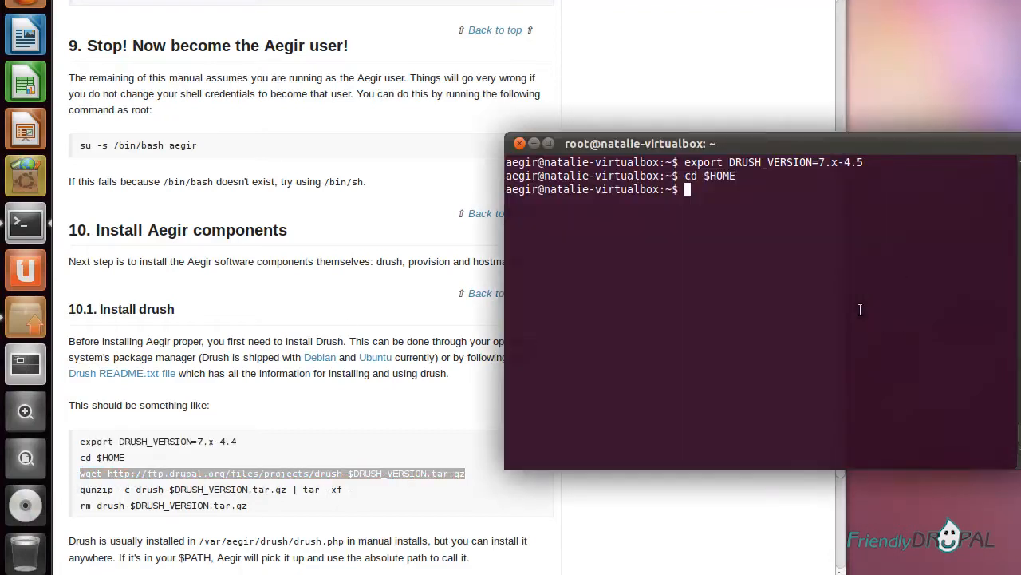
{"action": "right_click", "coordinate": [860, 310]}
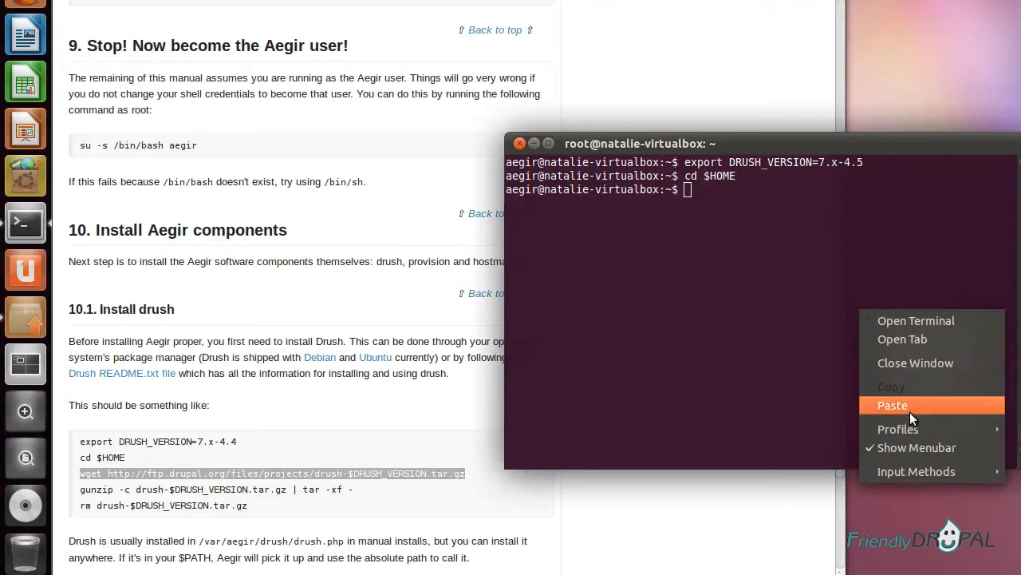
{"action": "left_click", "coordinate": [892, 405]}
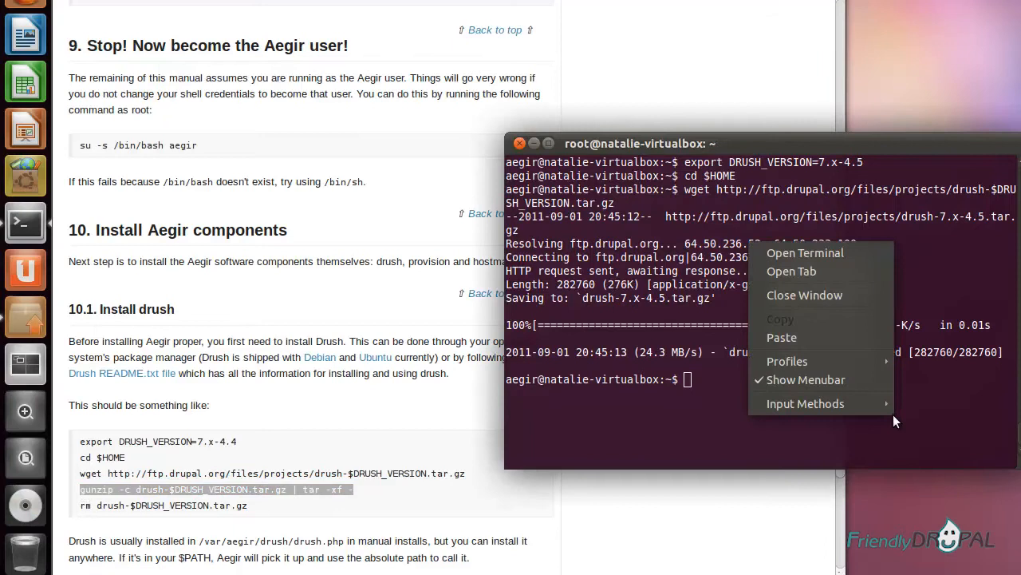
{"action": "mouse_move", "coordinate": [782, 336]}
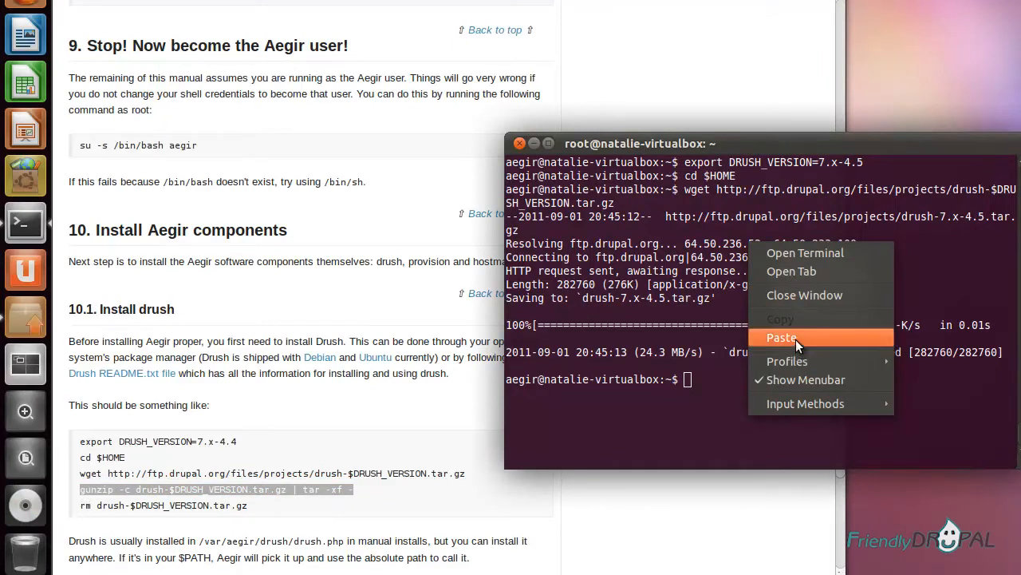
Unpack the drush archive with gunzip | tar and remove drush-$DRUSH_VERSION.tar.gz
{"action": "left_click", "coordinate": [780, 337]}
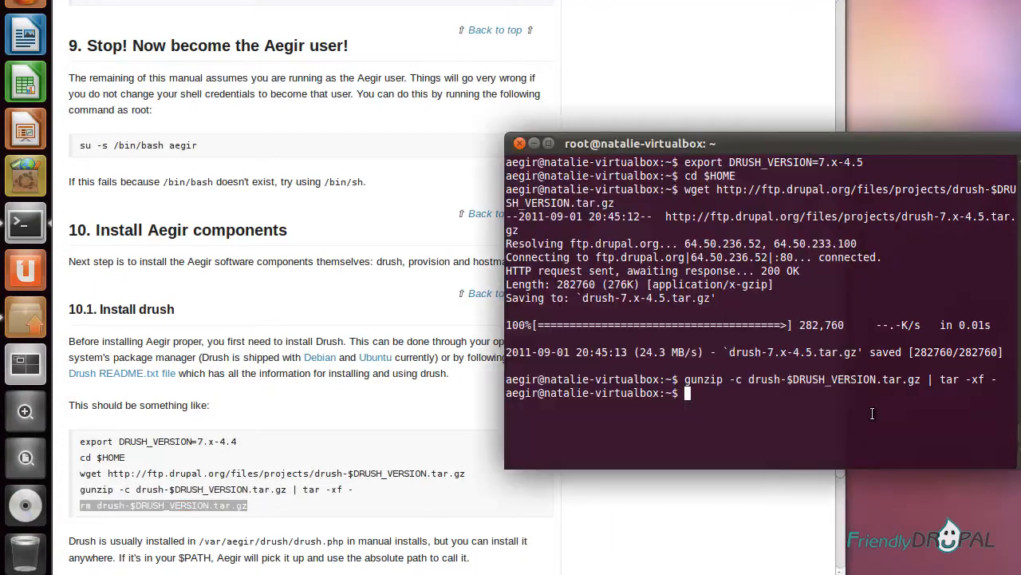
{"action": "type", "text": "rm drush-$DRUSH_VERSION.tar.gz"}
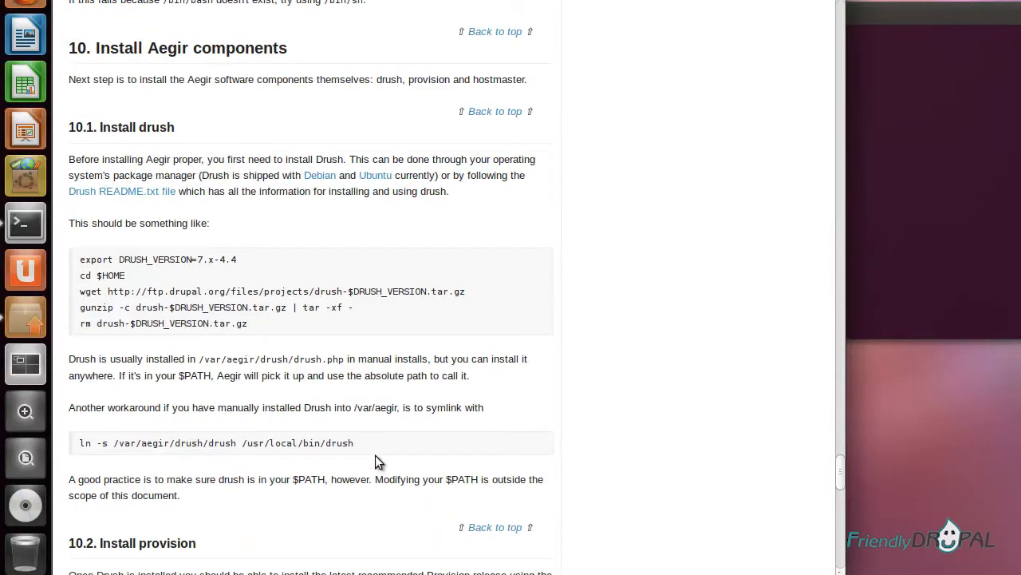
{"action": "mouse_move", "coordinate": [380, 454]}
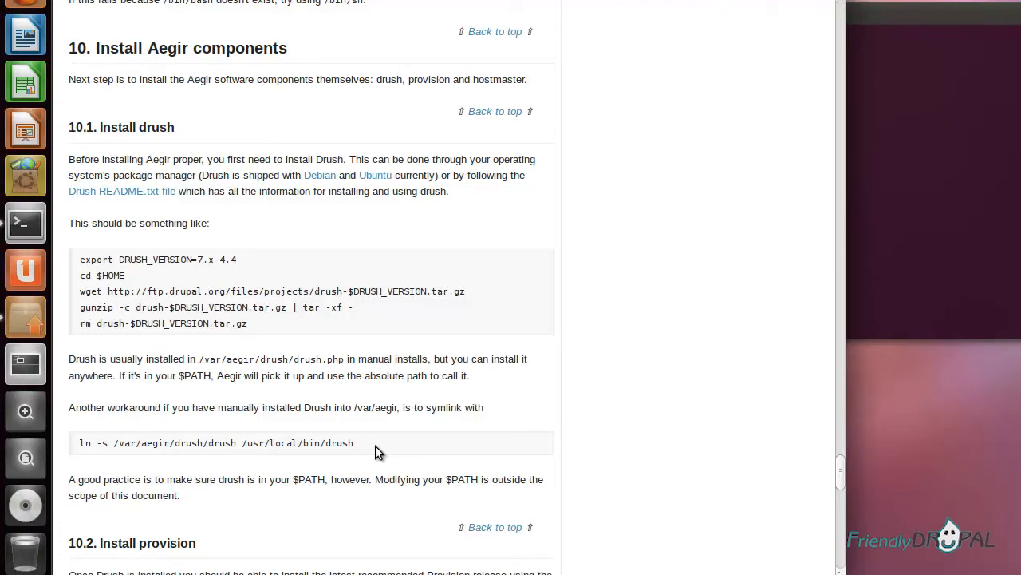
{"action": "mouse_move", "coordinate": [726, 364]}
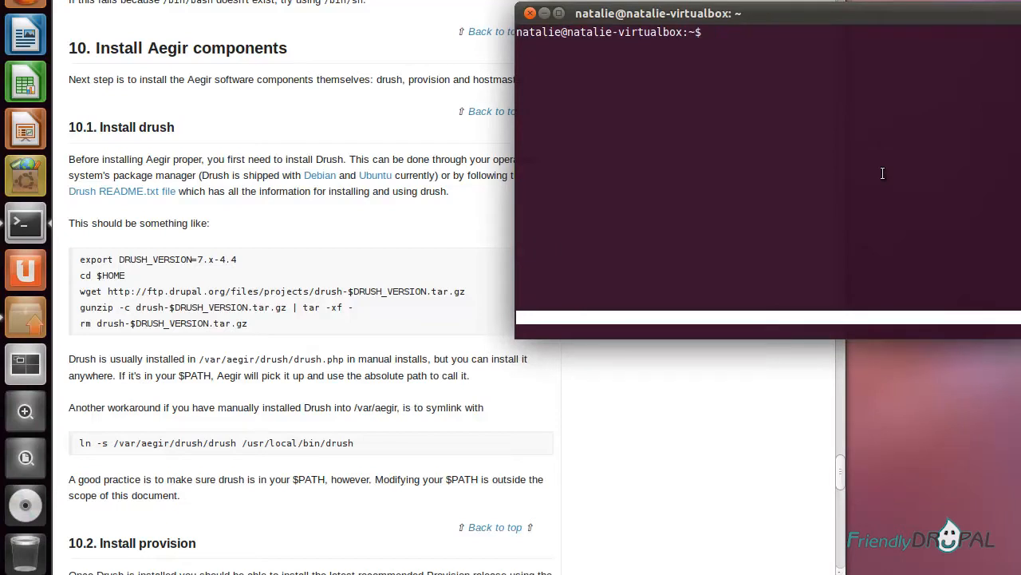
Become the aegir user via sudo -i and su -s /bin/bash aegir, and edit .bashrc in nano
{"action": "type", "text": "nano .ba"}
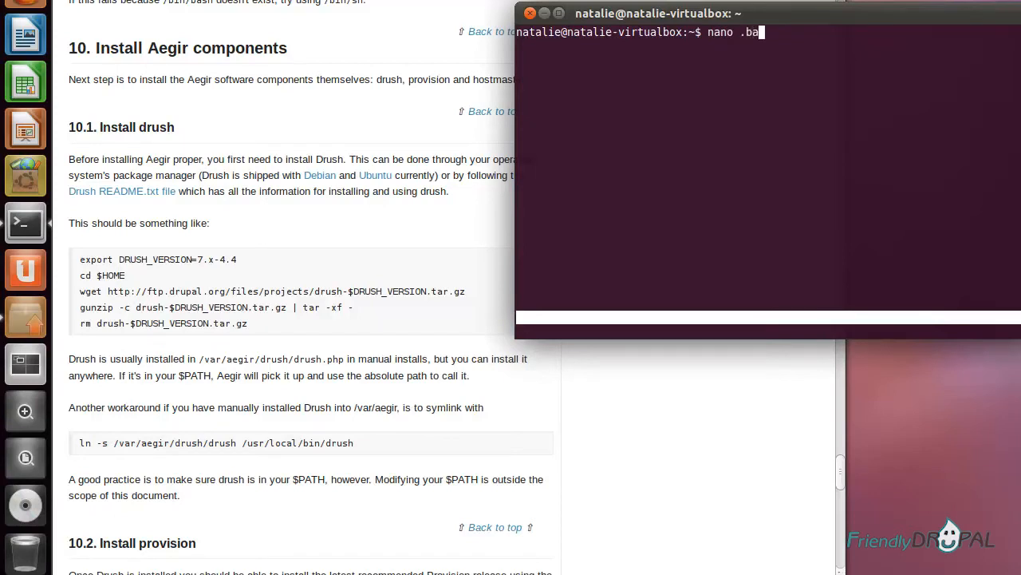
{"action": "type", "text": "shrc"}
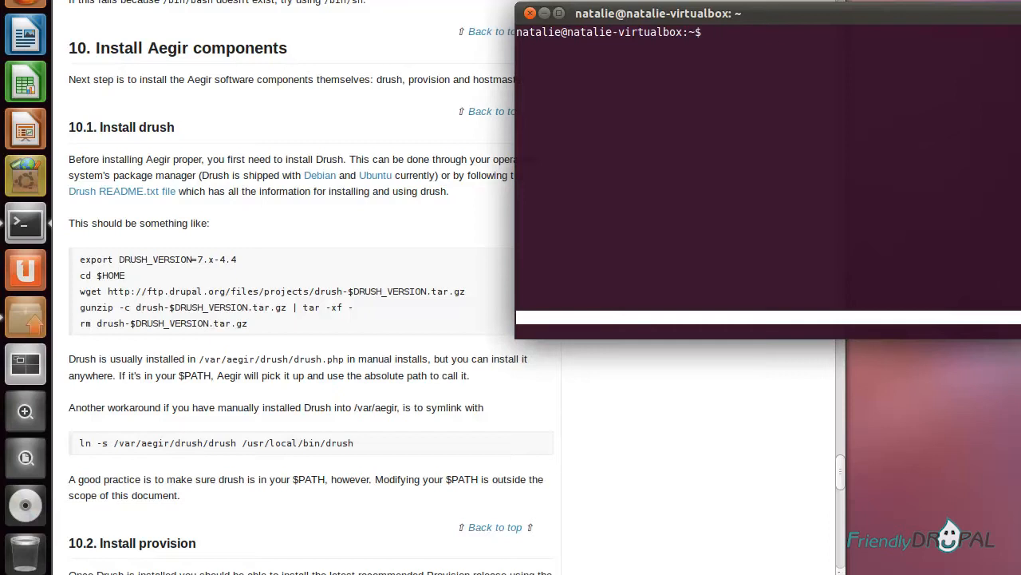
{"action": "type", "text": "sudo -i"}
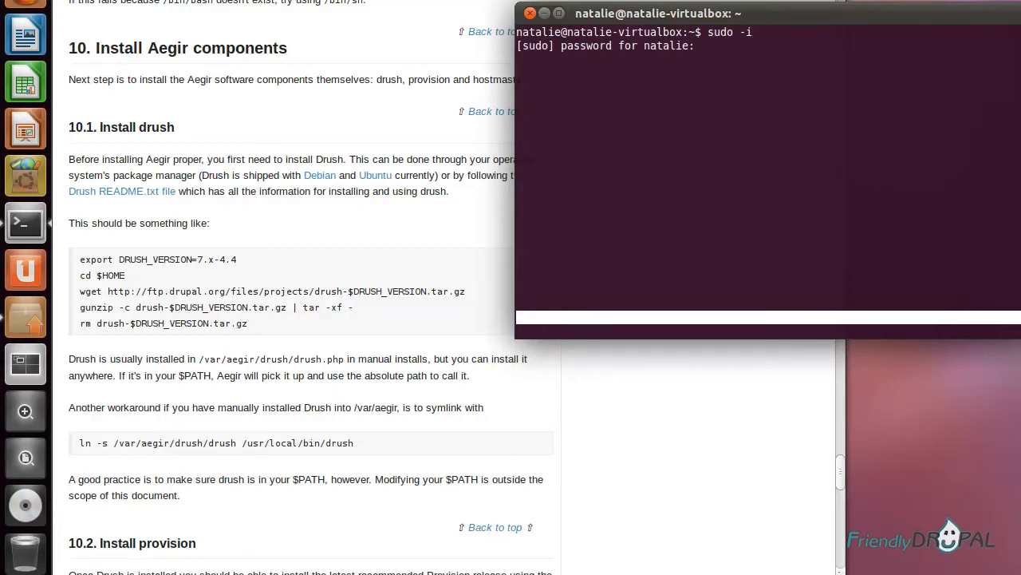
{"action": "type", "text": "s"}
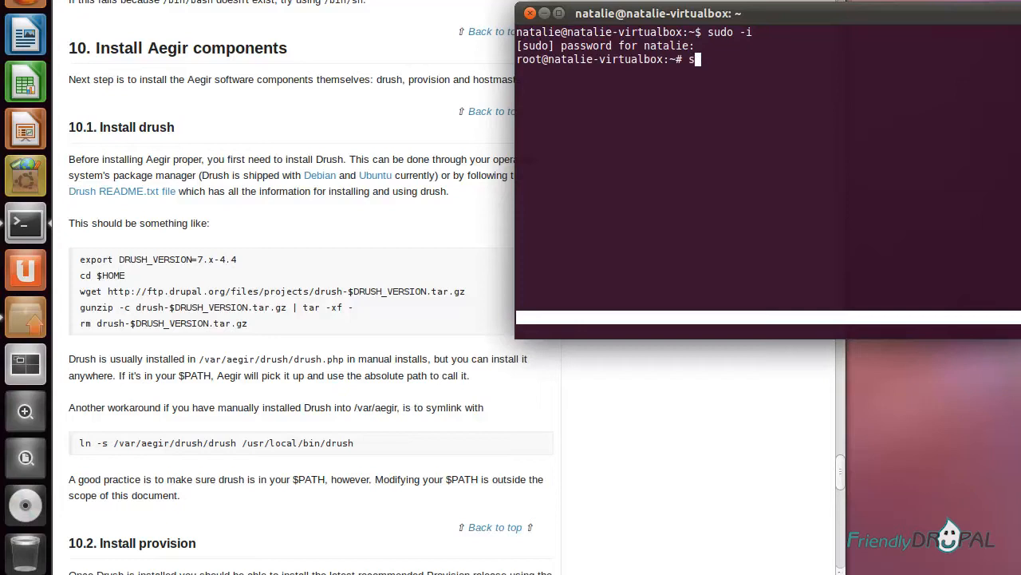
{"action": "type", "text": "u -s /binb"}
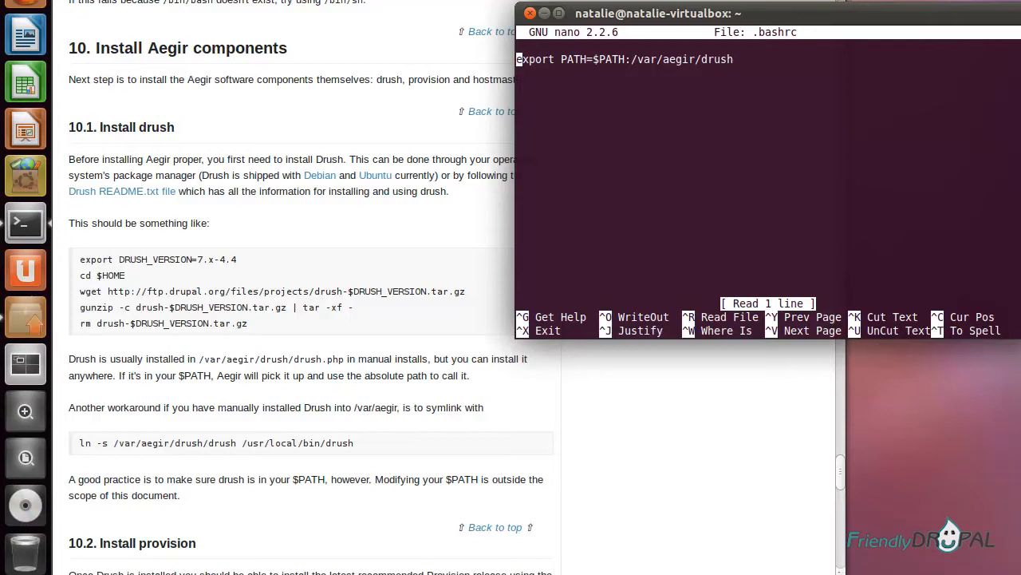
Save the export PATH=$PATH:/var/aegir/drush line in .bashrc and source it
{"action": "key", "text": "ctrl+x"}
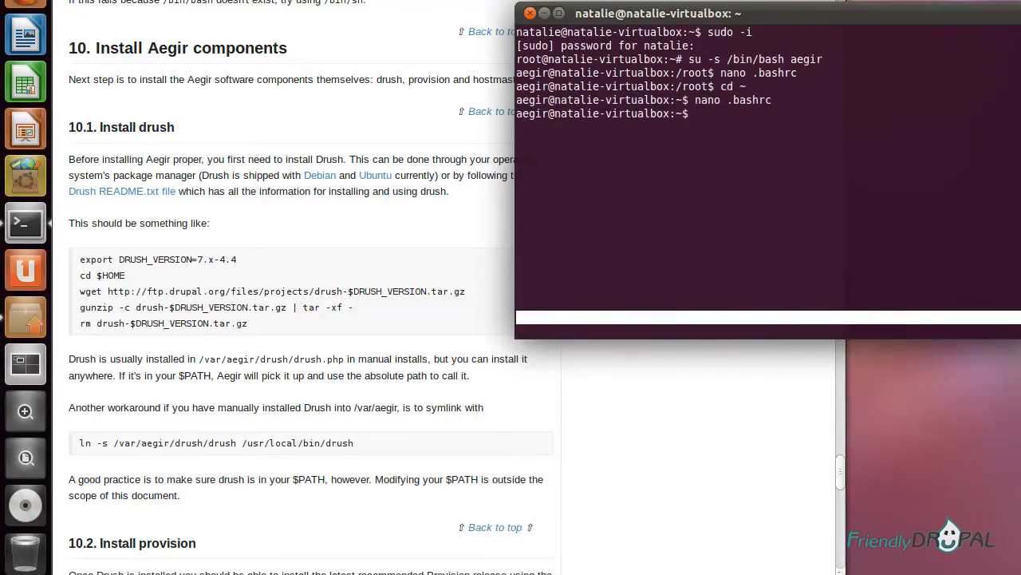
{"action": "type", "text": "source"}
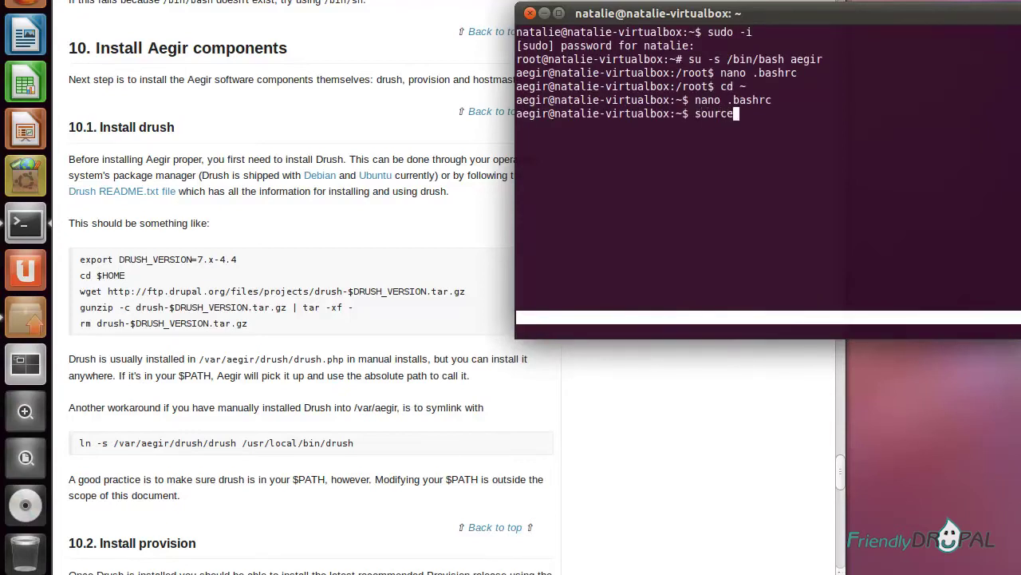
{"action": "type", "text": ".bashrc"}
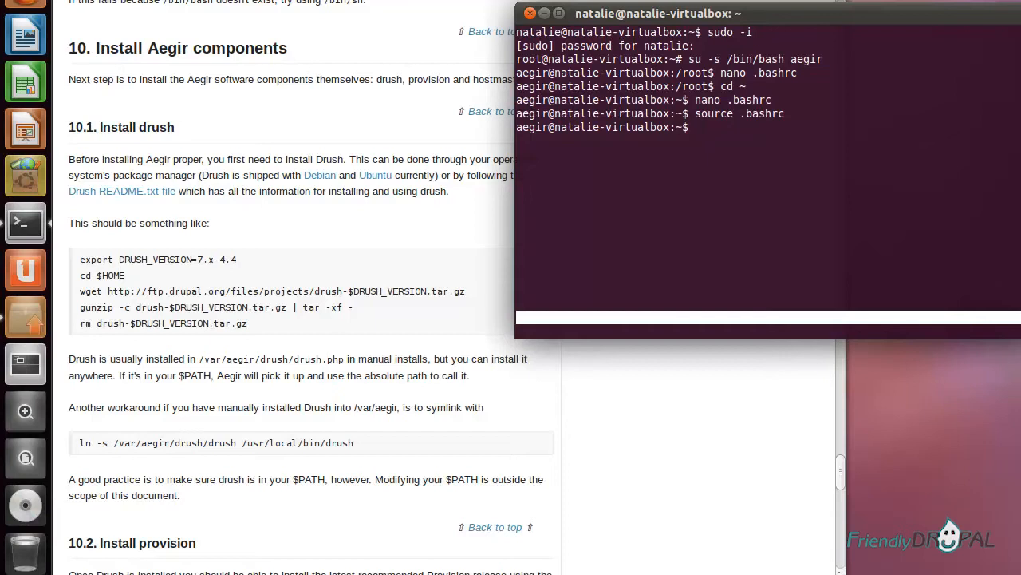
Run drush dl --destination=/var/aegir/.drush provision-6.x, confirming creation of the directory
{"action": "type", "text": "drush"}
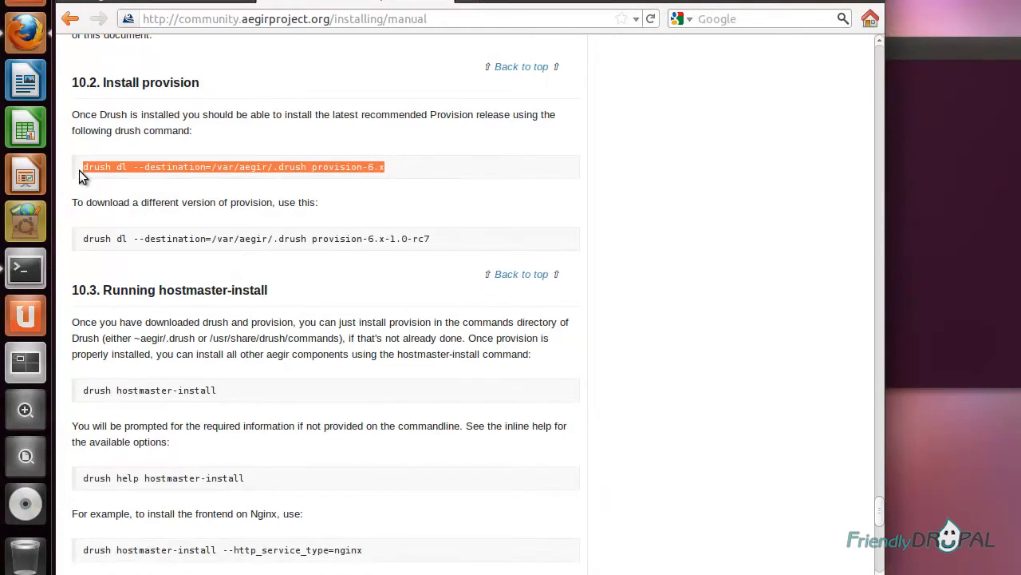
{"action": "left_click", "coordinate": [25, 268]}
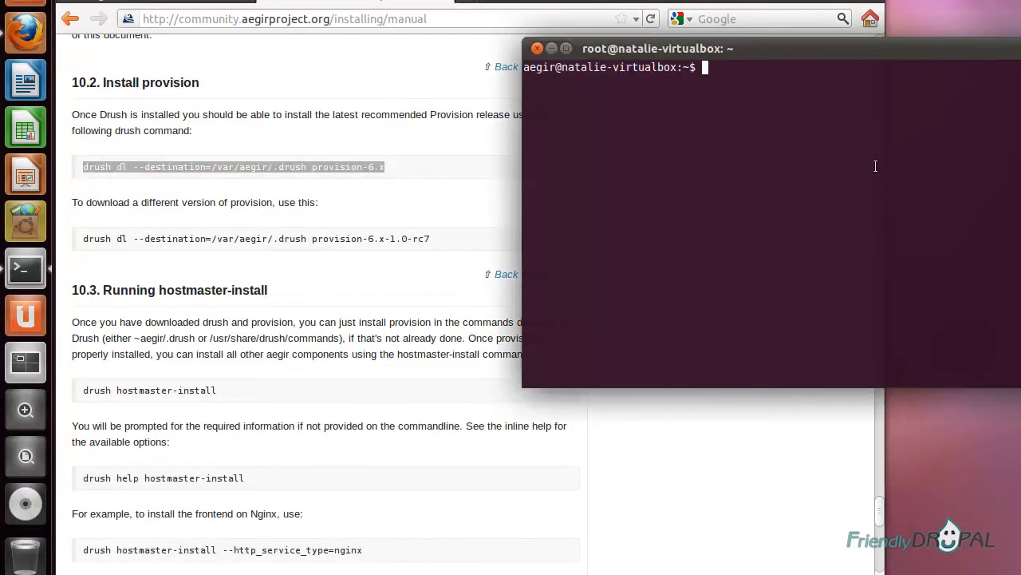
{"action": "type", "text": "drush dl --destination=/var/aegir/.drush provision-6.x"}
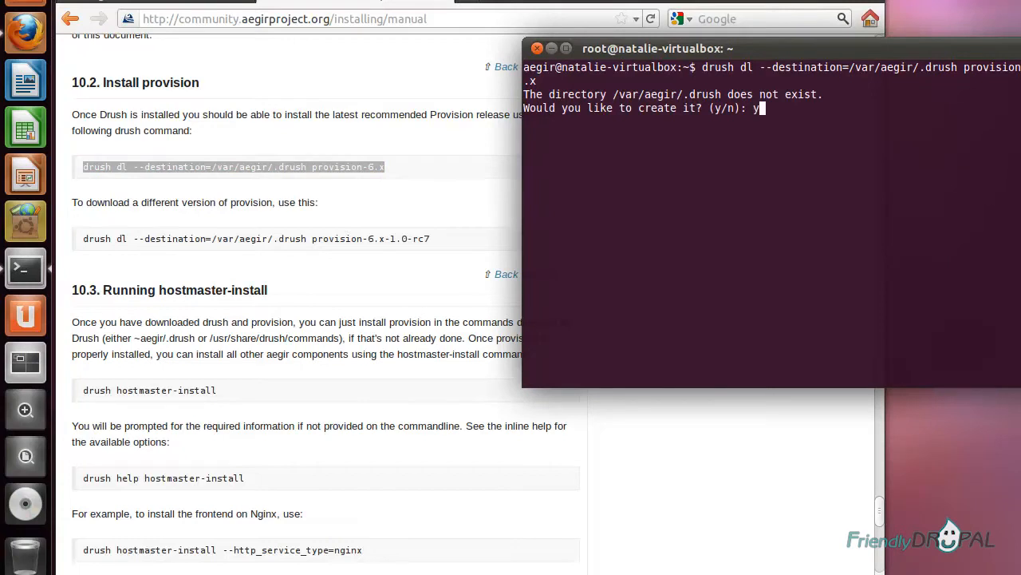
{"action": "key", "text": "Return"}
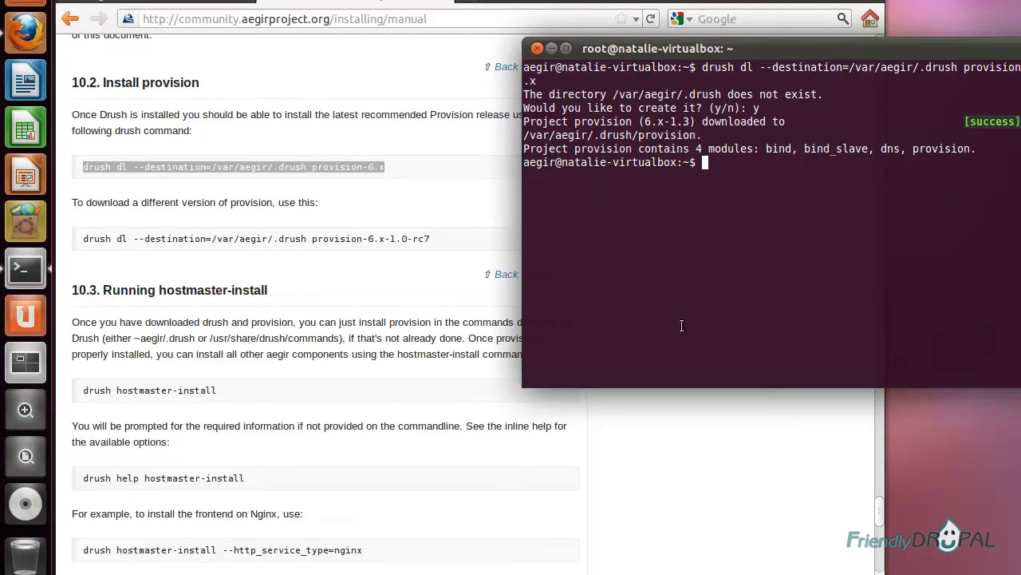
{"action": "mouse_move", "coordinate": [224, 385]}
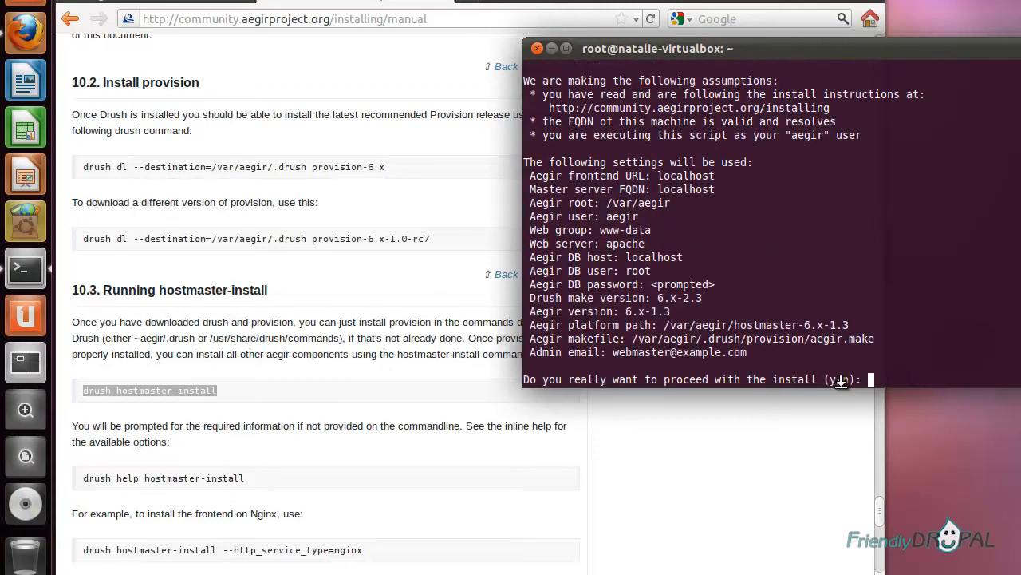
Answer y to proceed with drush hostmaster-install using the default settings
{"action": "type", "text": "y/n): y"}
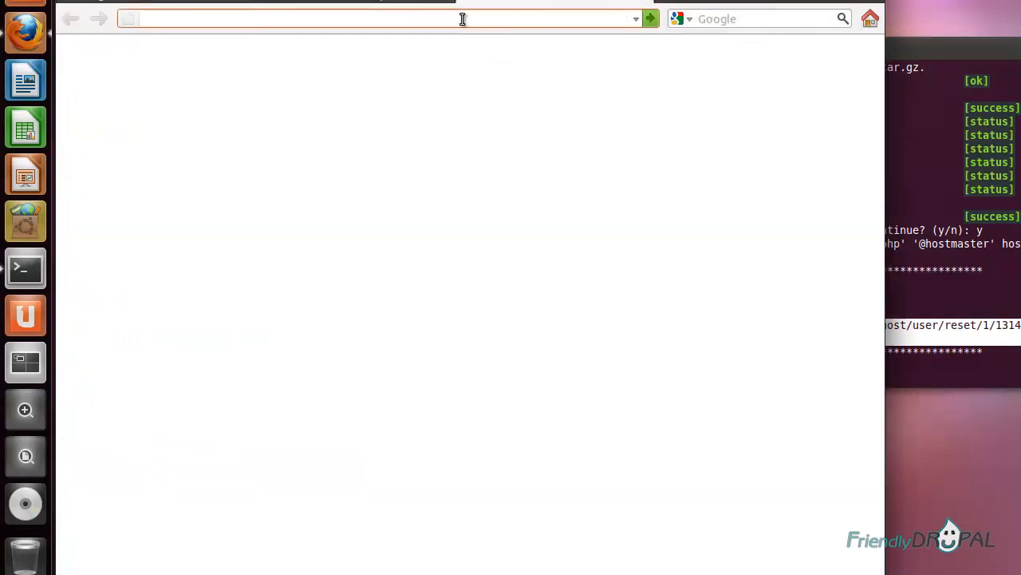
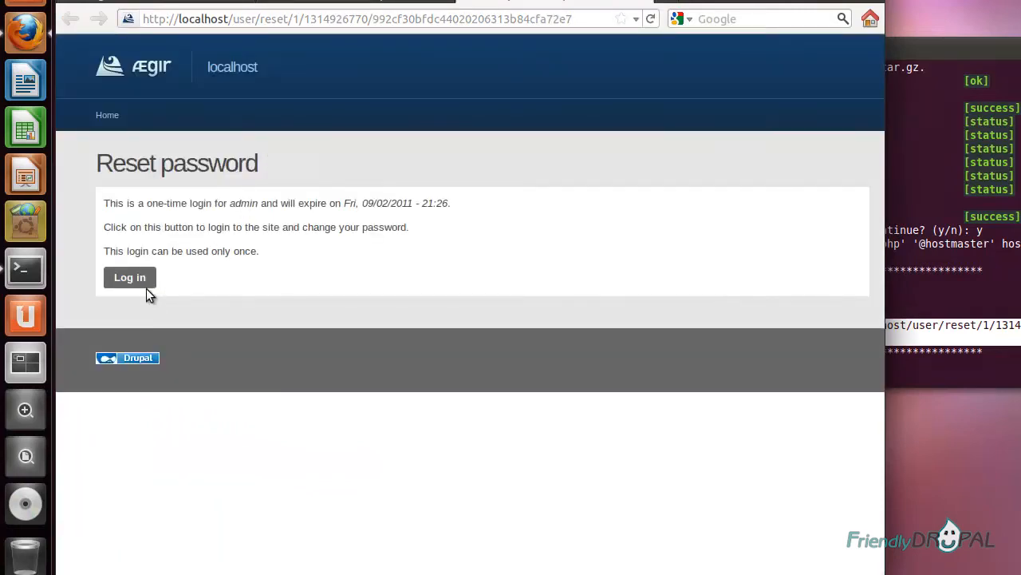
{"action": "left_click", "coordinate": [129, 278]}
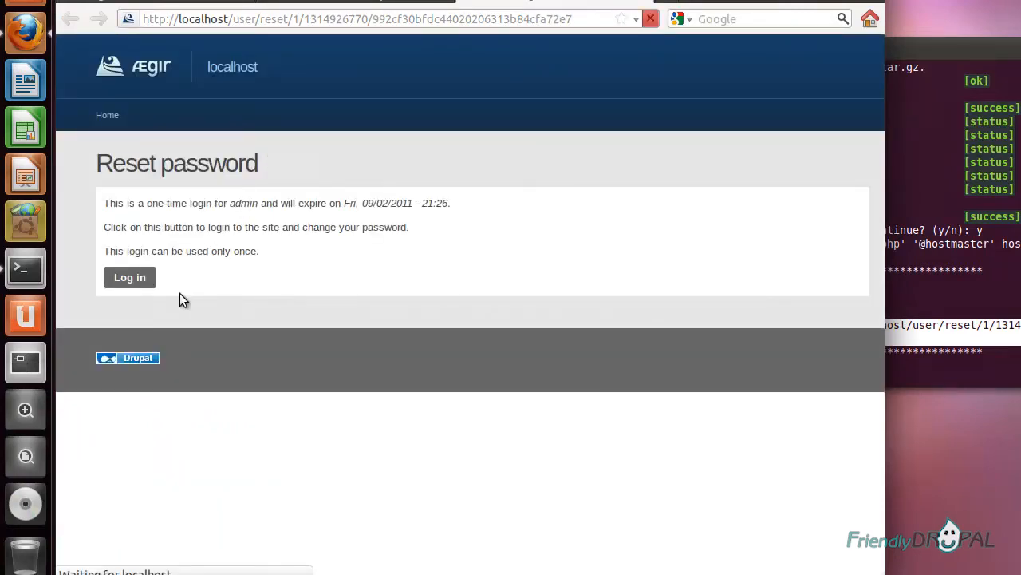
{"action": "left_click", "coordinate": [129, 278]}
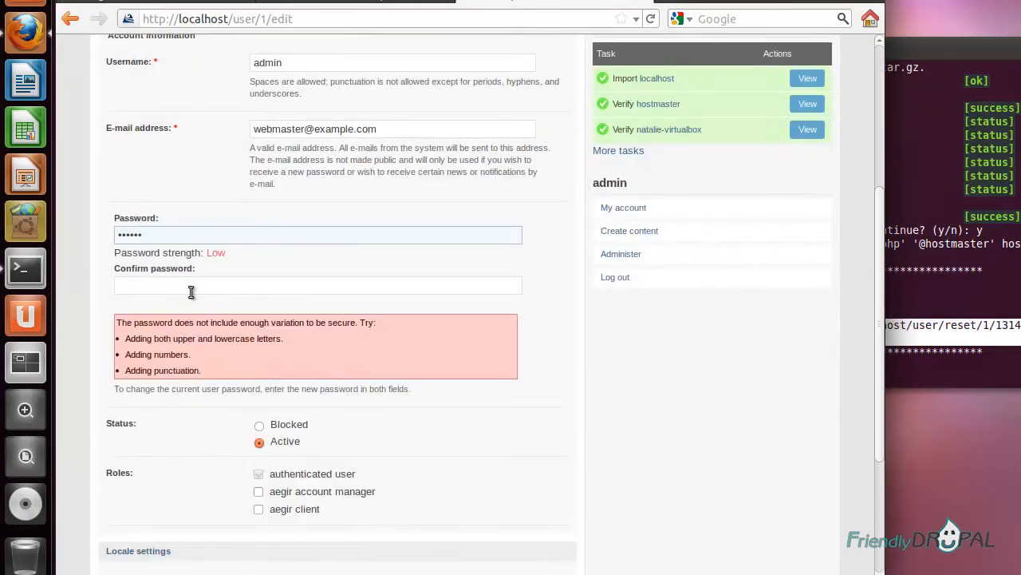
Save a new admin password and decline the browser's remember-password prompt
{"action": "type", "text": "••••••"}
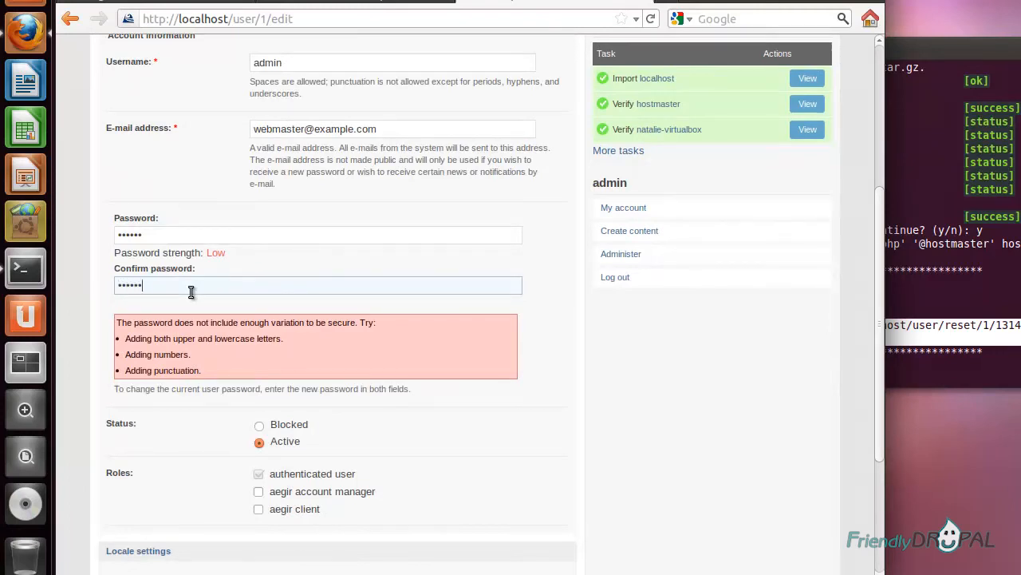
{"action": "scroll", "scroll_direction": "down", "scroll_amount": 3}
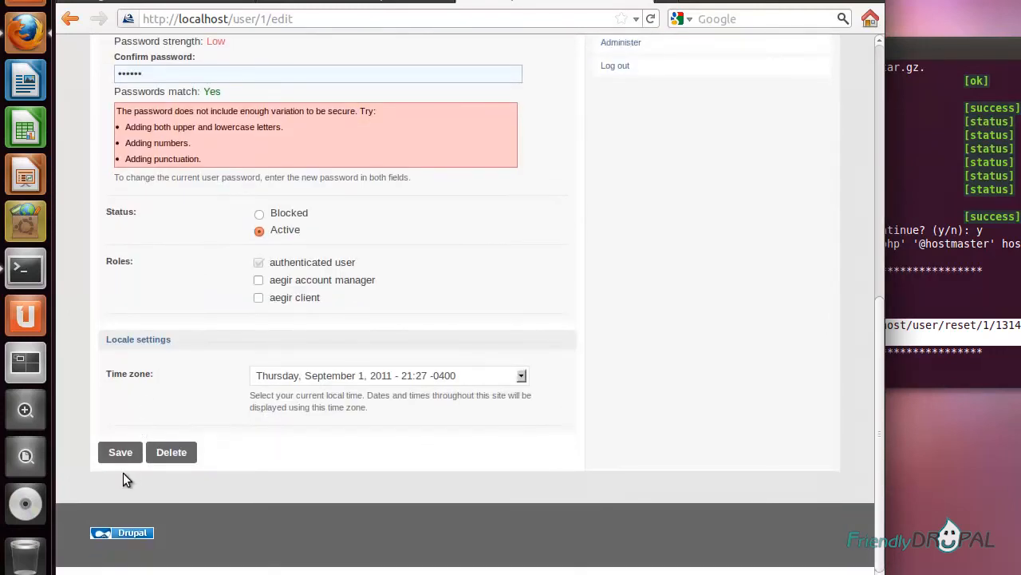
{"action": "left_click", "coordinate": [120, 452]}
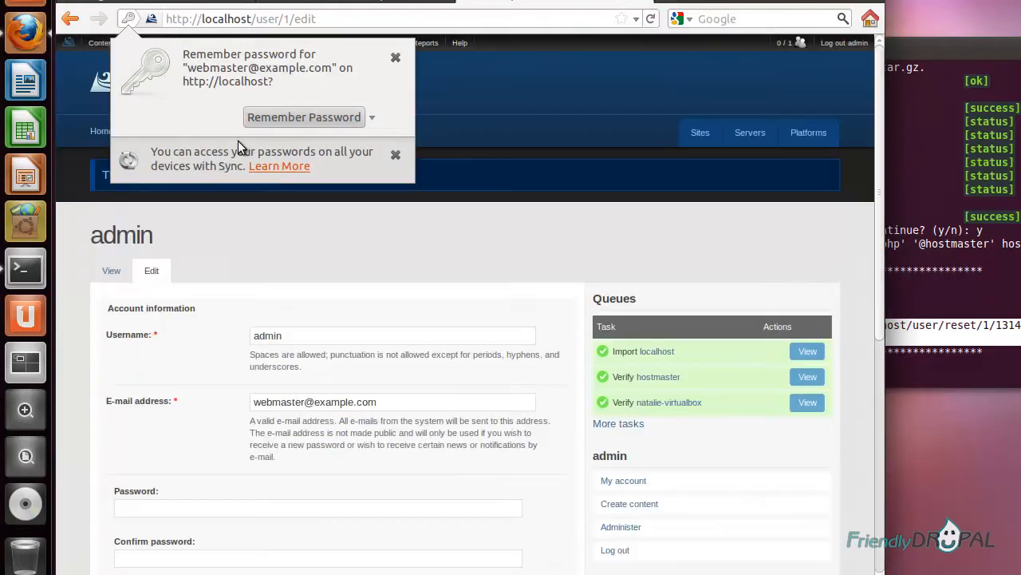
{"action": "mouse_move", "coordinate": [404, 45]}
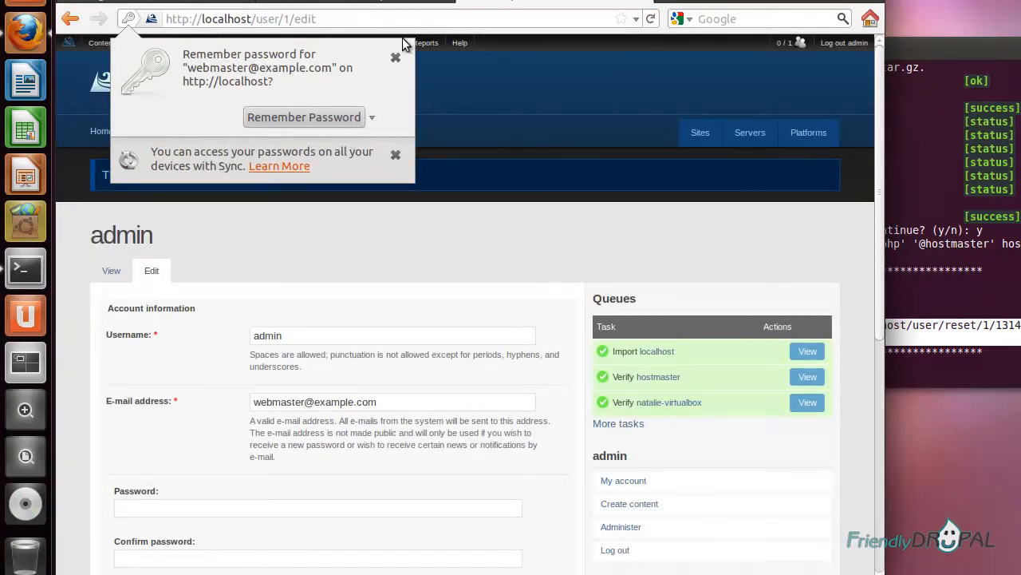
{"action": "left_click", "coordinate": [396, 58]}
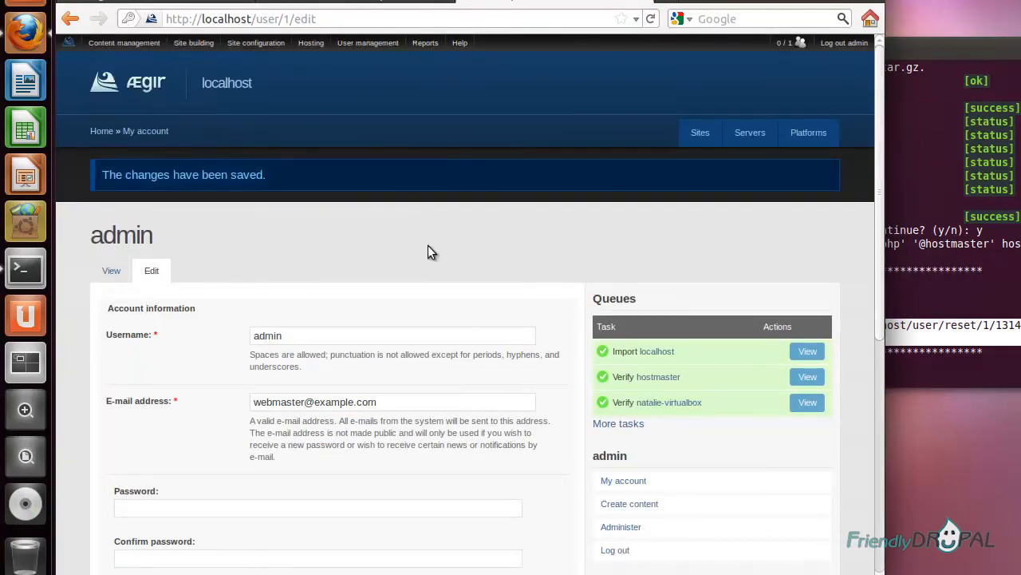
{"action": "mouse_move", "coordinate": [467, 330]}
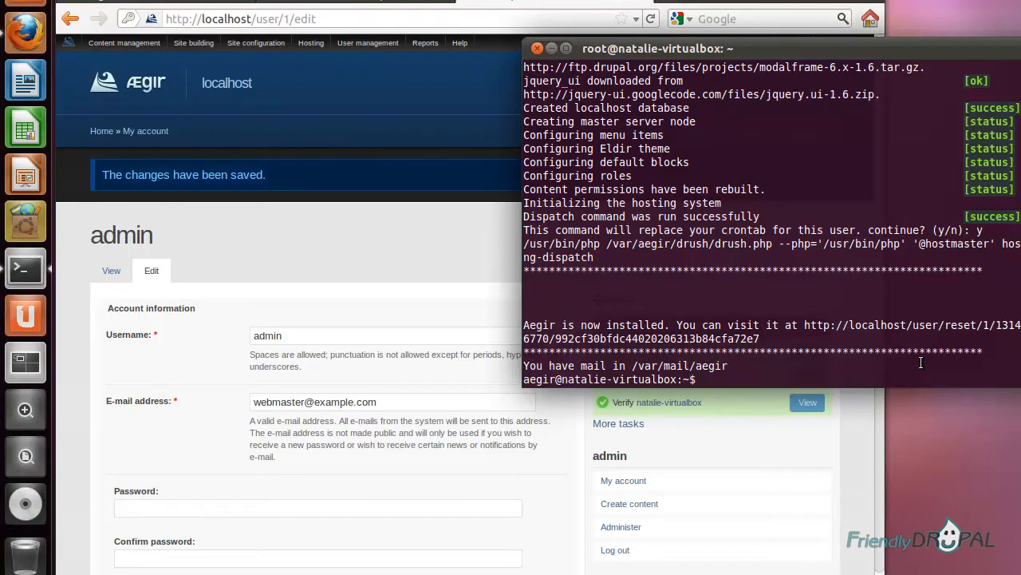
Exit the aegir shell and add an example 'xxx.xx yourdomain.com' line in /etc/hosts with nano
{"action": "type", "text": "exi"}
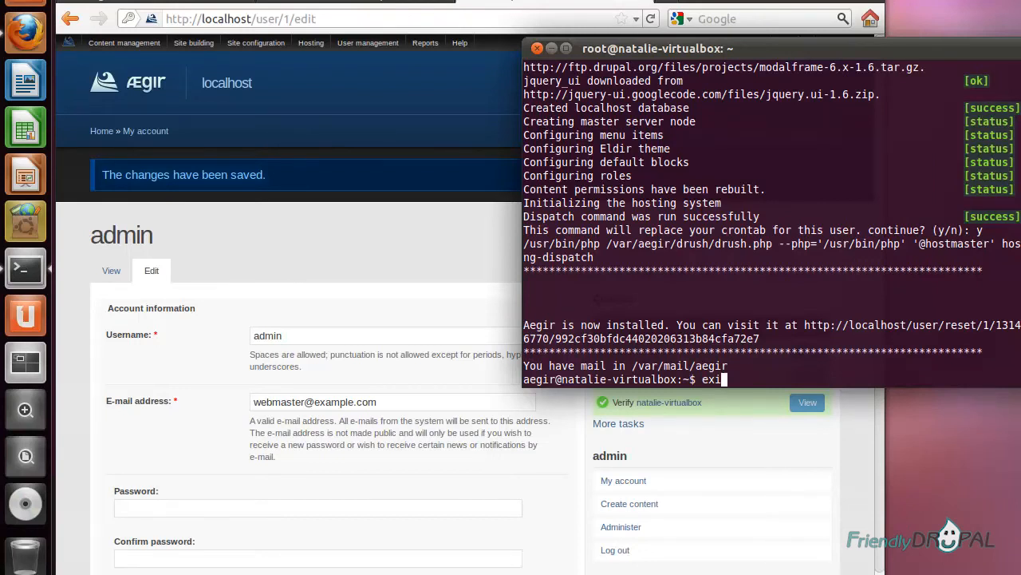
{"action": "key", "text": "Return"}
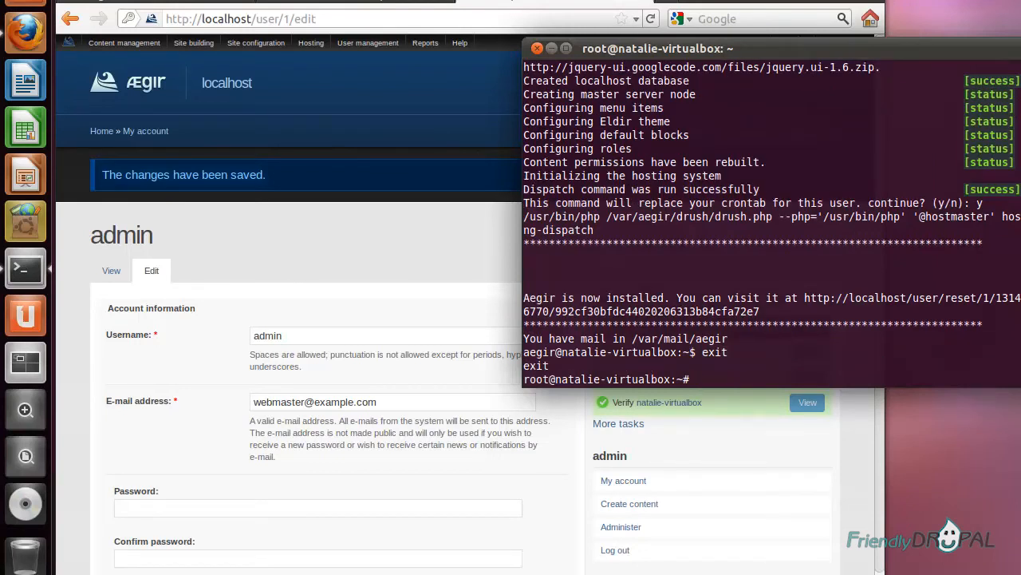
{"action": "type", "text": "nano"}
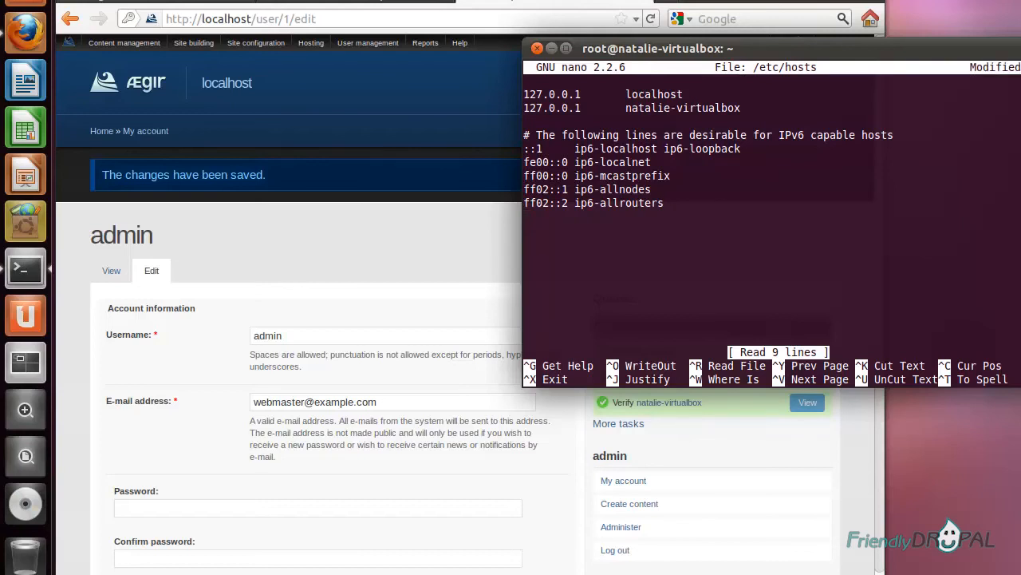
{"action": "type", "text": "xxx.xx"}
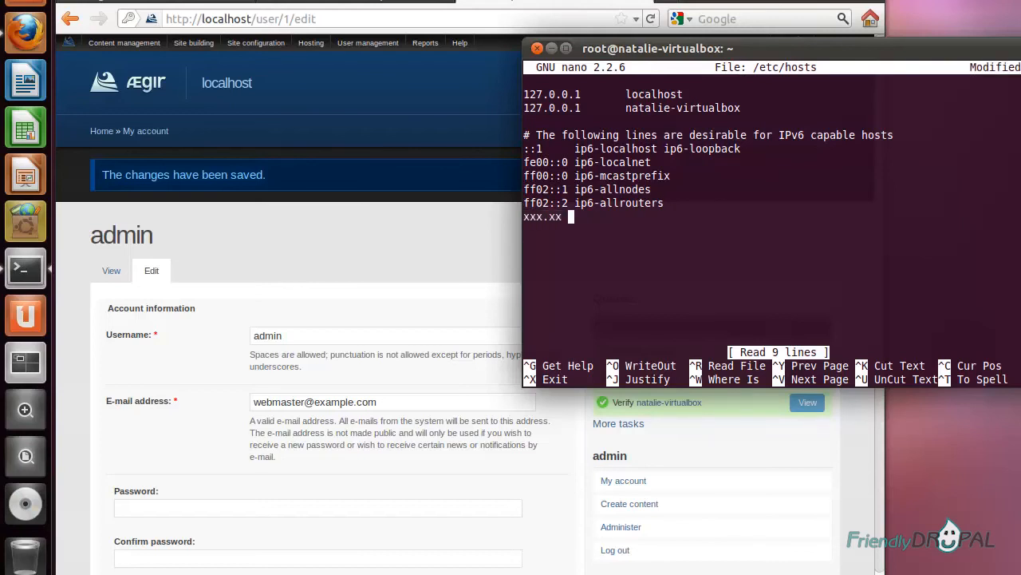
{"action": "type", "text": "yourdomain.co"}
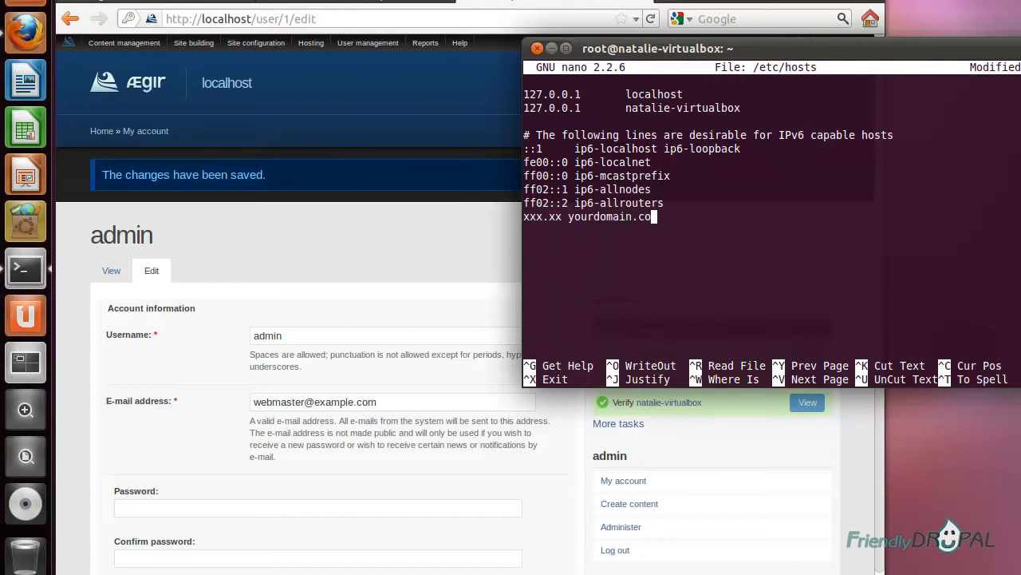
{"action": "type", "text": "m"}
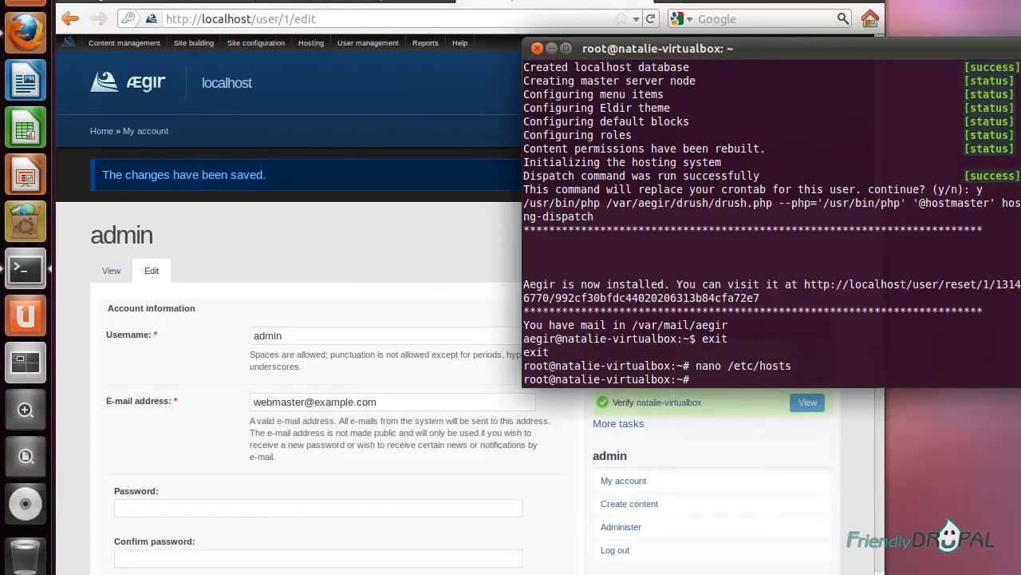
Enter the su -s /bin/bash aegir command to switch back to the aegir user
{"action": "type", "text": "su"}
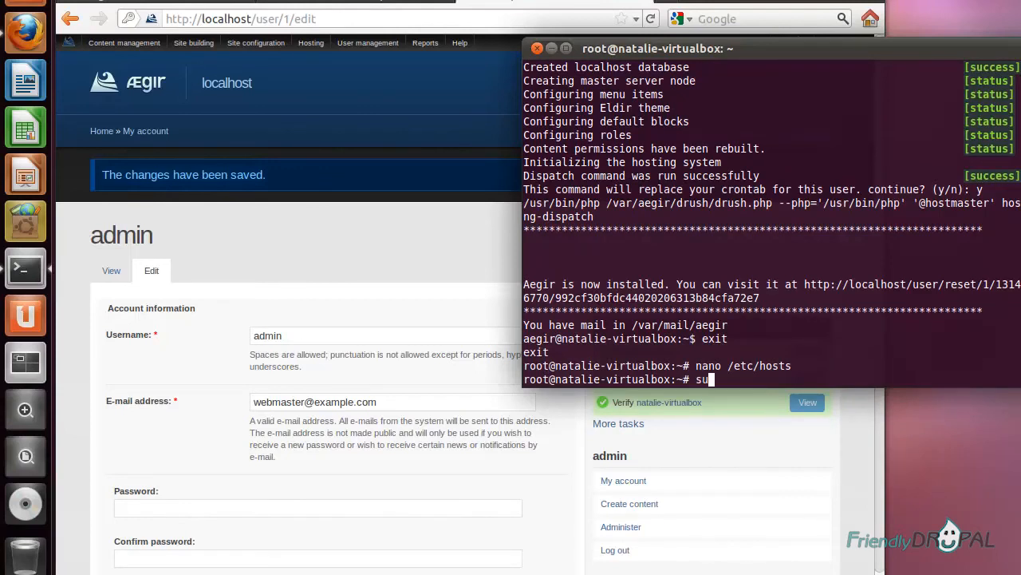
{"action": "type", "text": "-s /"}
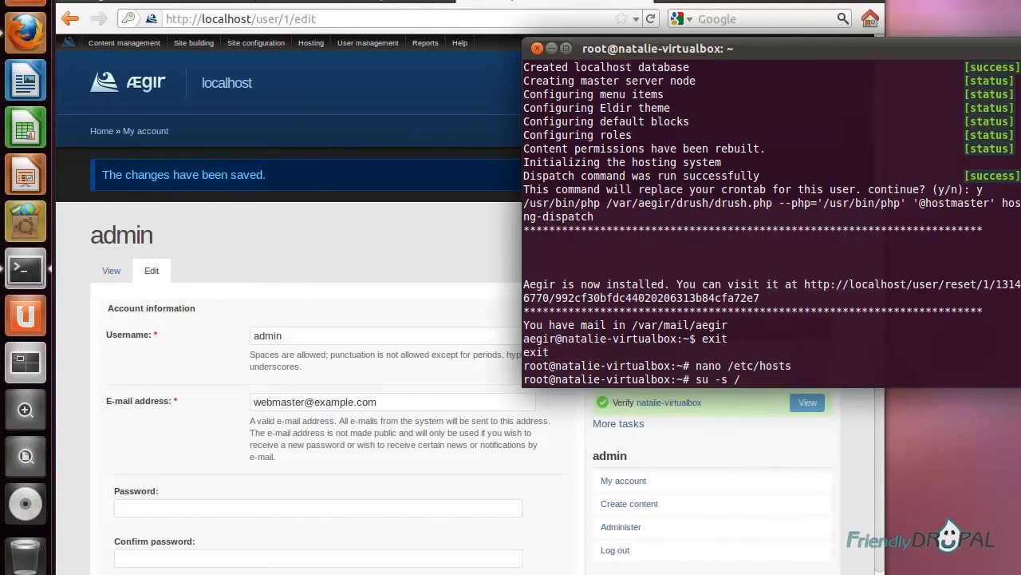
{"action": "type", "text": "bin/b"}
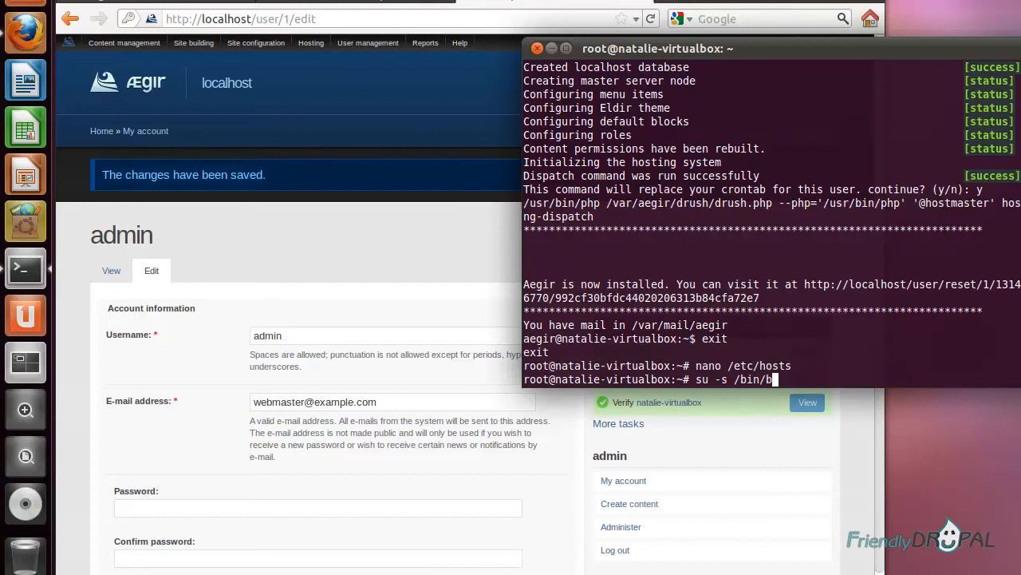
Become the aegir user and inspect crontab -e with nano, leaving it unmodified
{"action": "key", "text": "Return"}
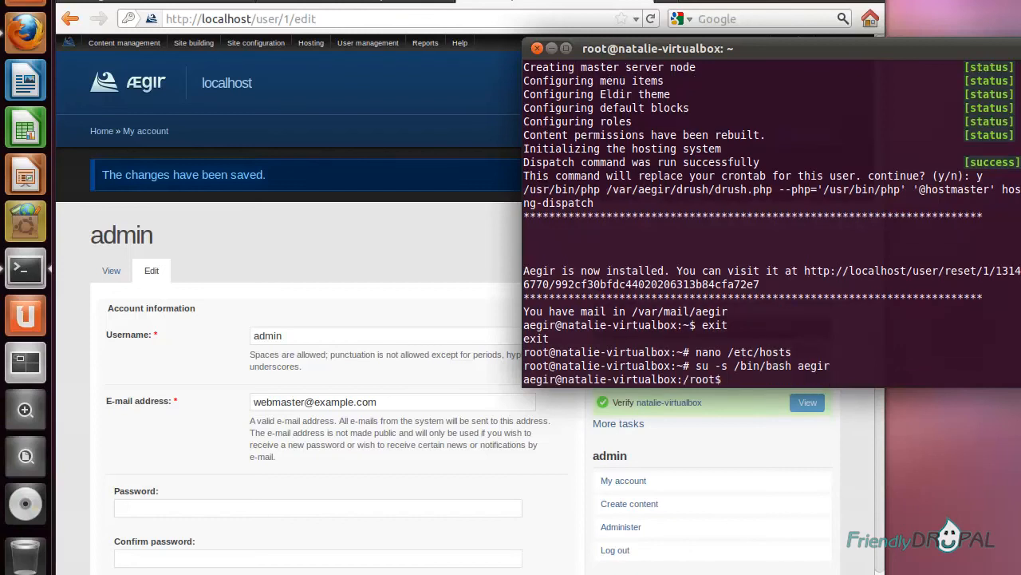
{"action": "type", "text": "crontab -e"}
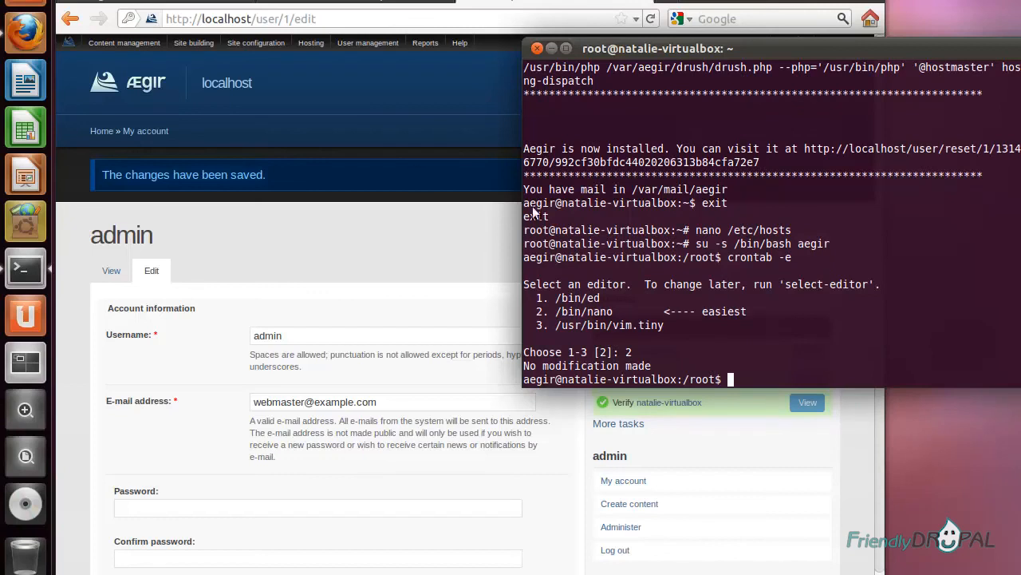
{"action": "left_click", "coordinate": [255, 41]}
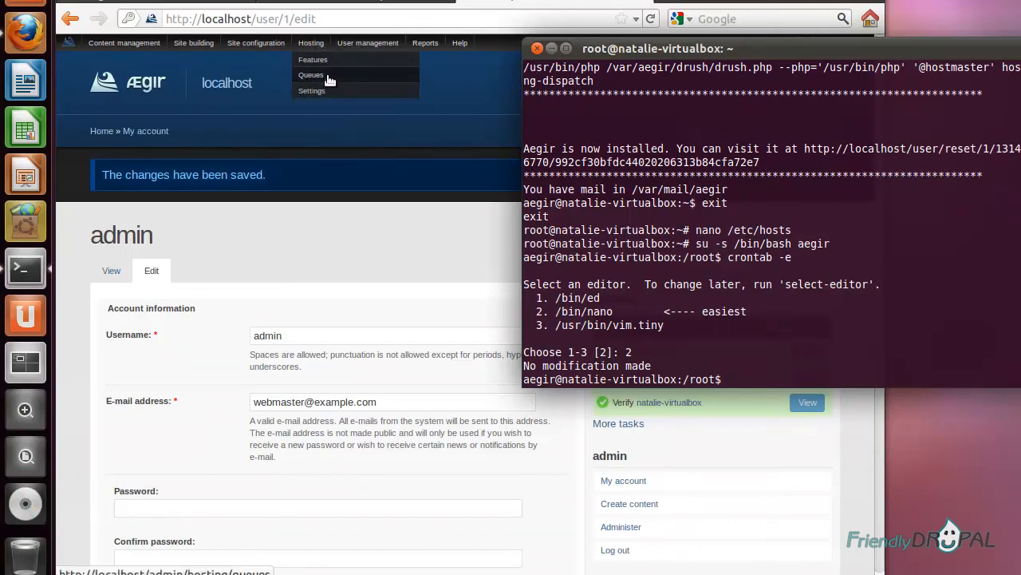
Review the cron and task queue frequencies under Hosting > Queues, then view the hostmaster platform
{"action": "left_click", "coordinate": [310, 75]}
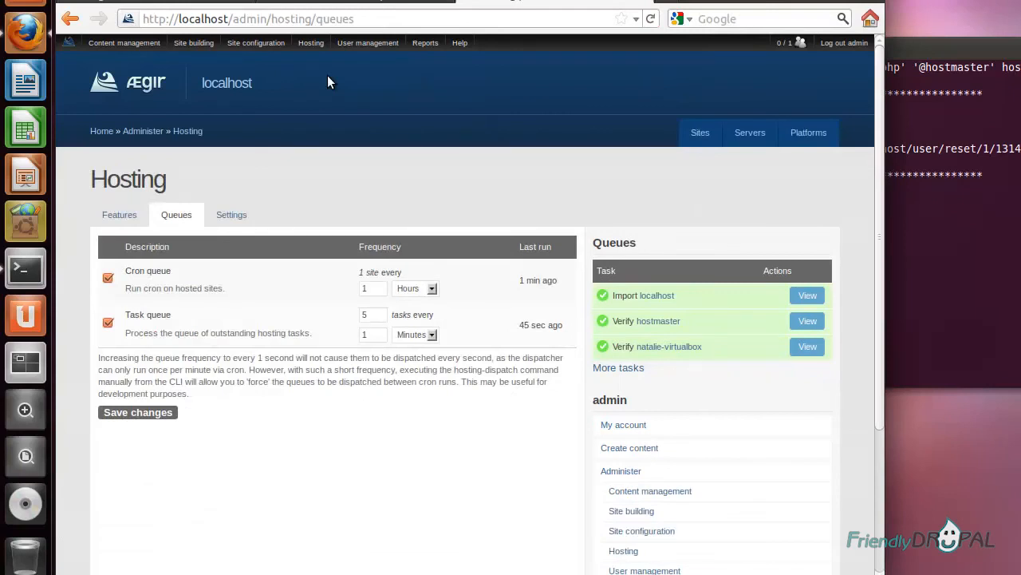
{"action": "mouse_move", "coordinate": [637, 367]}
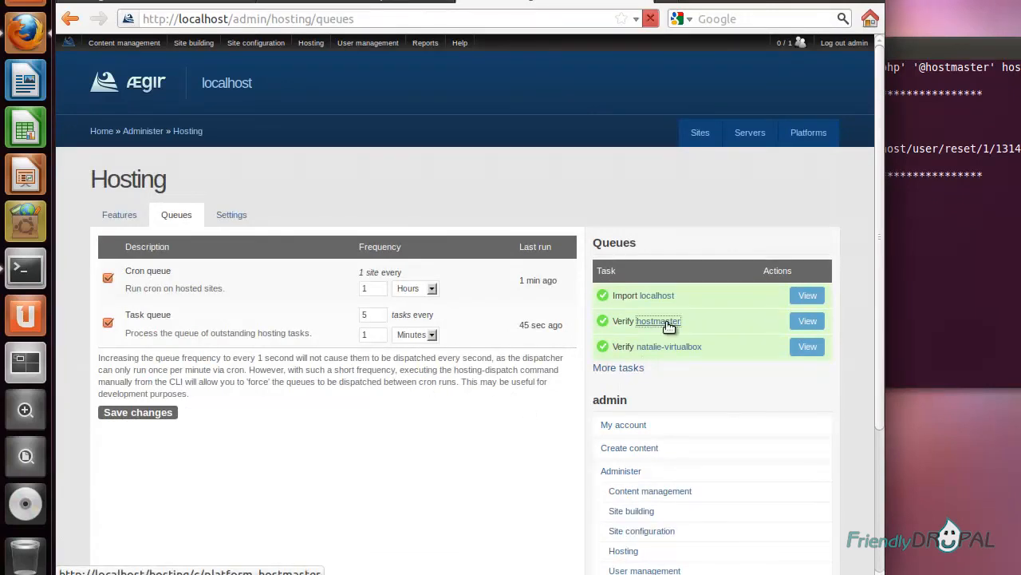
{"action": "left_click", "coordinate": [655, 321]}
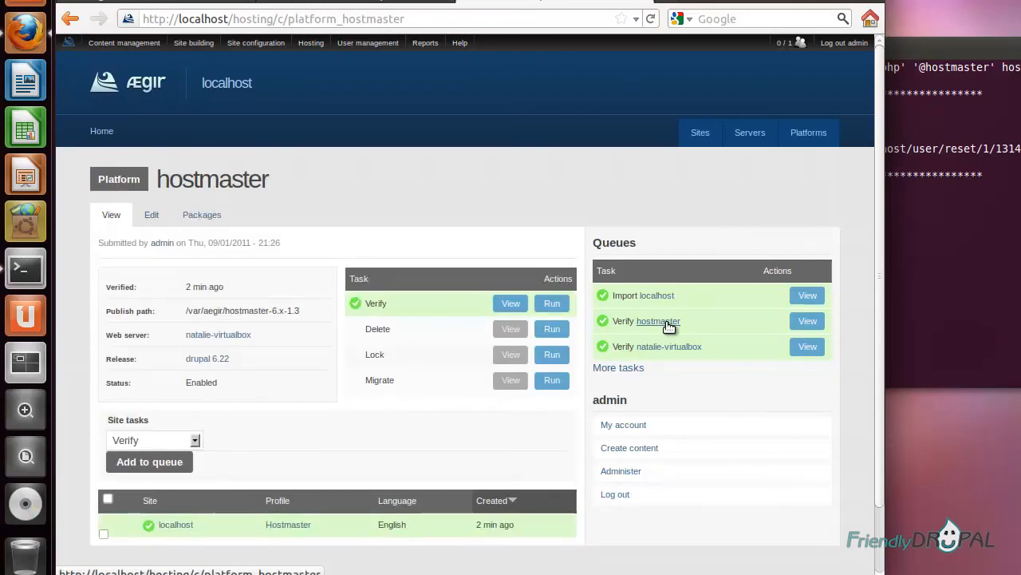